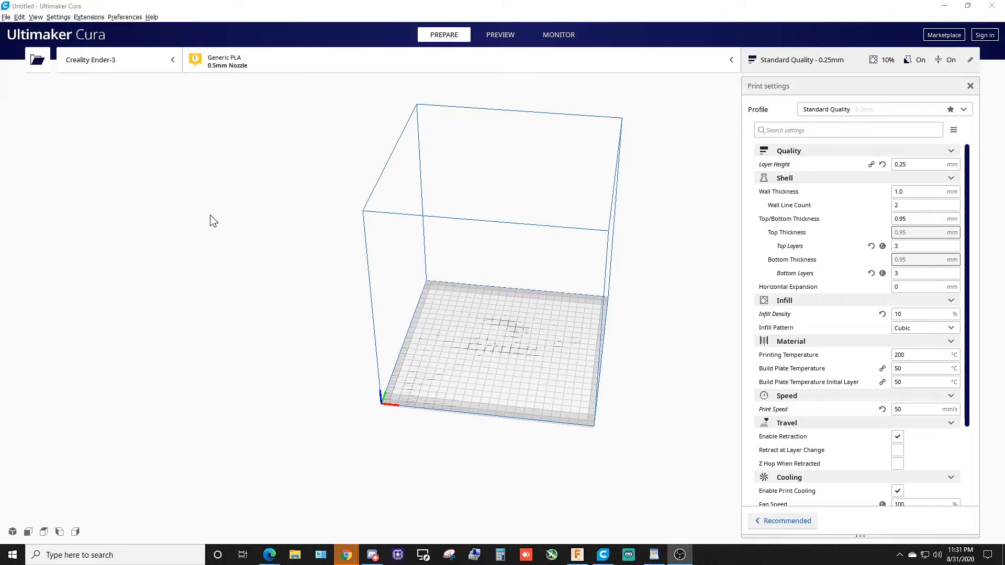
{"action": "mouse_move", "coordinate": [304, 349]}
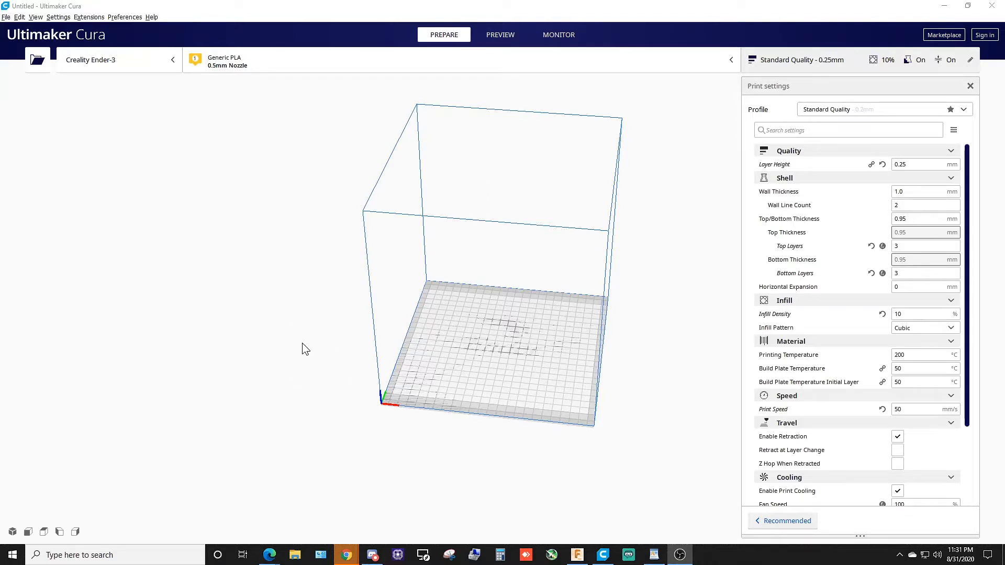
{"action": "mouse_move", "coordinate": [269, 383]}
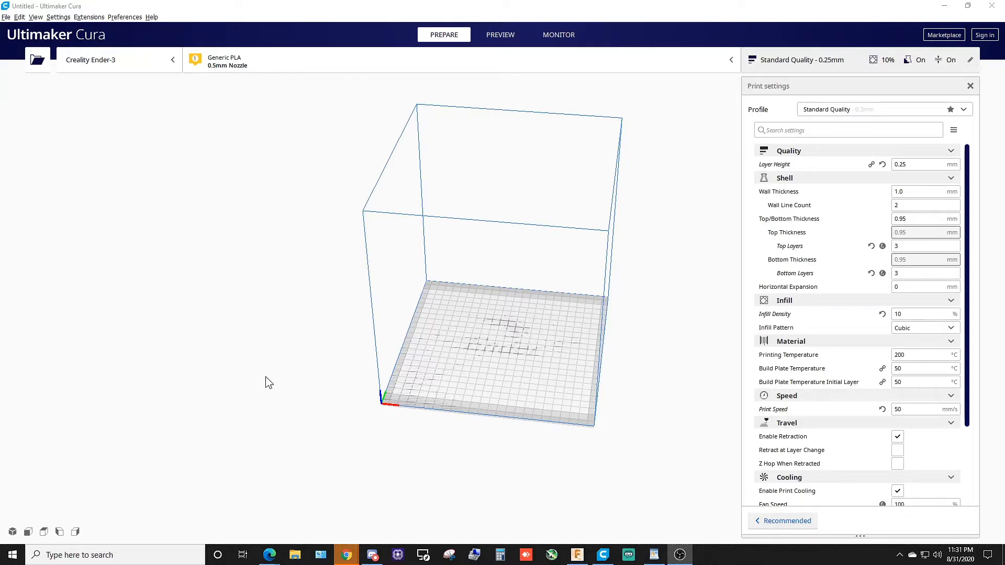
{"action": "mouse_move", "coordinate": [256, 368]}
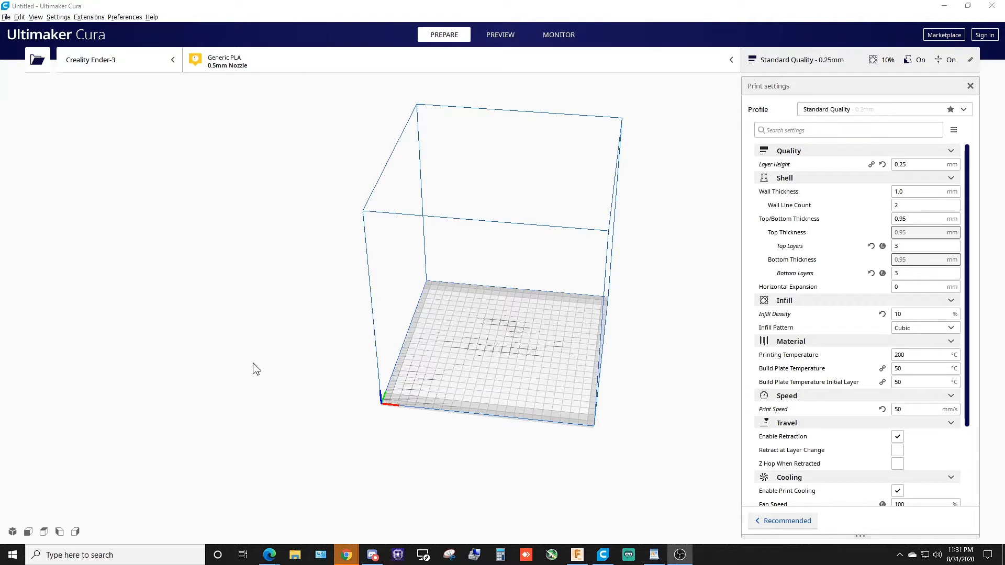
{"action": "mouse_move", "coordinate": [383, 363]}
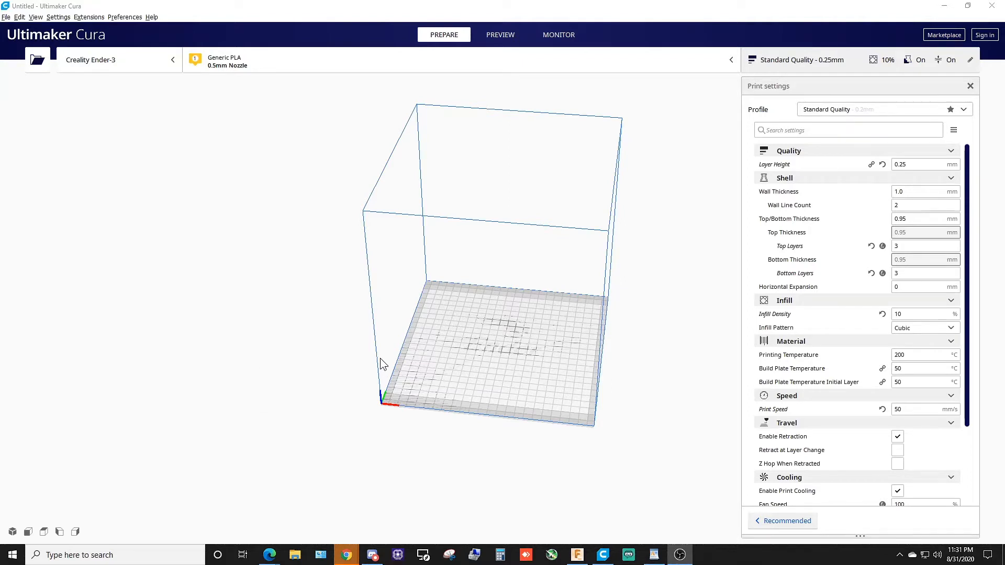
{"action": "mouse_move", "coordinate": [356, 384]}
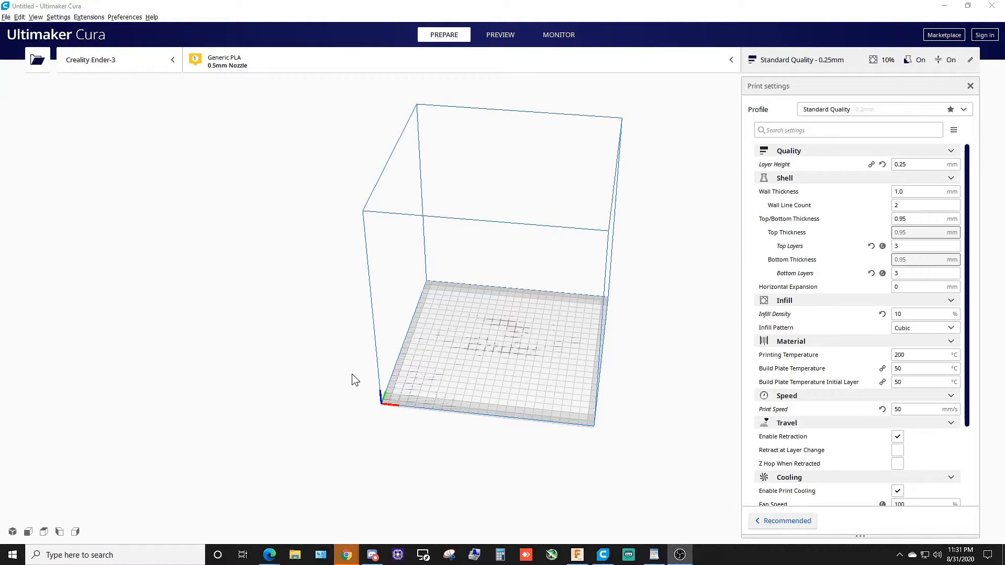
{"action": "mouse_move", "coordinate": [341, 366]}
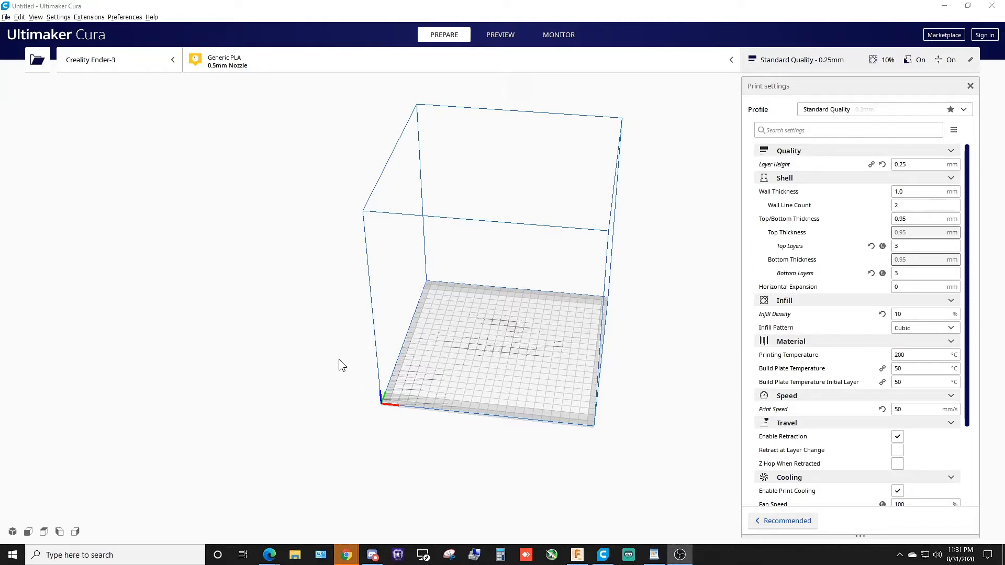
{"action": "mouse_move", "coordinate": [364, 347]}
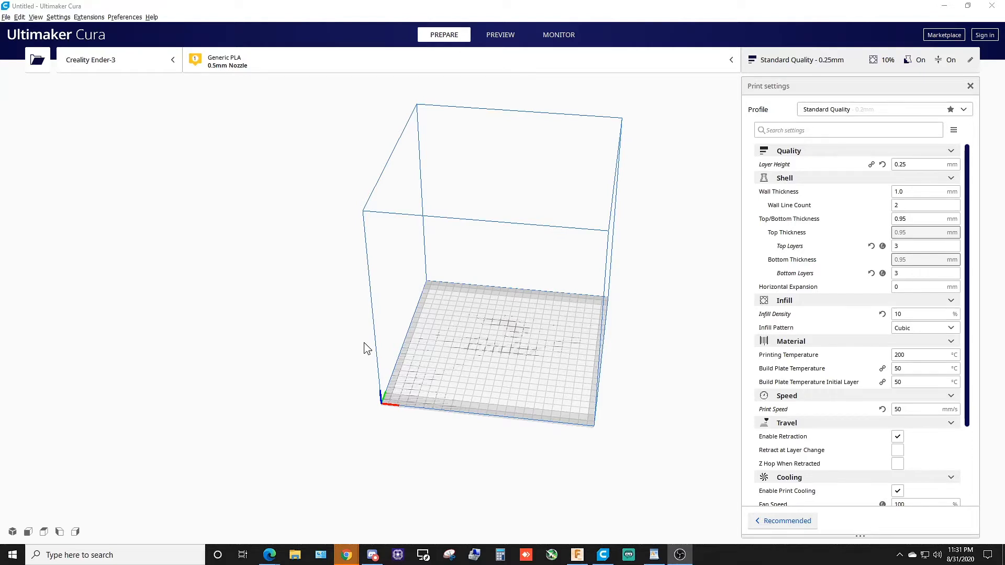
{"action": "mouse_move", "coordinate": [435, 405]}
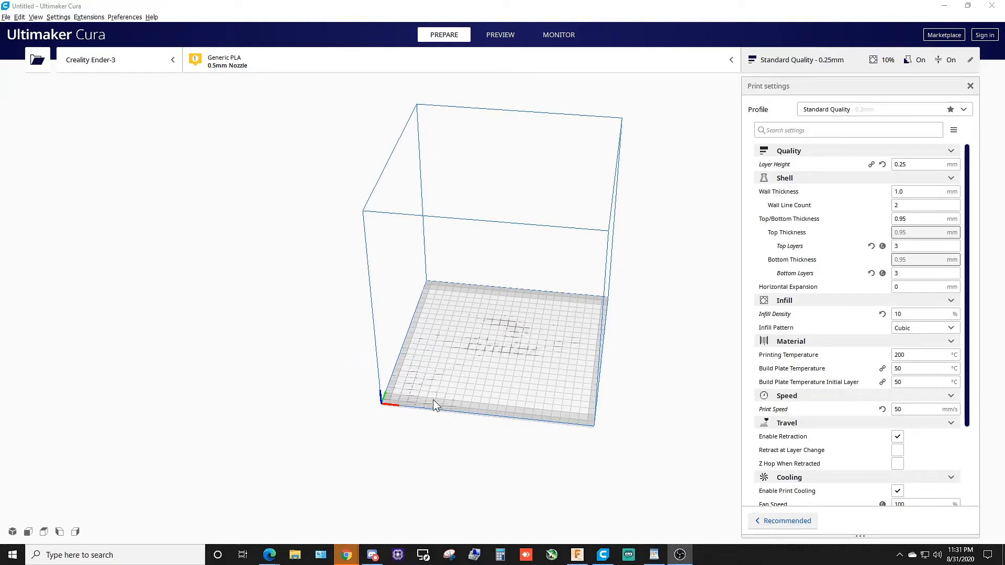
{"action": "mouse_move", "coordinate": [338, 375]}
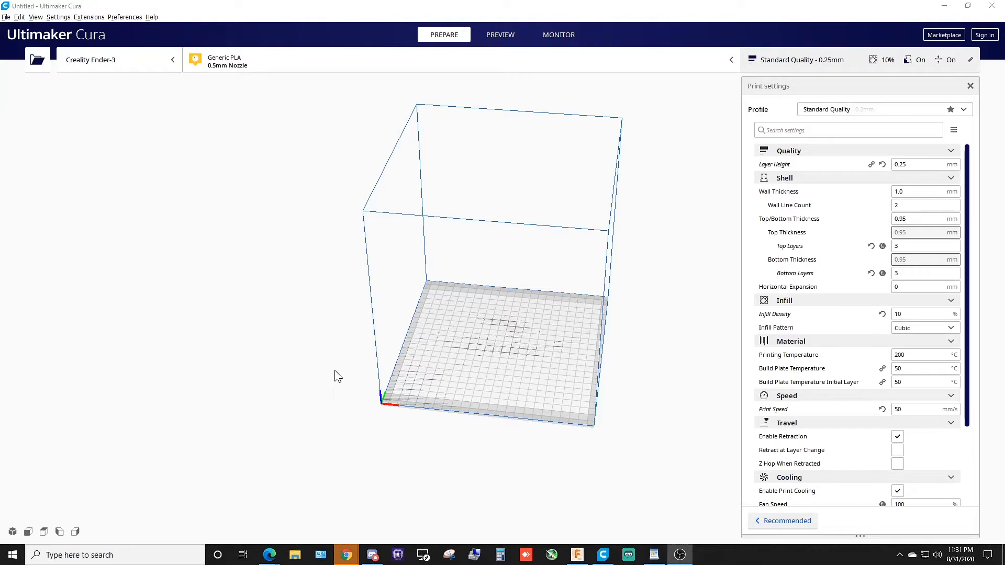
{"action": "mouse_move", "coordinate": [307, 367]}
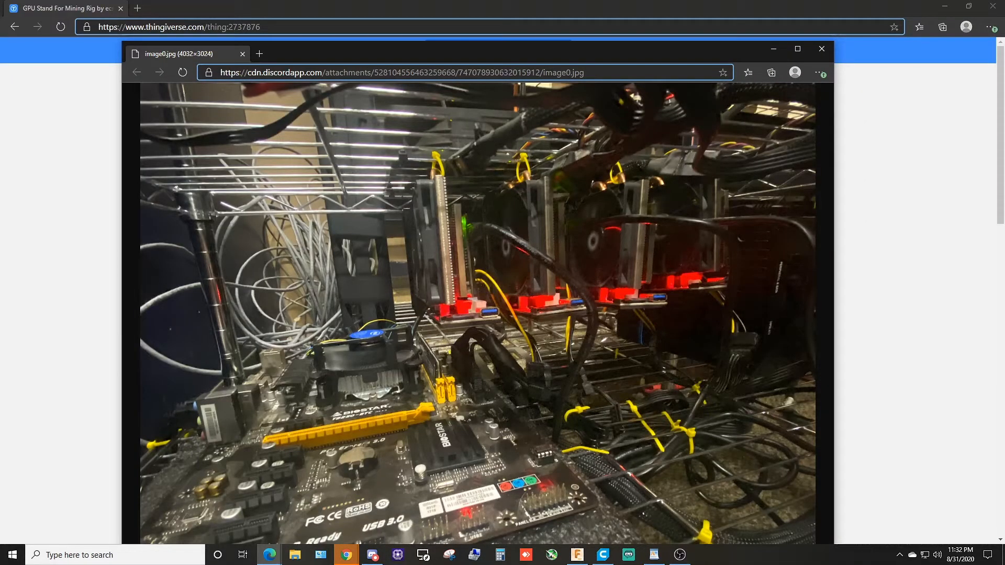
{"action": "mouse_move", "coordinate": [389, 336]}
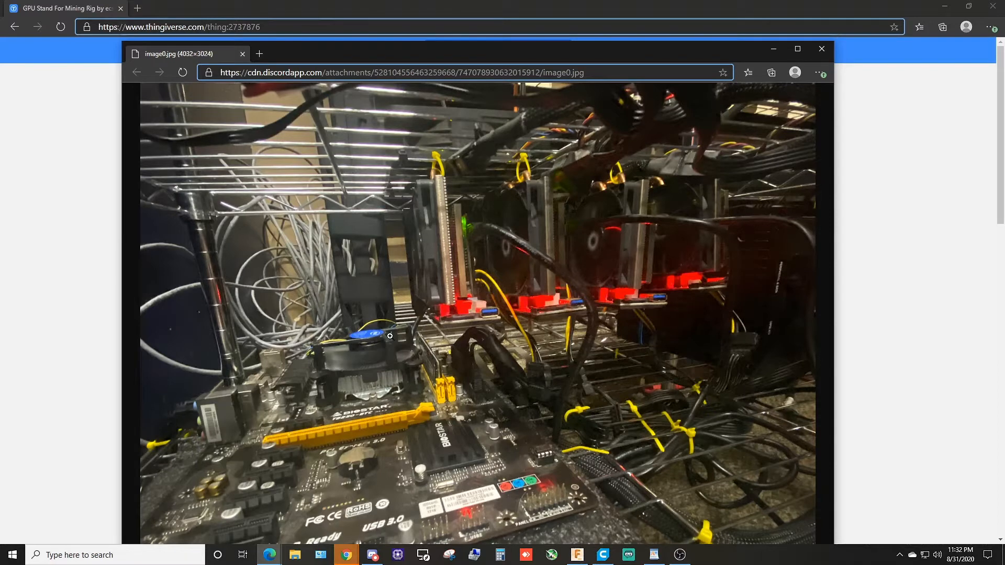
{"action": "mouse_move", "coordinate": [522, 173]}
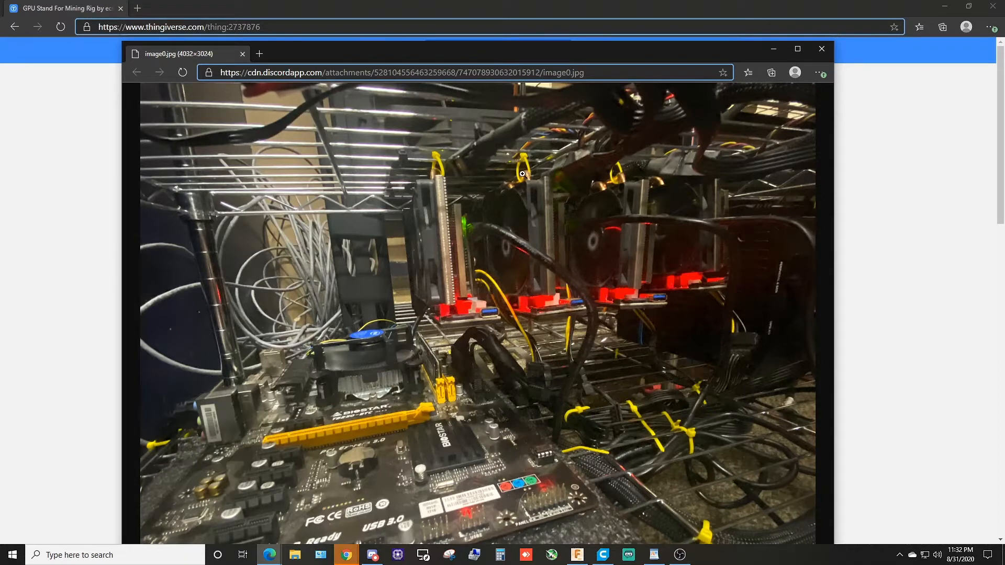
{"action": "mouse_move", "coordinate": [458, 331]}
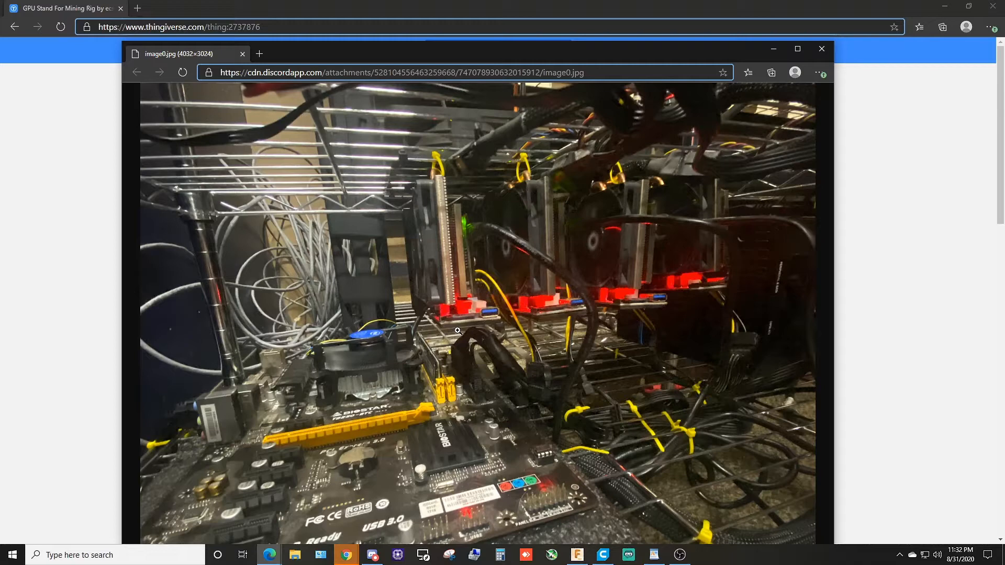
{"action": "mouse_move", "coordinate": [673, 286]}
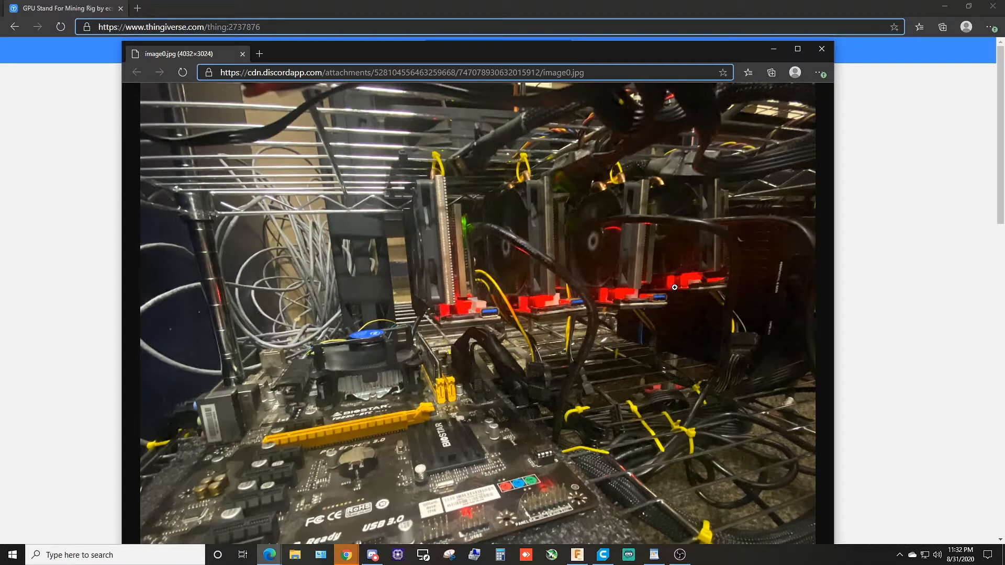
{"action": "mouse_move", "coordinate": [352, 485]}
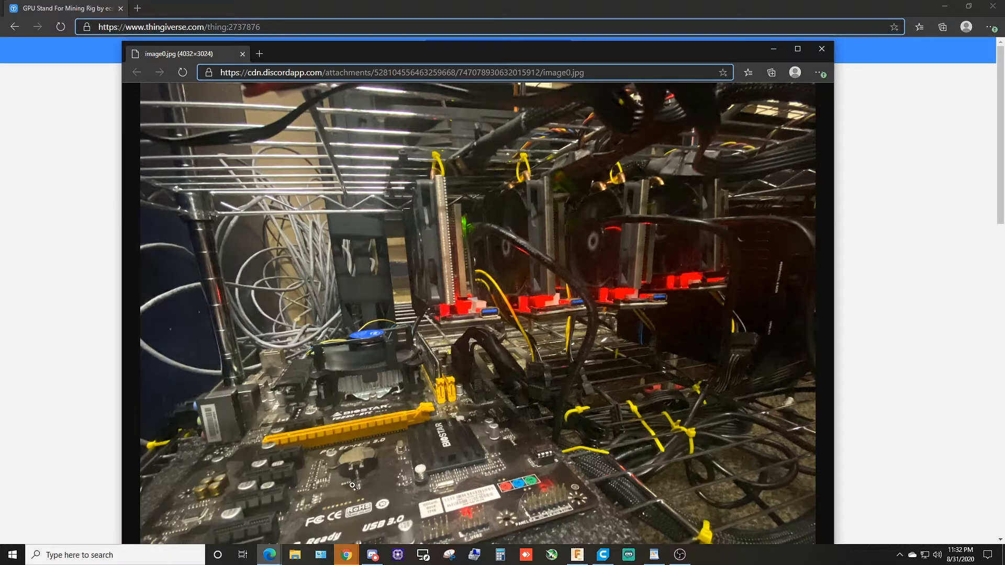
{"action": "mouse_move", "coordinate": [429, 412]}
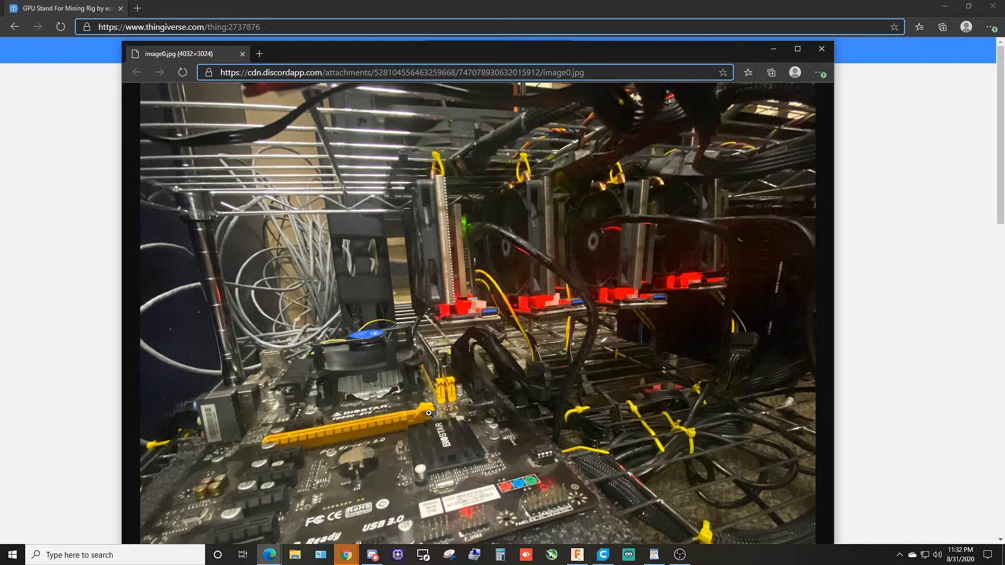
{"action": "mouse_move", "coordinate": [466, 339]}
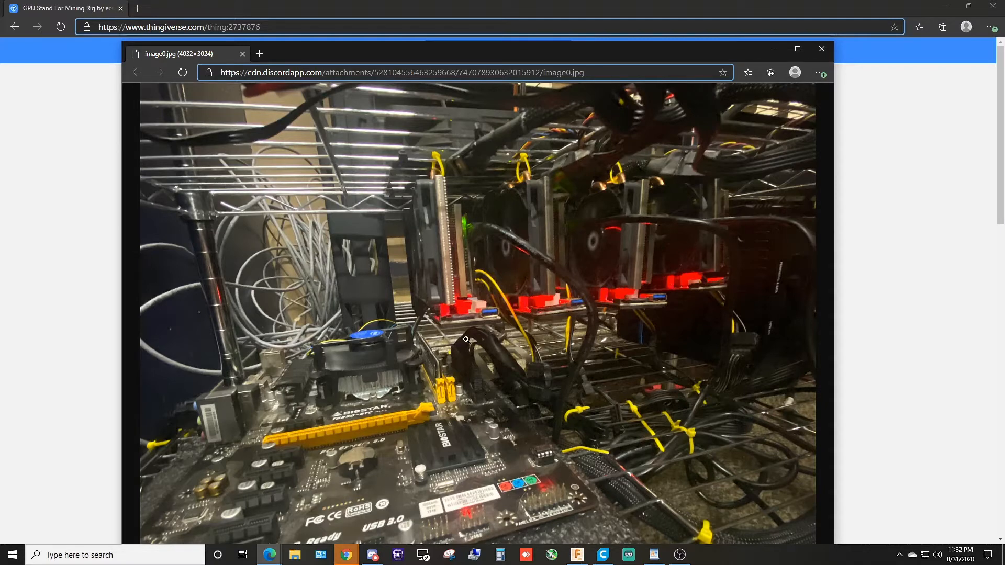
{"action": "mouse_move", "coordinate": [394, 278]}
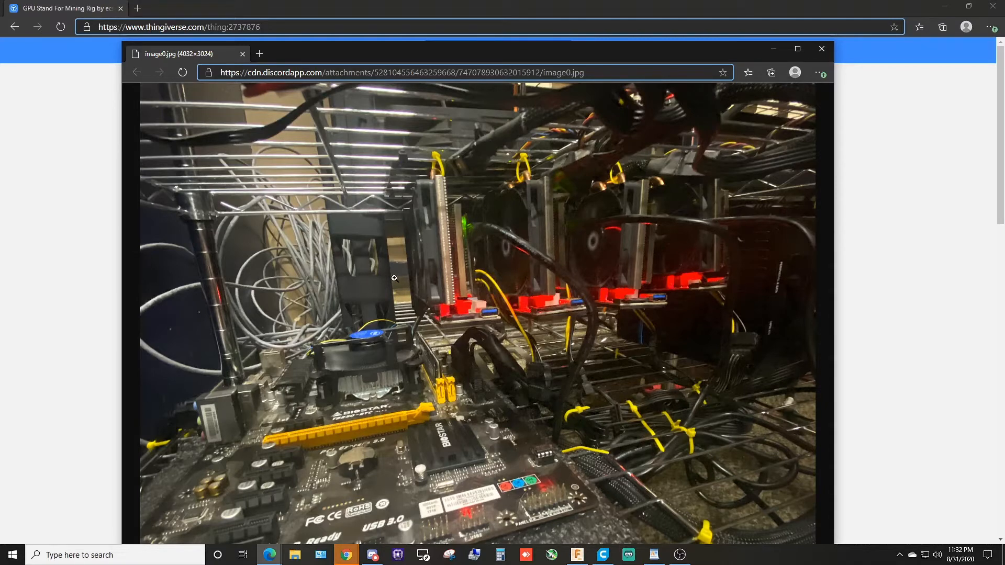
{"action": "mouse_move", "coordinate": [860, 46]}
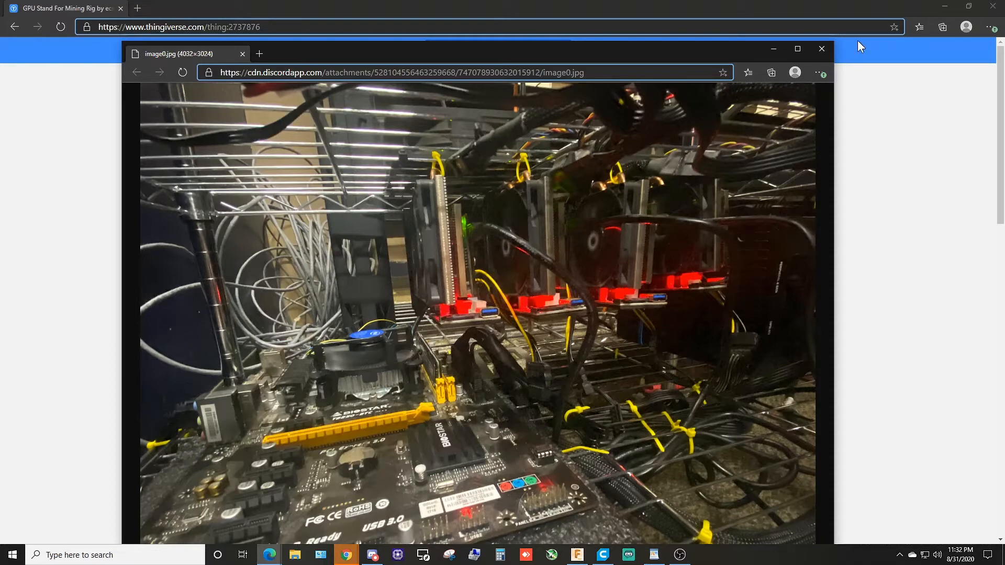
Step: Close the mining rig photo popup to return to the GPU Stand For Mining Rig page
{"action": "left_click", "coordinate": [820, 50]}
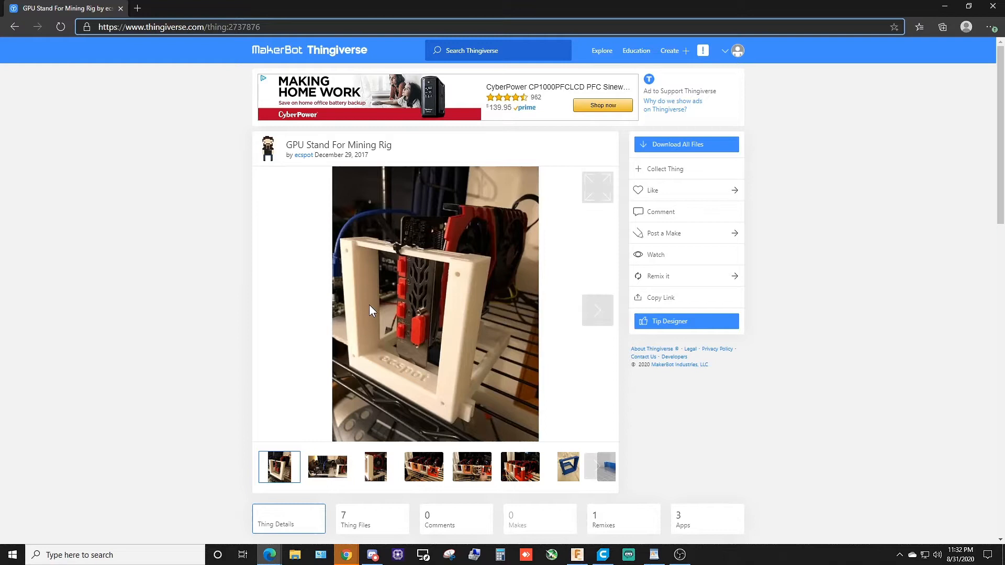
{"action": "mouse_move", "coordinate": [321, 310]}
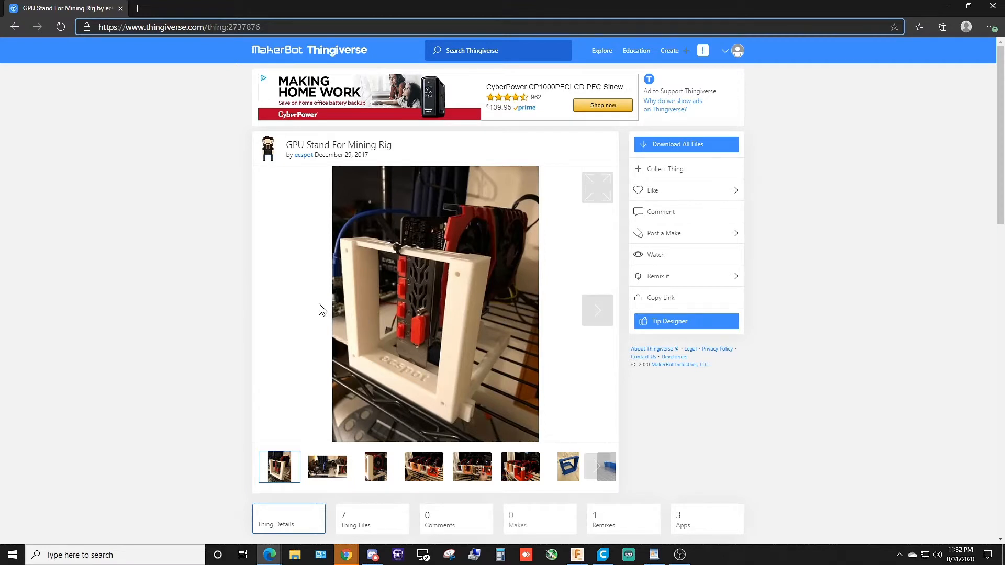
{"action": "mouse_move", "coordinate": [417, 366]}
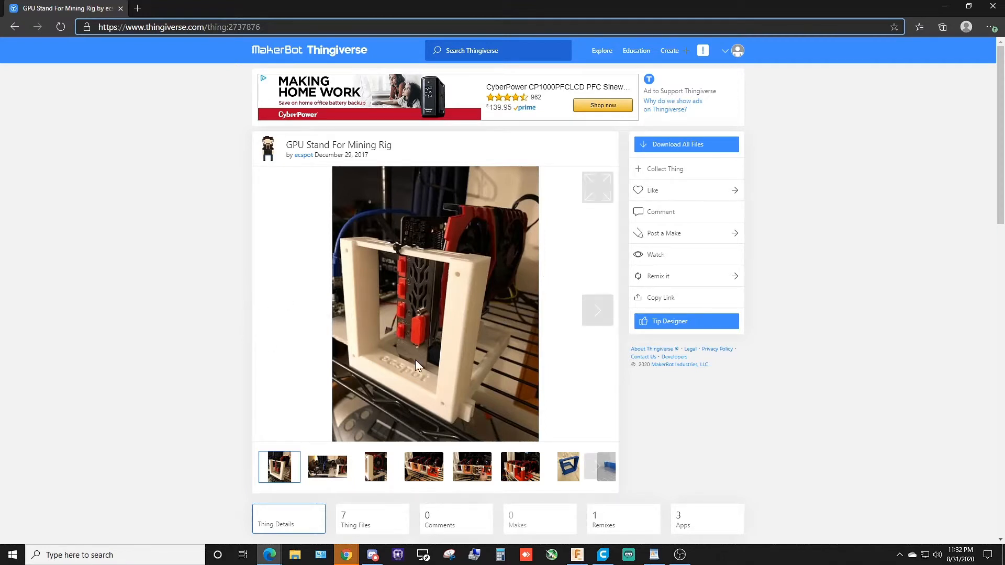
{"action": "mouse_move", "coordinate": [453, 361]}
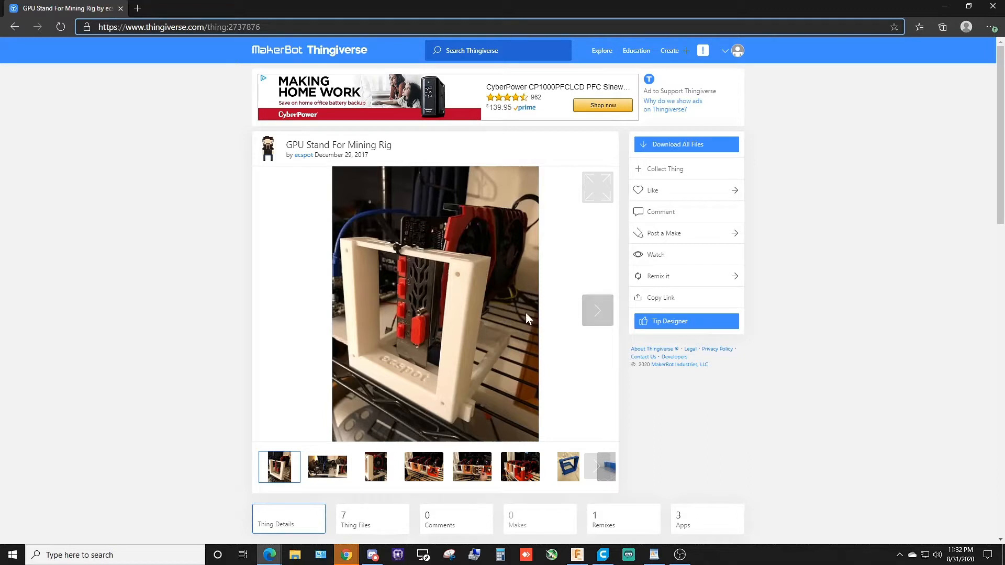
{"action": "mouse_move", "coordinate": [362, 252]}
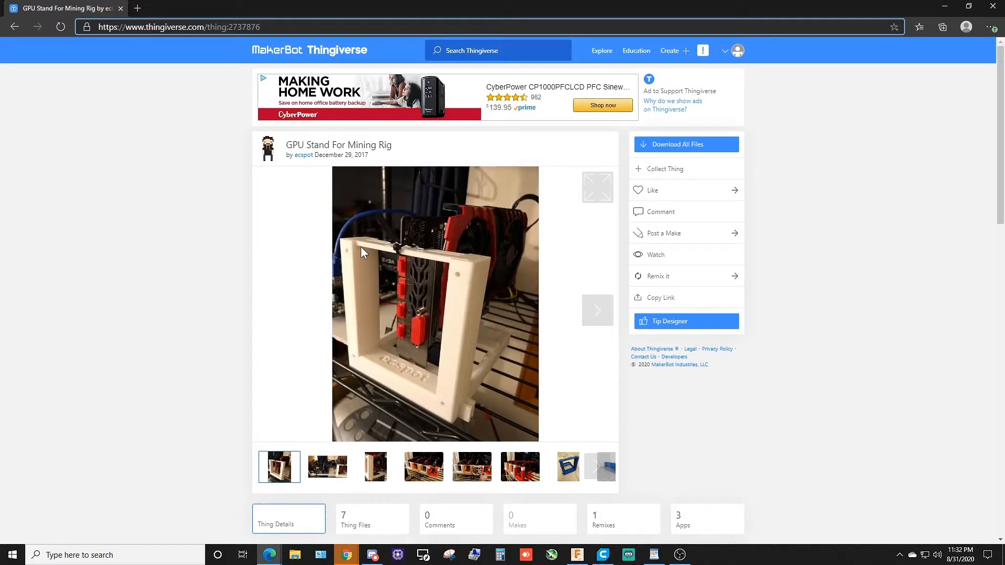
{"action": "mouse_move", "coordinate": [467, 263]}
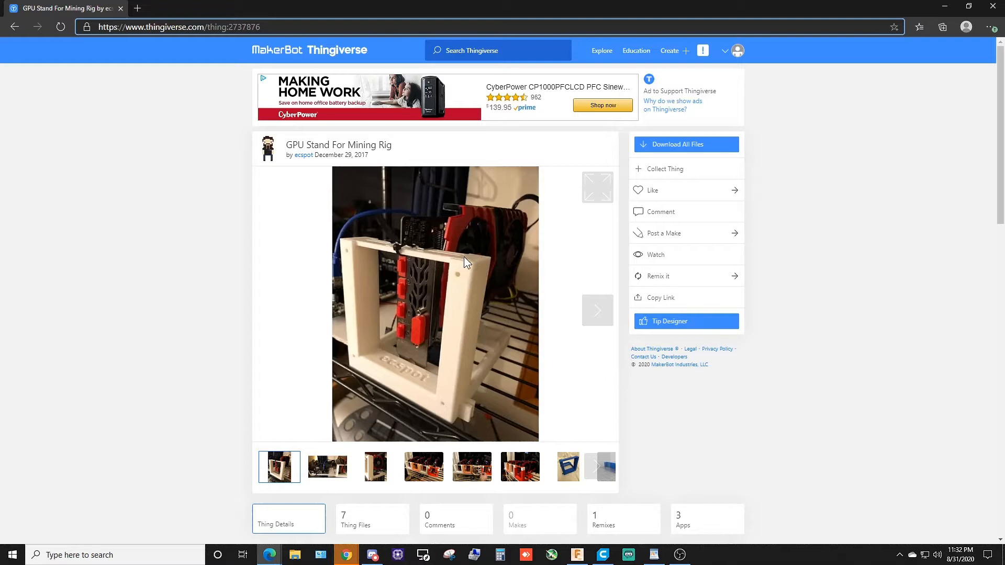
{"action": "mouse_move", "coordinate": [416, 260]}
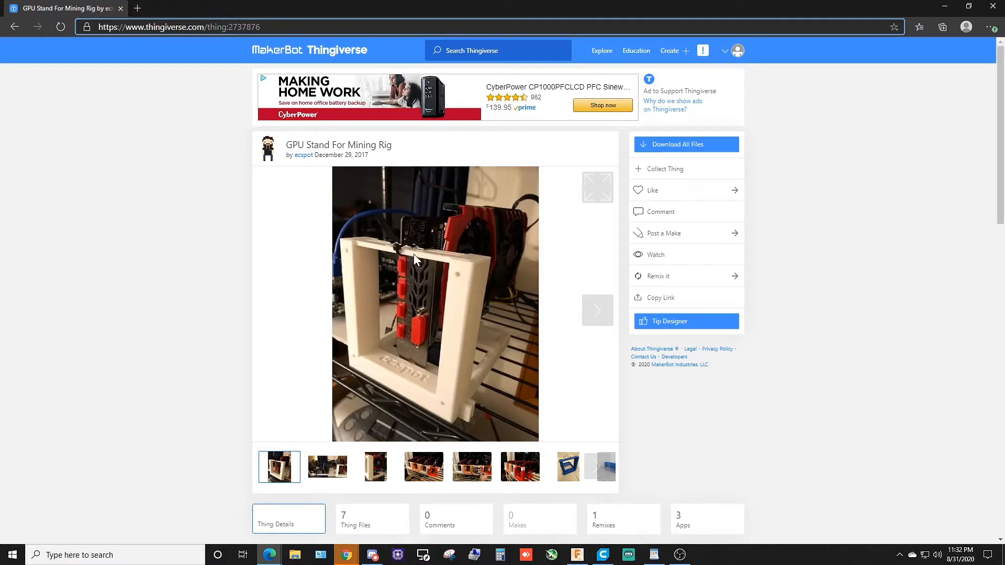
{"action": "mouse_move", "coordinate": [509, 442]}
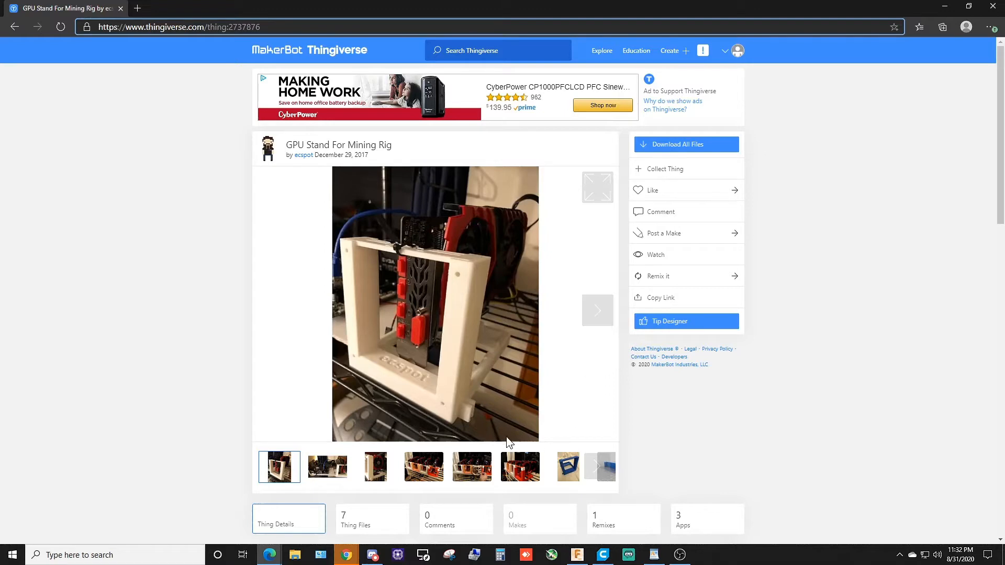
Step: Browse the gallery photos, including the rig with the fan and the long bar piece render
{"action": "left_click", "coordinate": [568, 467]}
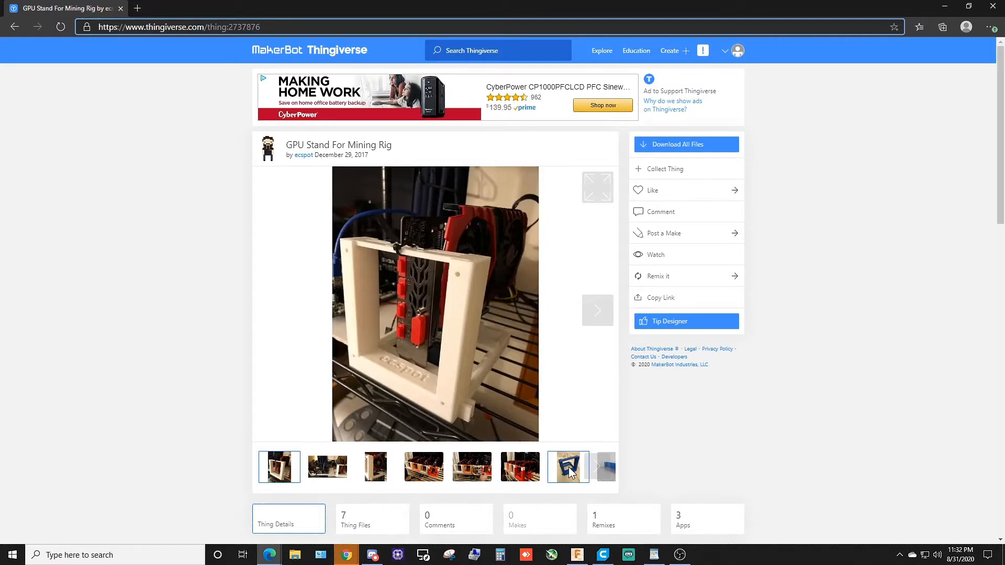
{"action": "left_click", "coordinate": [568, 467]}
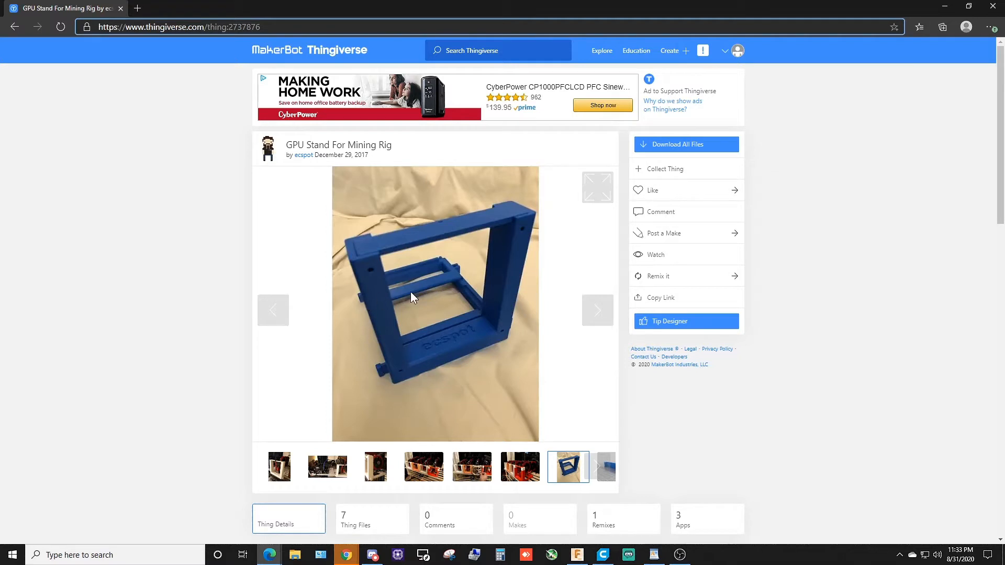
{"action": "mouse_move", "coordinate": [513, 332]}
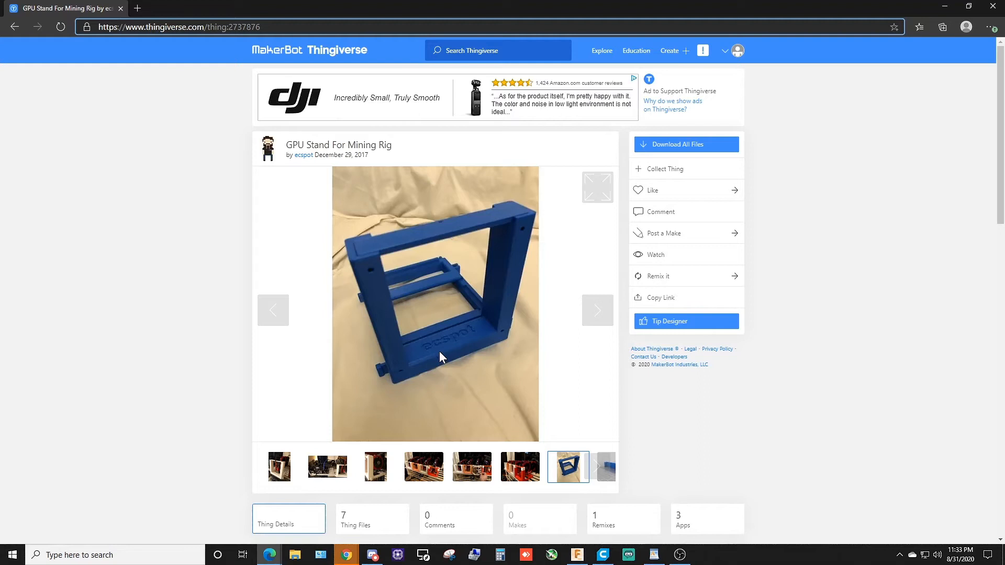
{"action": "mouse_move", "coordinate": [435, 351]}
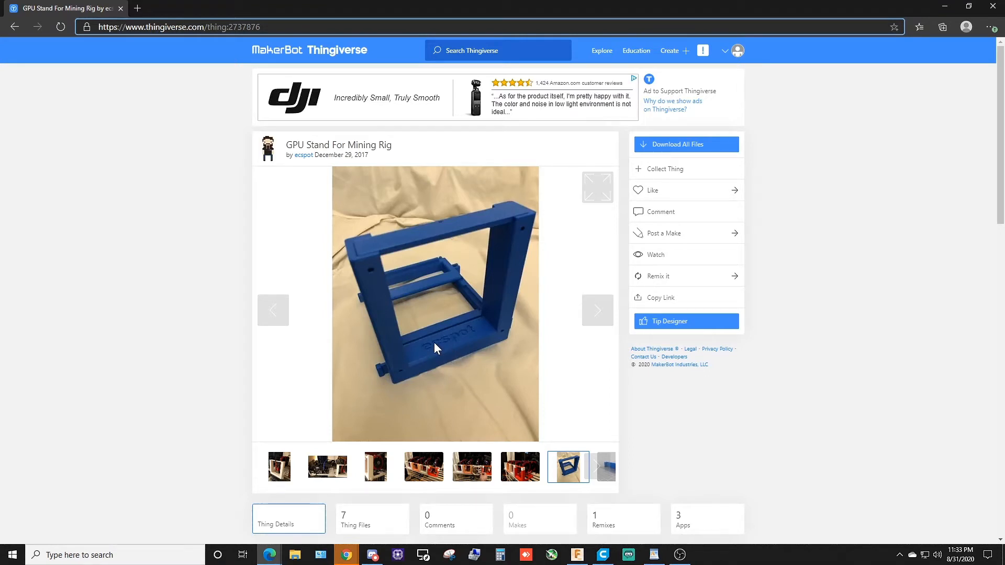
{"action": "mouse_move", "coordinate": [414, 371]}
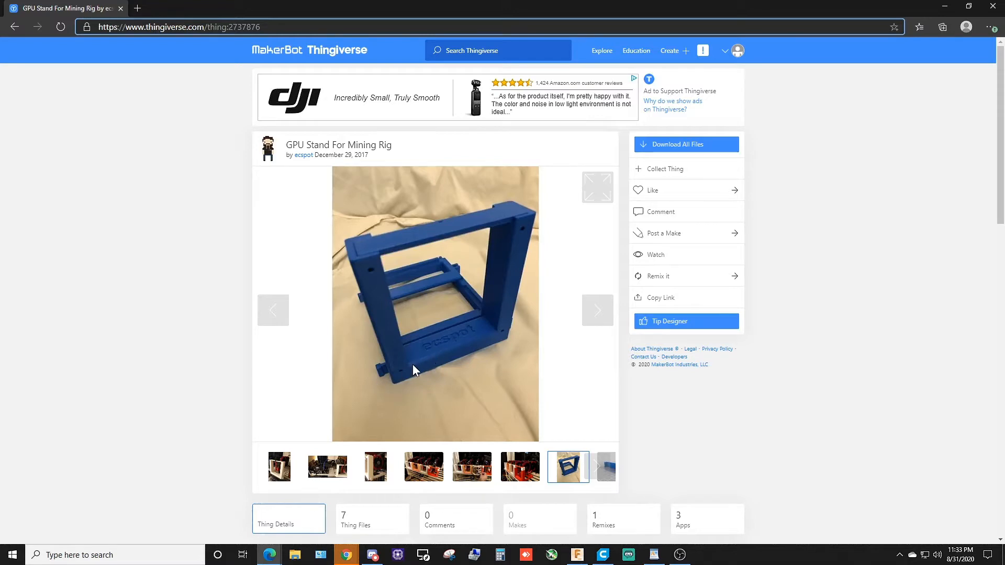
{"action": "mouse_move", "coordinate": [589, 474]}
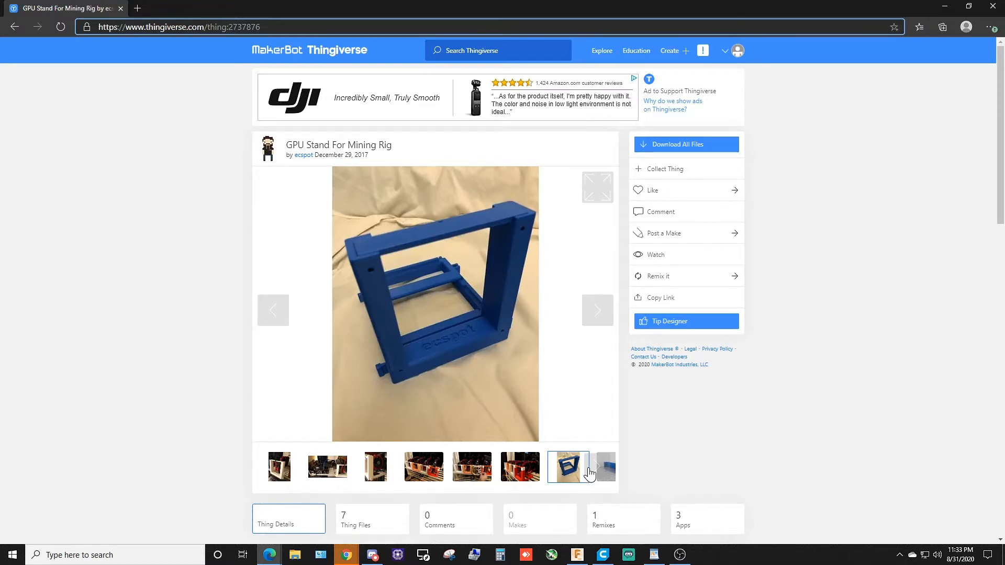
{"action": "left_click", "coordinate": [472, 467]}
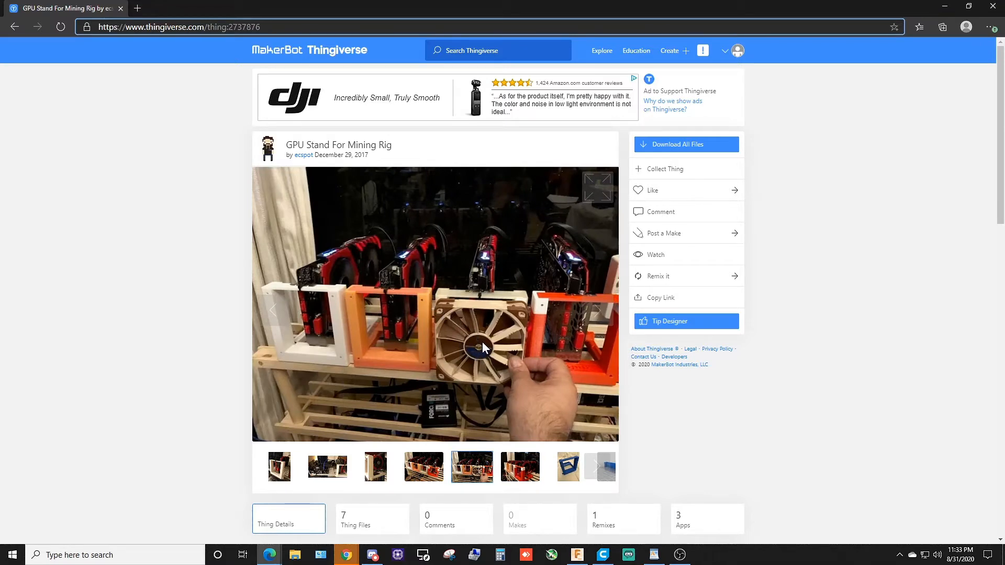
{"action": "mouse_move", "coordinate": [300, 344]}
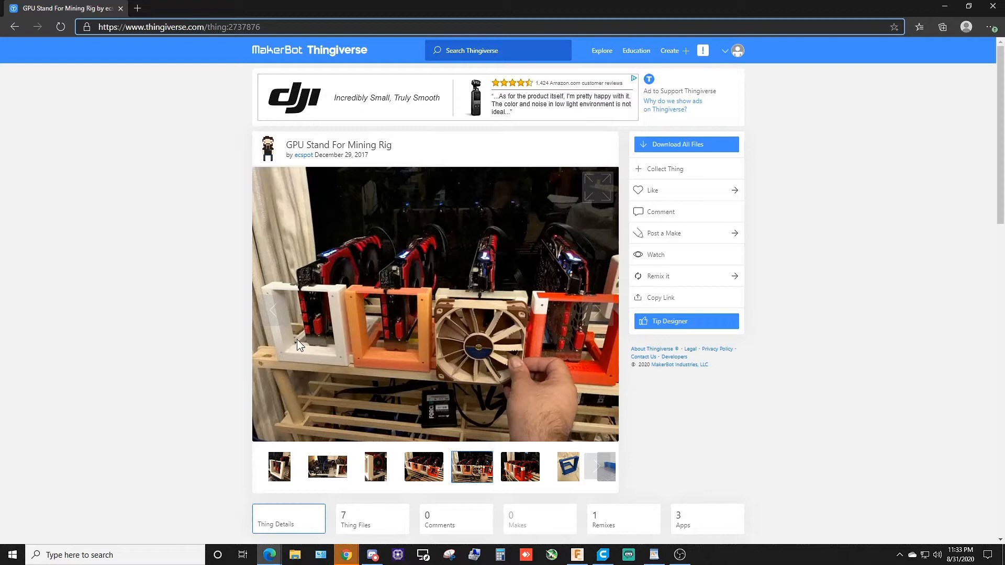
{"action": "mouse_move", "coordinate": [524, 285]}
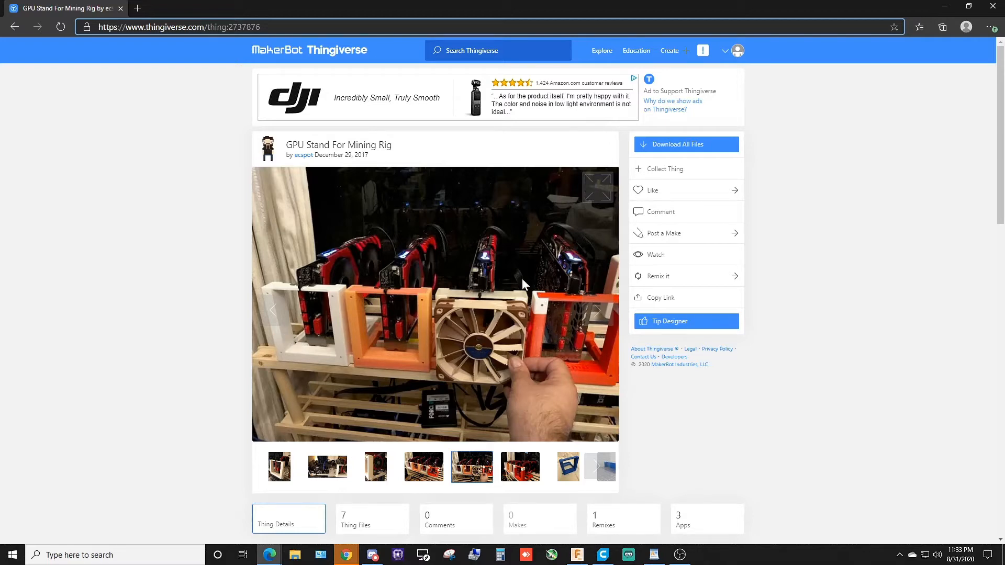
{"action": "mouse_move", "coordinate": [462, 338]}
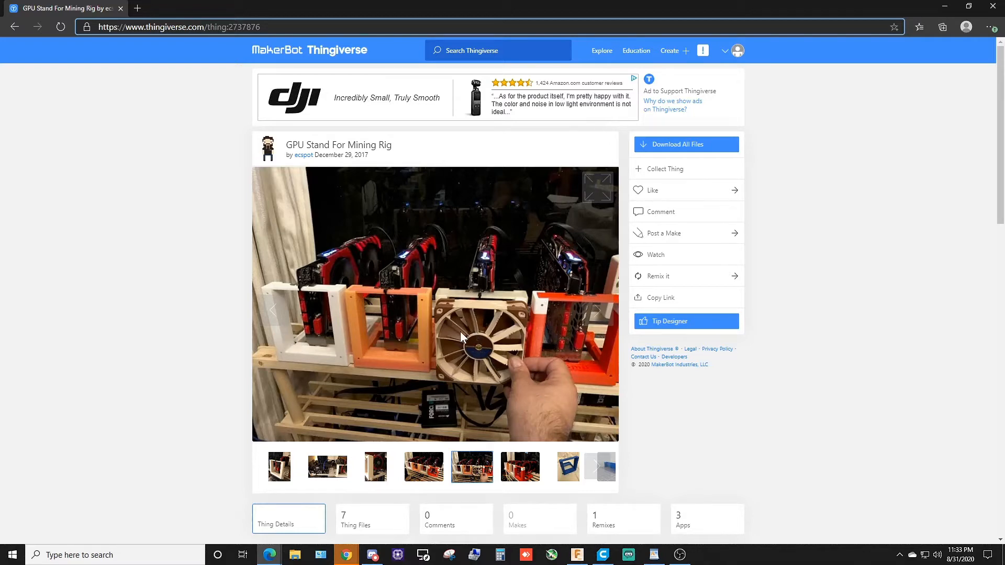
{"action": "mouse_move", "coordinate": [404, 363]}
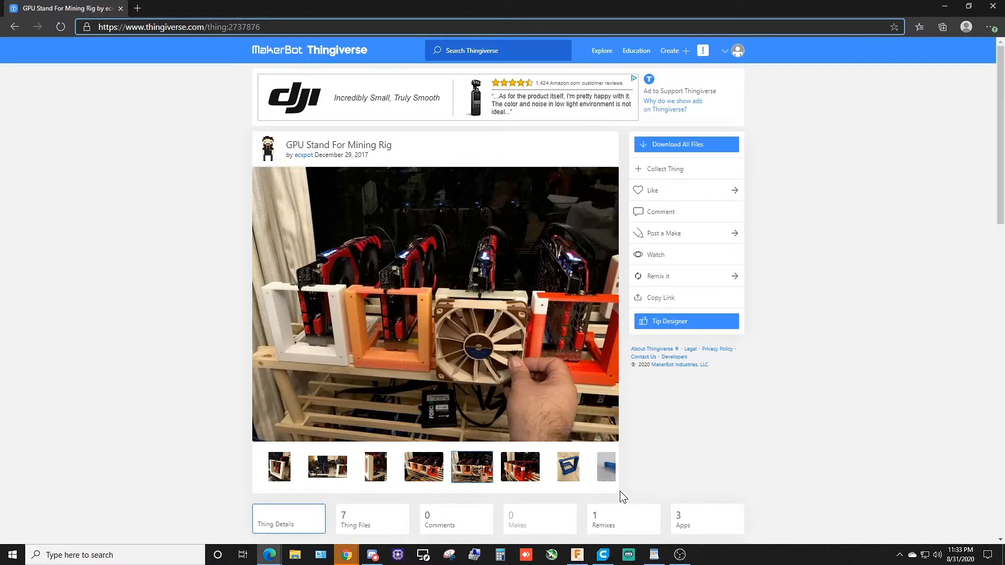
{"action": "left_click", "coordinate": [595, 467]}
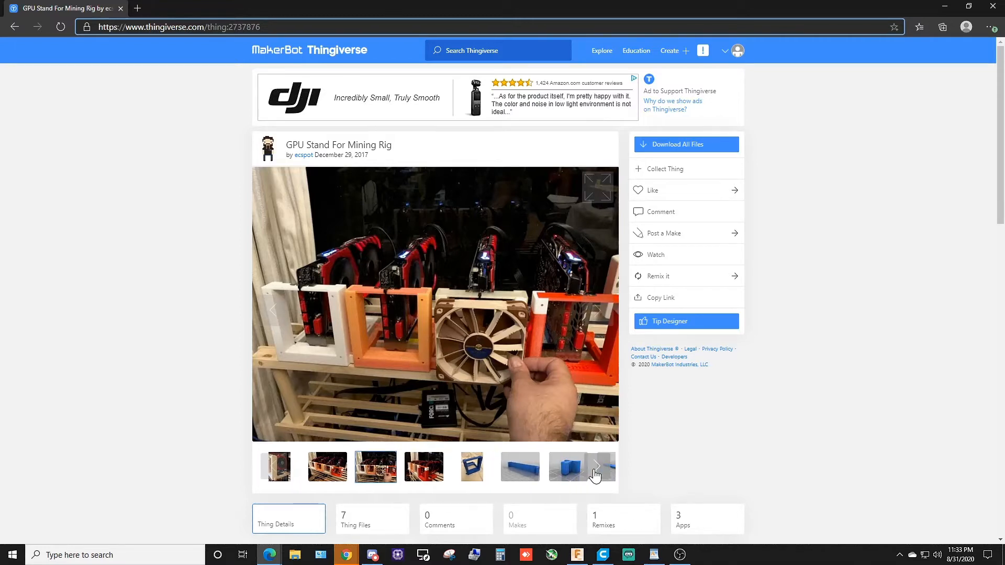
{"action": "left_click", "coordinate": [595, 467]}
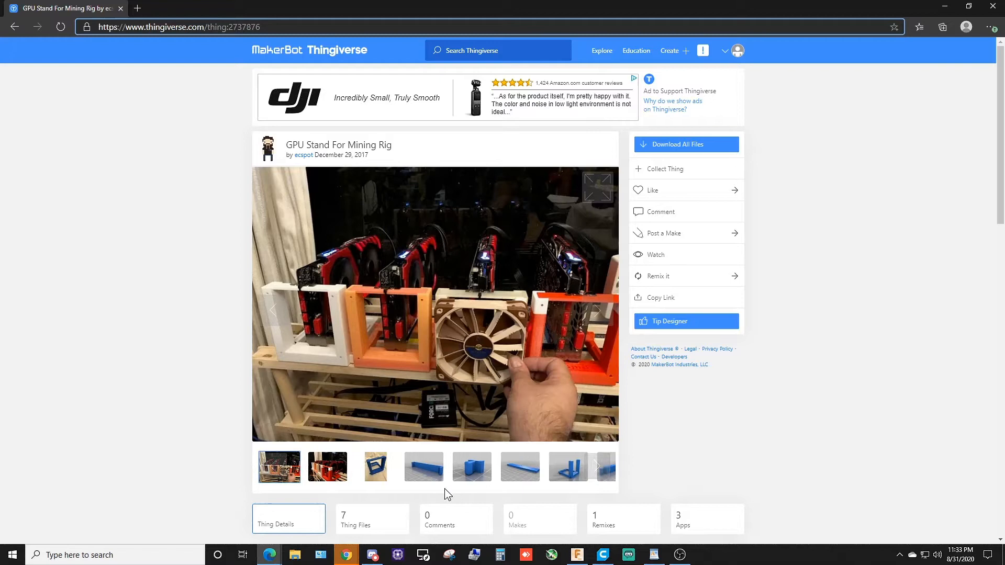
{"action": "left_click", "coordinate": [423, 467]}
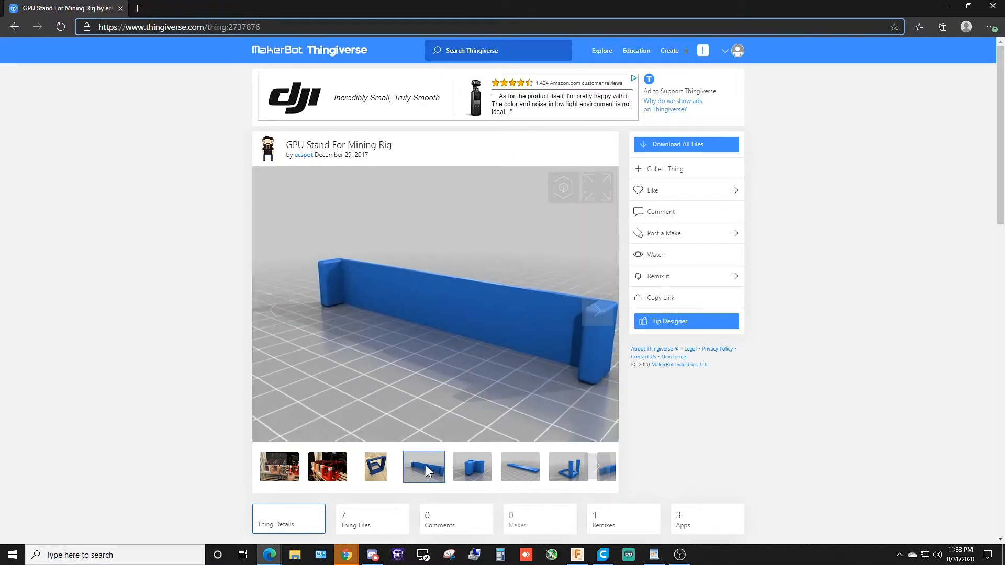
{"action": "mouse_move", "coordinate": [434, 475]}
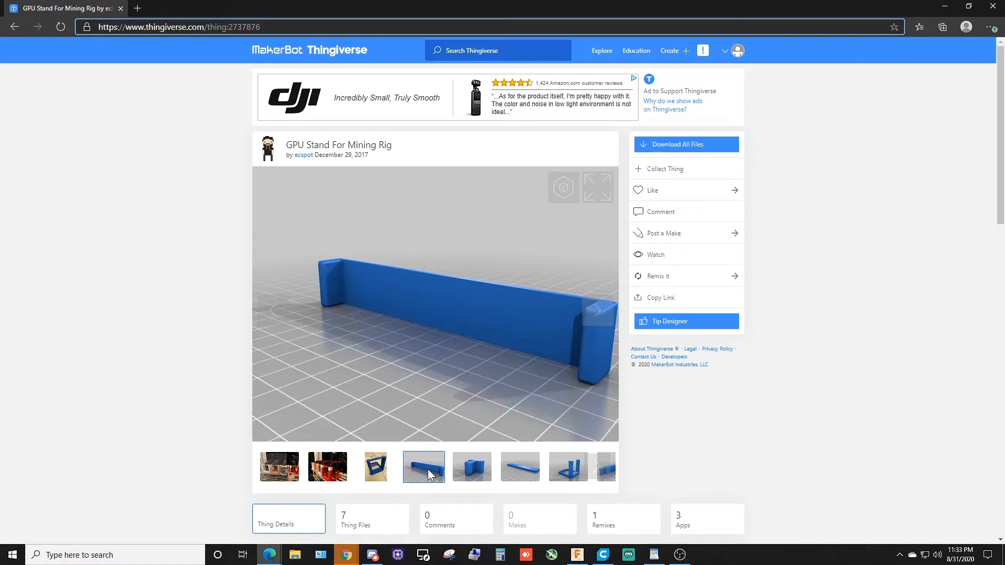
Step: View the red rig, flat bar render and printed blue stand, ending on the assembled stand render
{"action": "left_click", "coordinate": [327, 467]}
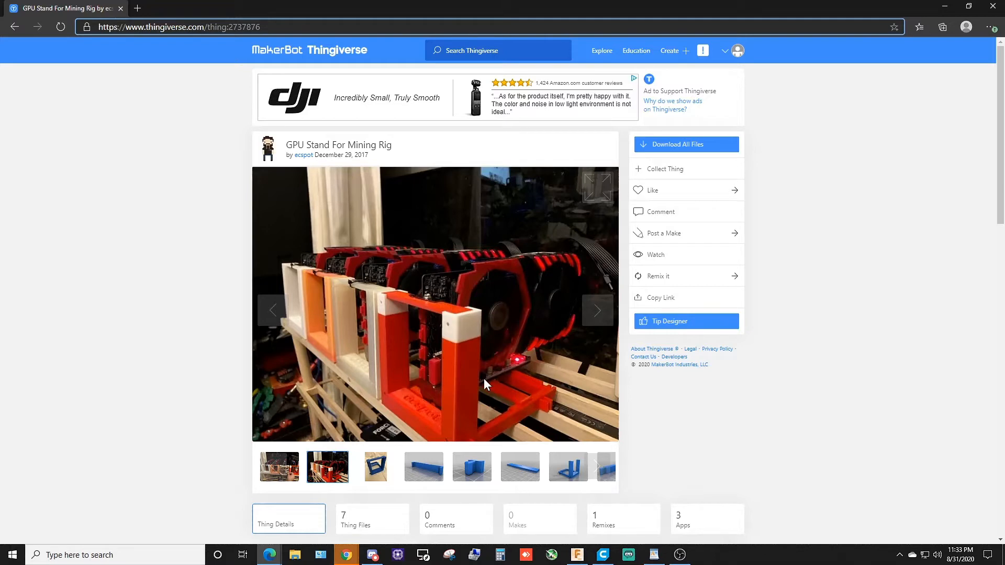
{"action": "left_click", "coordinate": [520, 465]}
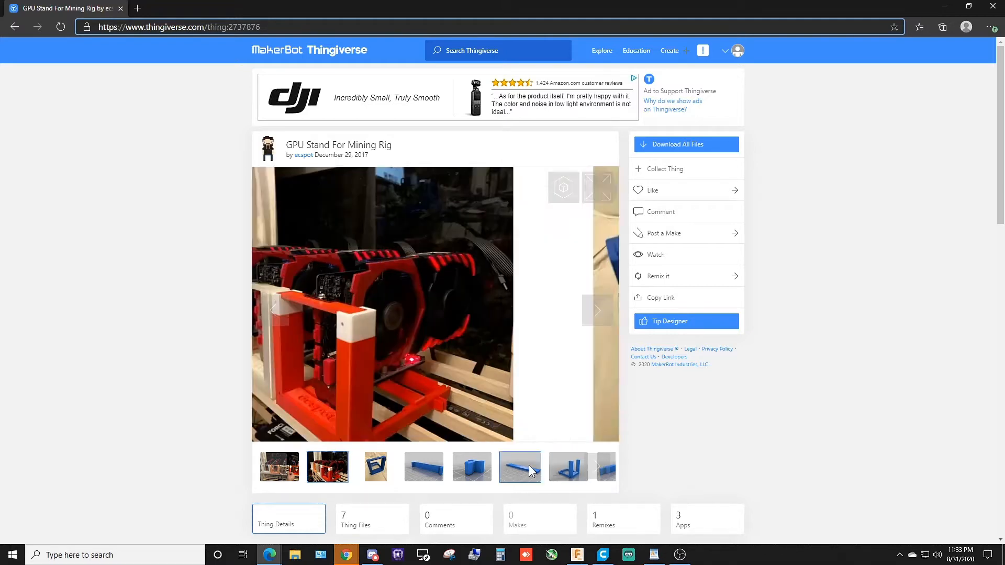
{"action": "left_click", "coordinate": [521, 467]}
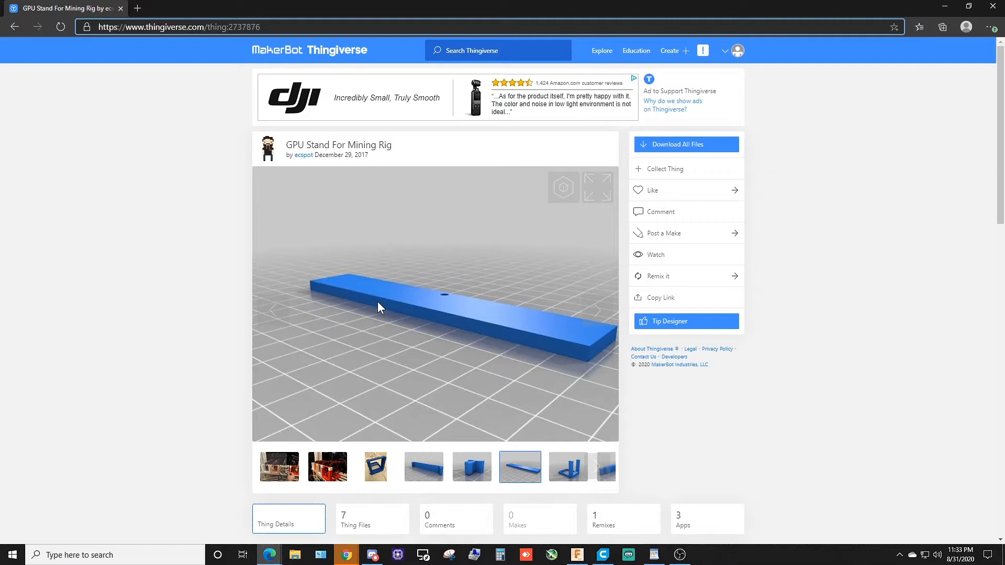
{"action": "left_click", "coordinate": [374, 465]}
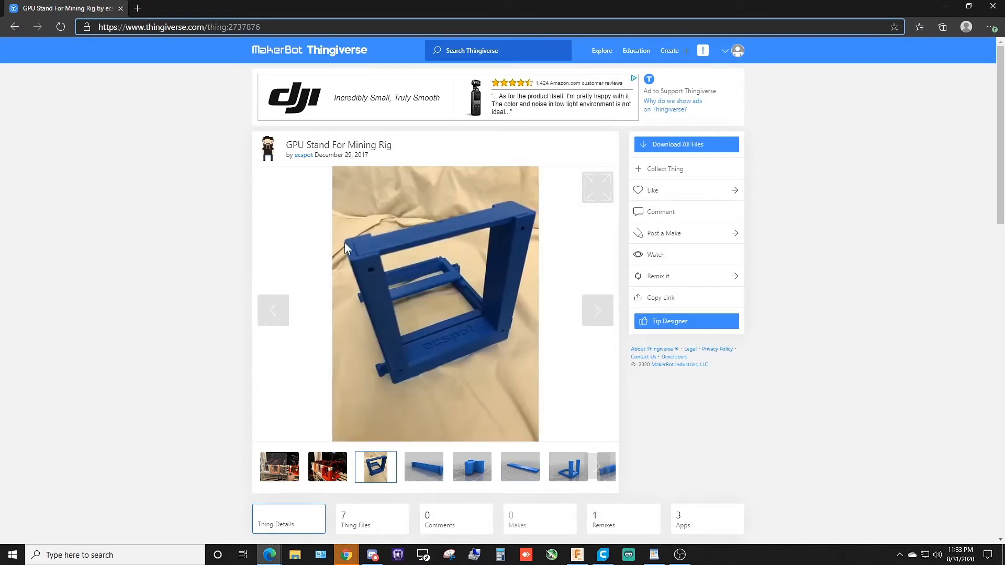
{"action": "mouse_move", "coordinate": [441, 249]}
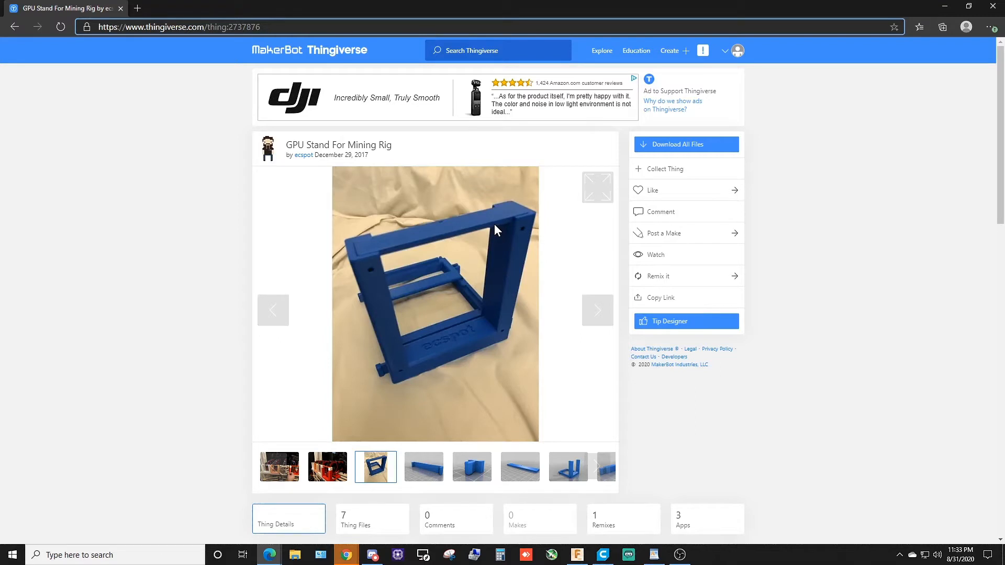
{"action": "mouse_move", "coordinate": [386, 267]}
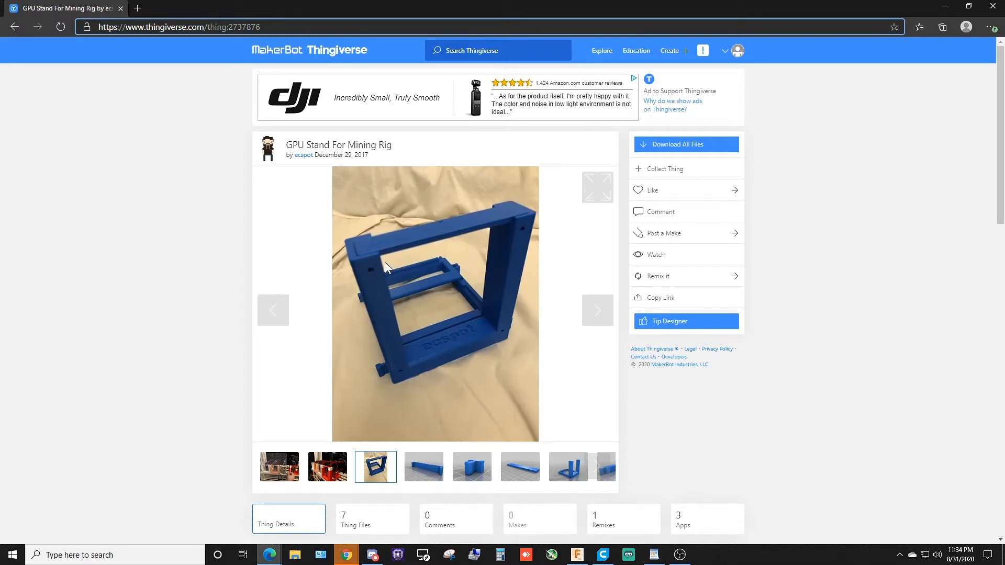
{"action": "mouse_move", "coordinate": [383, 261]}
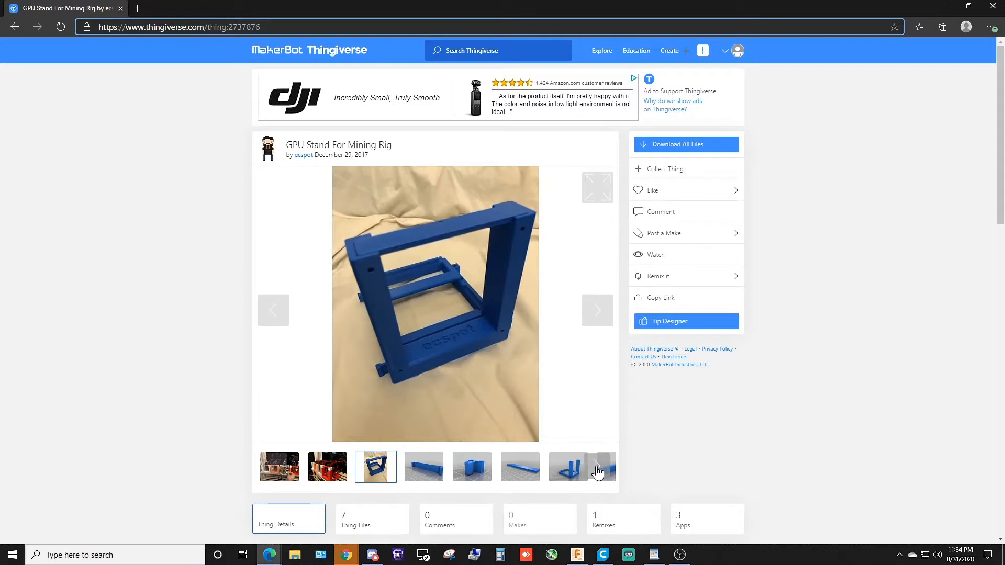
{"action": "left_click", "coordinate": [567, 466]}
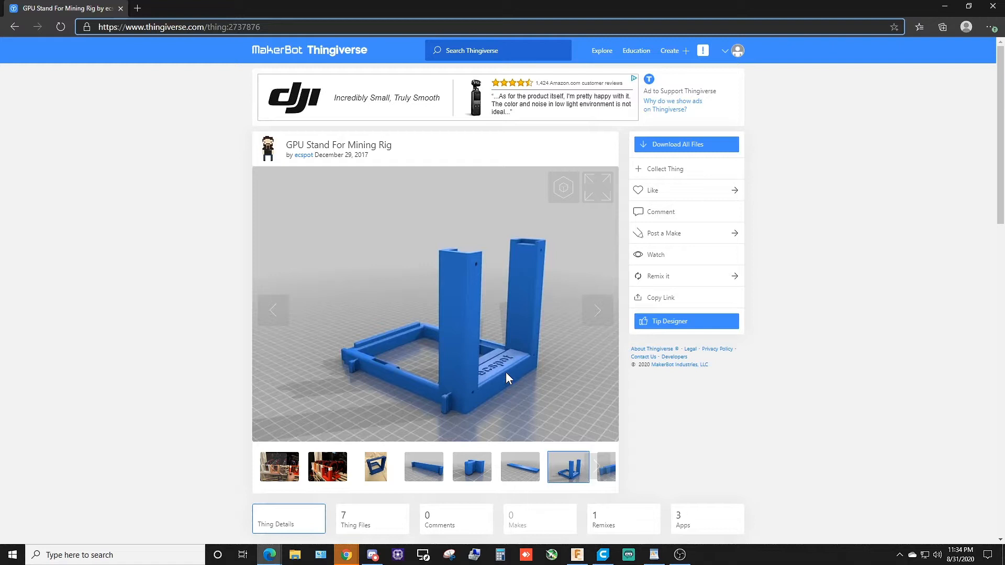
{"action": "mouse_move", "coordinate": [464, 324]}
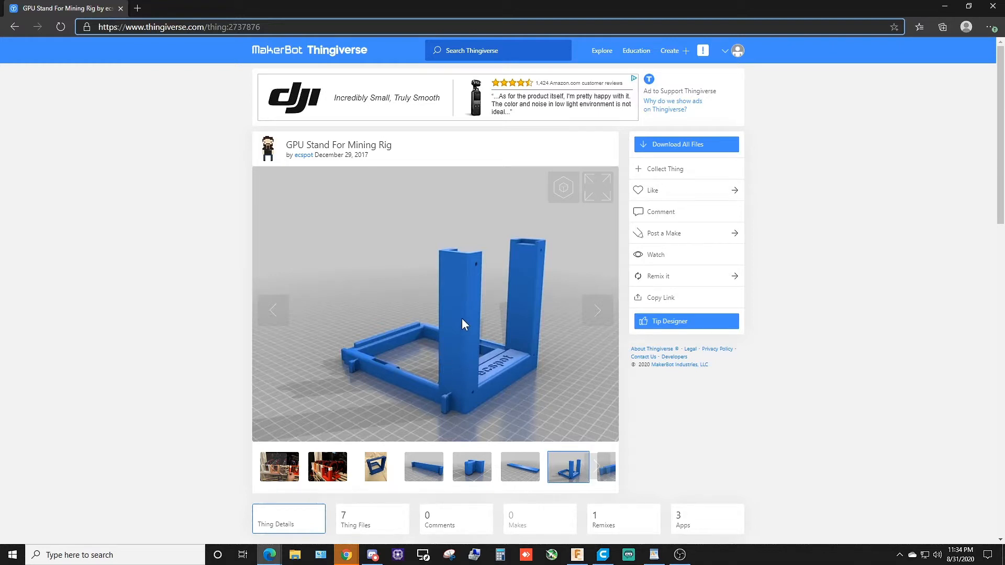
{"action": "mouse_move", "coordinate": [496, 371]}
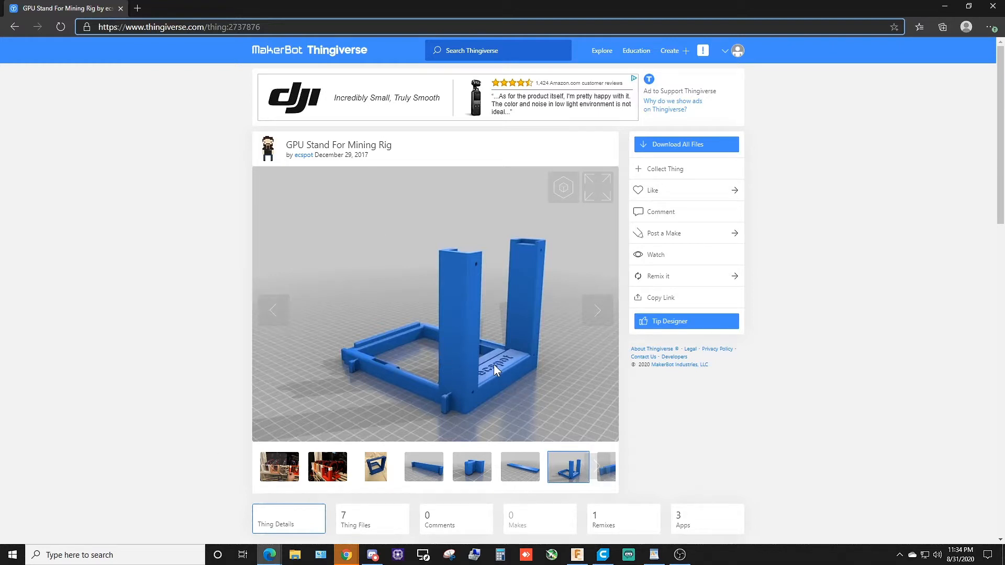
{"action": "mouse_move", "coordinate": [603, 555]}
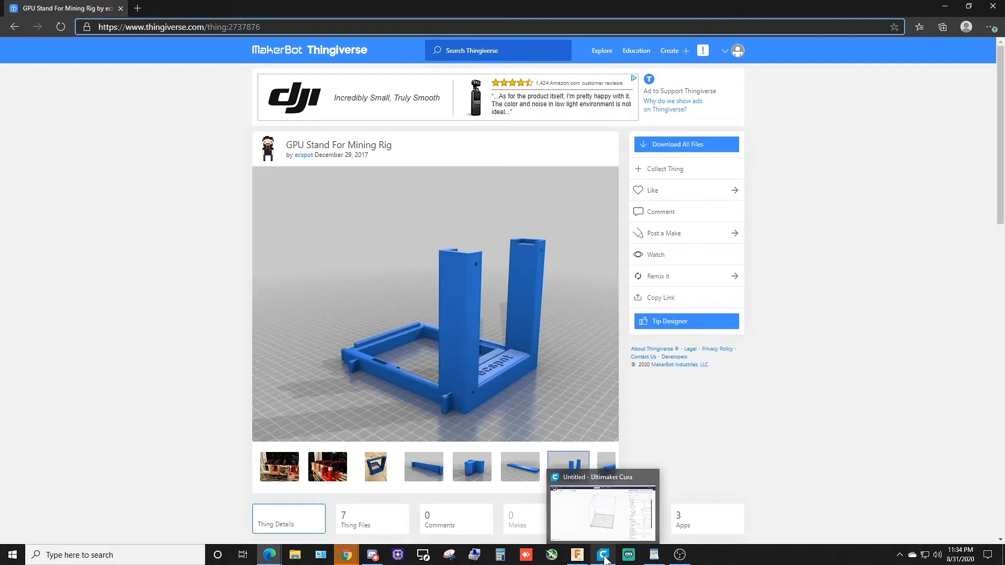
{"action": "mouse_move", "coordinate": [299, 169]}
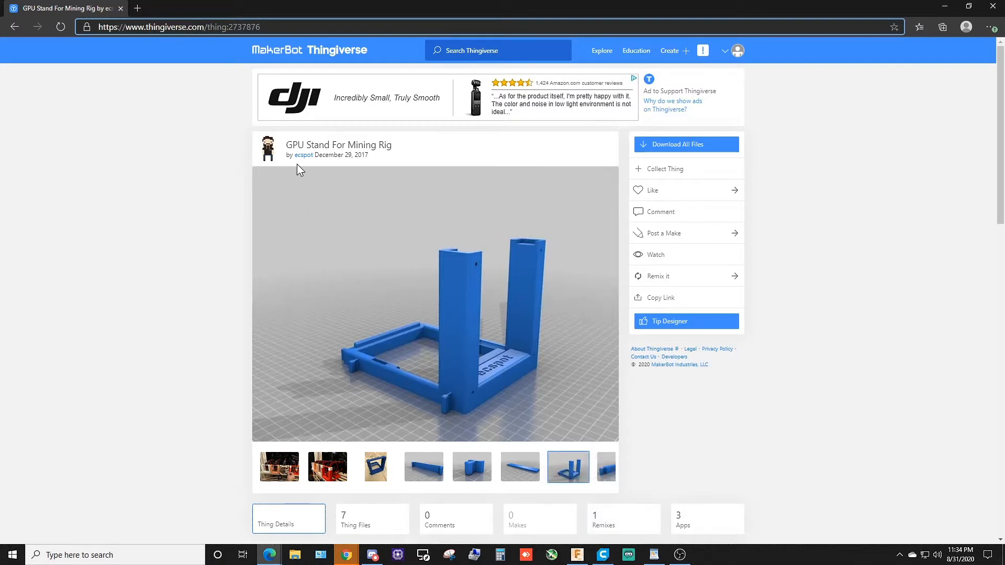
{"action": "mouse_move", "coordinate": [321, 188]}
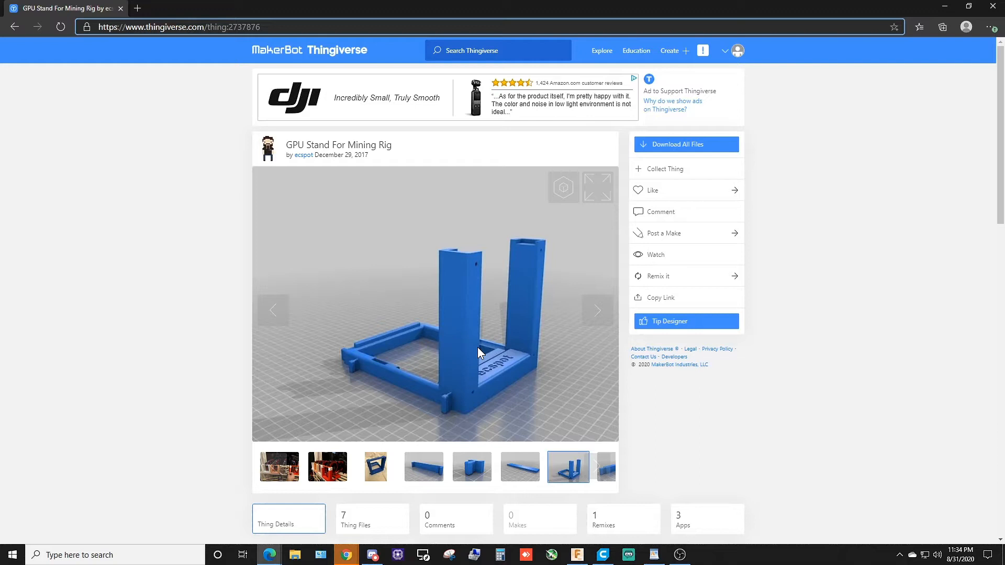
{"action": "mouse_move", "coordinate": [598, 312]}
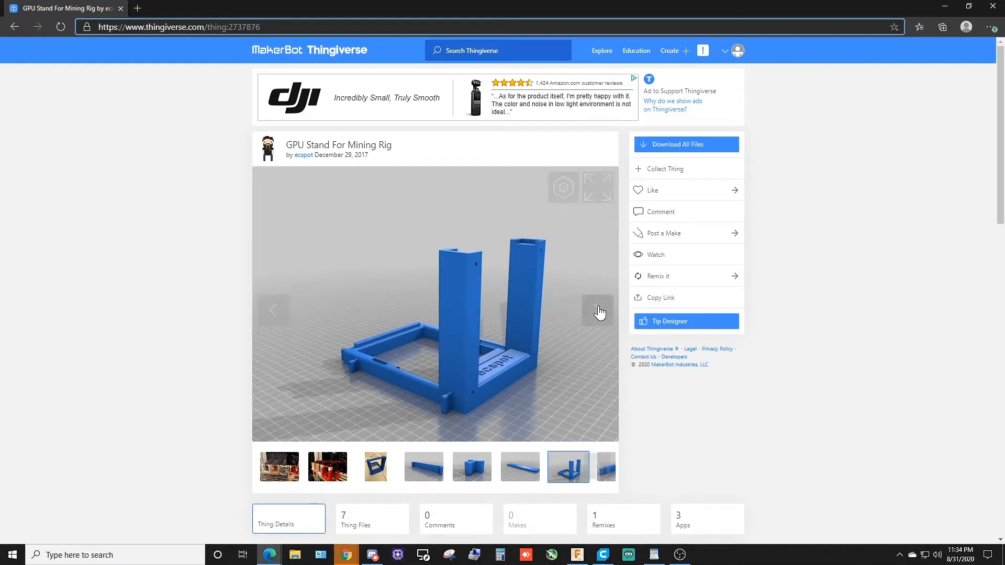
Step: Preview the individual parts: long upright, peg-shaped part, block bracket and long rail
{"action": "left_click", "coordinate": [471, 467]}
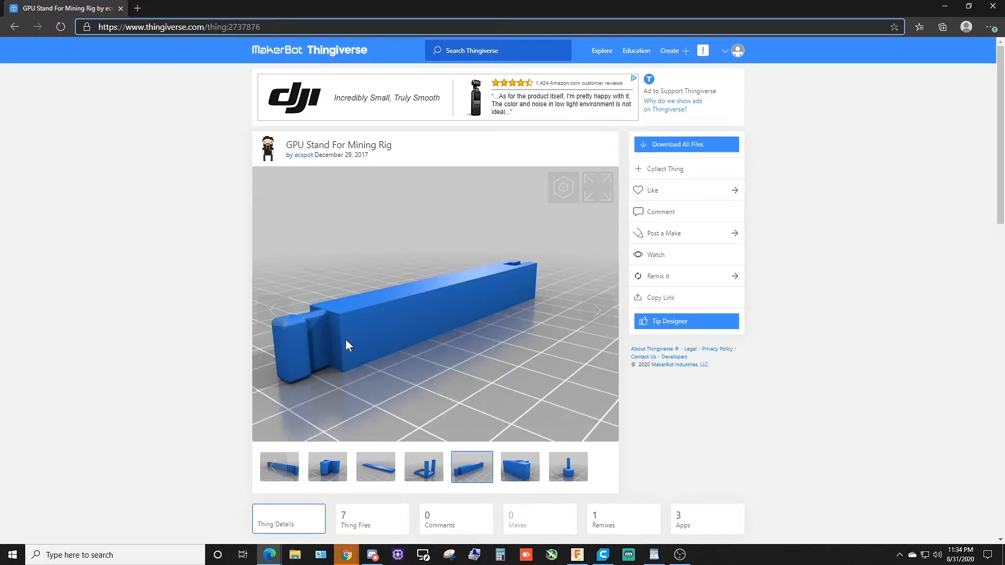
{"action": "mouse_move", "coordinate": [498, 482]}
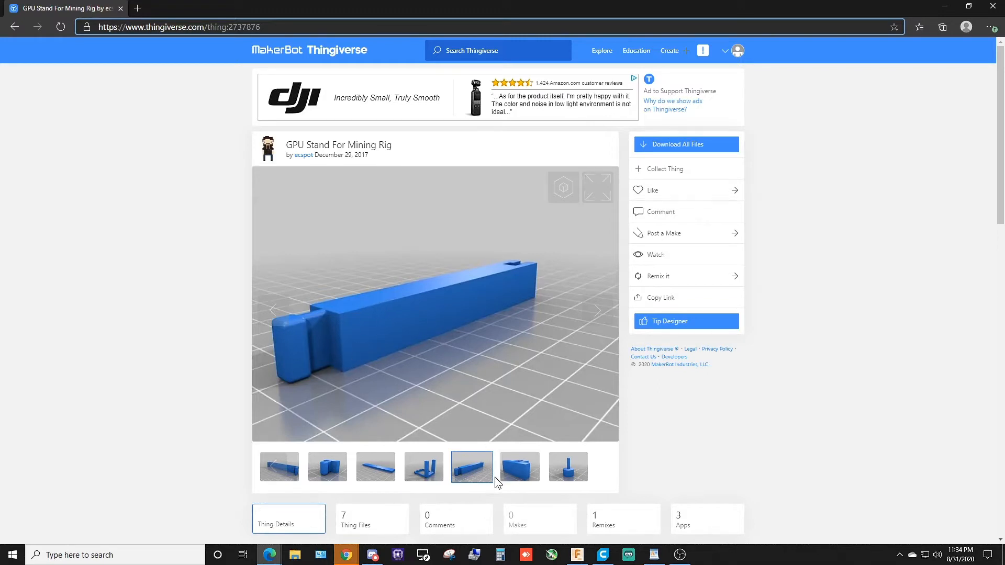
{"action": "left_click", "coordinate": [567, 466]}
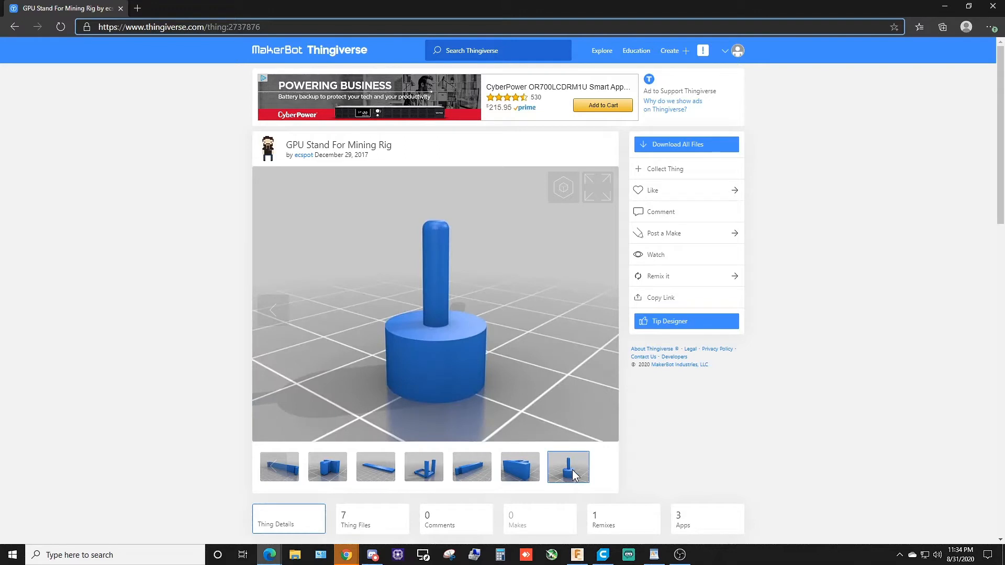
{"action": "mouse_move", "coordinate": [555, 475]}
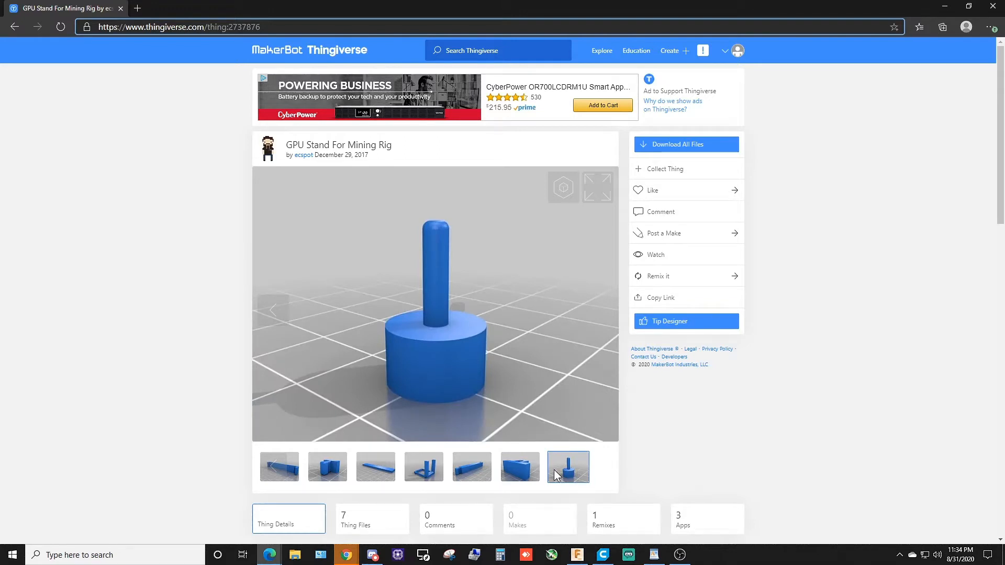
{"action": "left_click", "coordinate": [423, 465]}
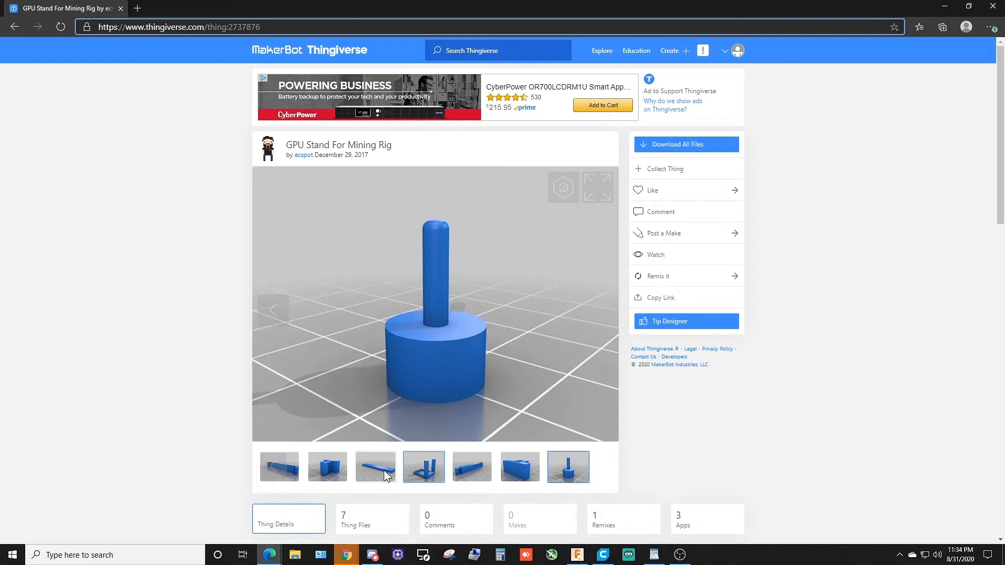
{"action": "left_click", "coordinate": [326, 466]}
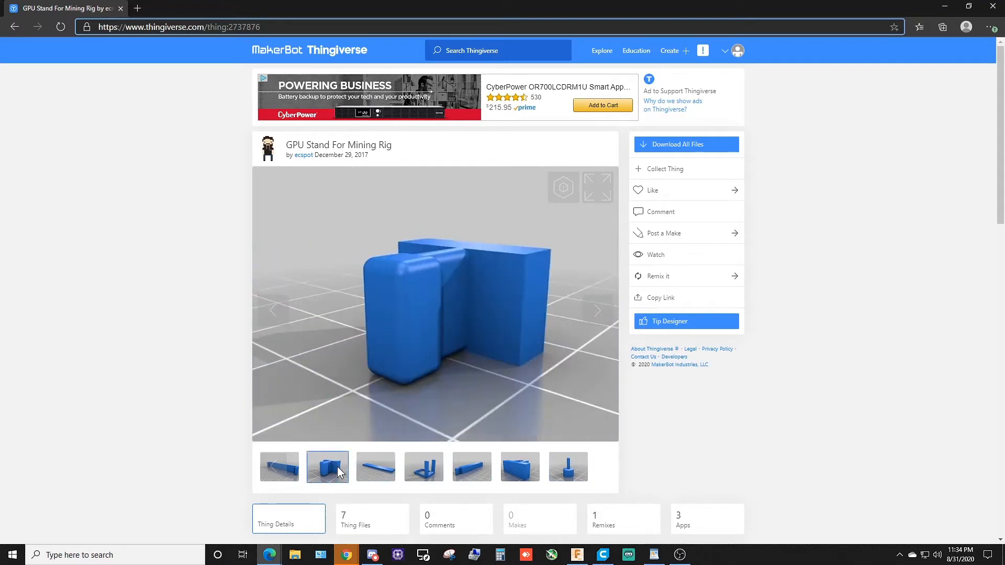
{"action": "mouse_move", "coordinate": [481, 467]}
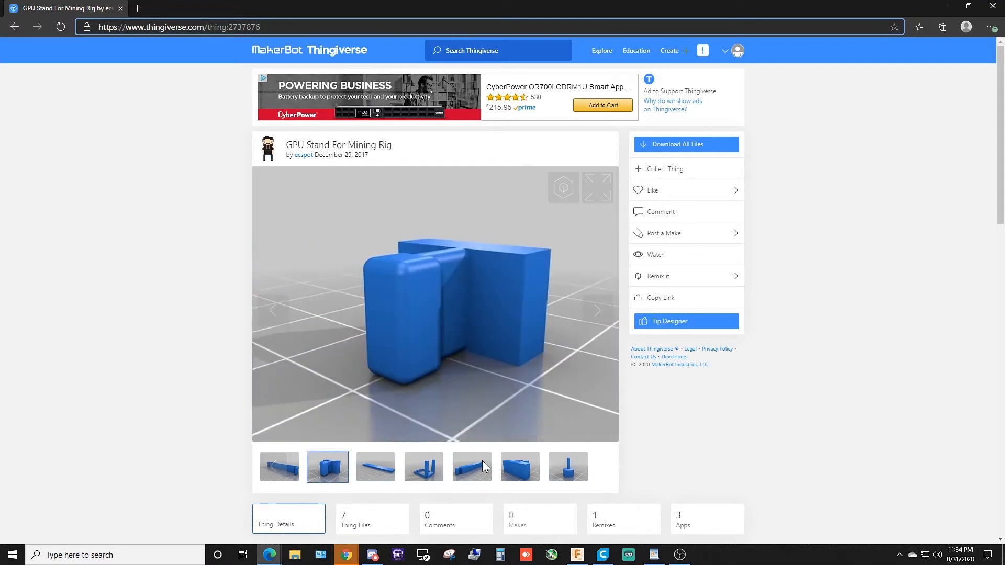
{"action": "left_click", "coordinate": [422, 466]}
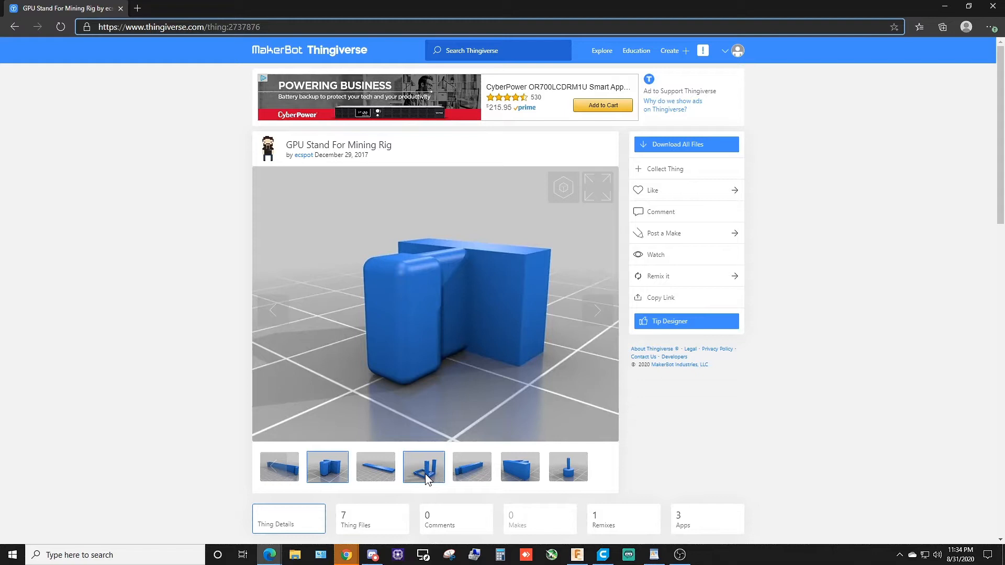
{"action": "left_click", "coordinate": [471, 465]}
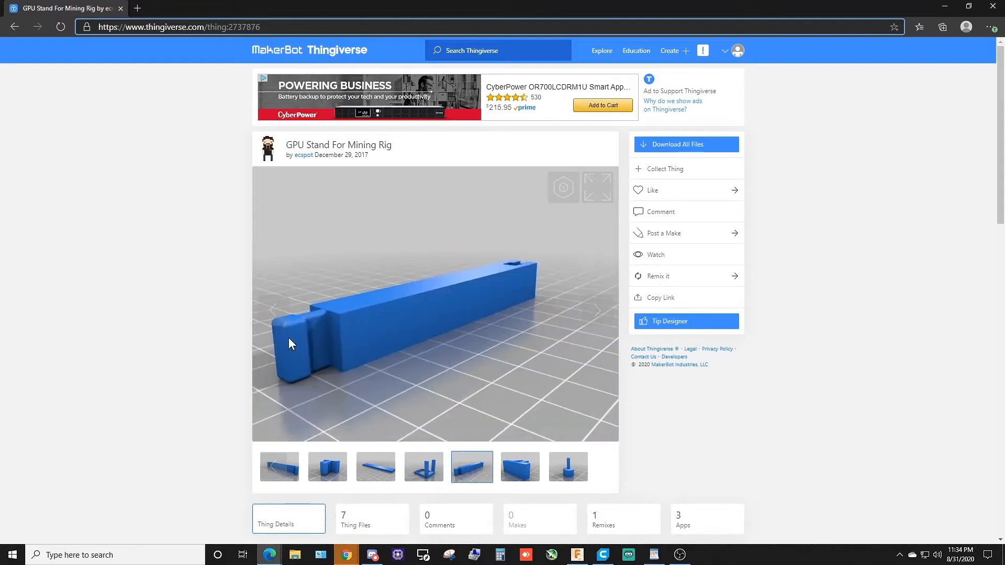
{"action": "left_click", "coordinate": [519, 466]}
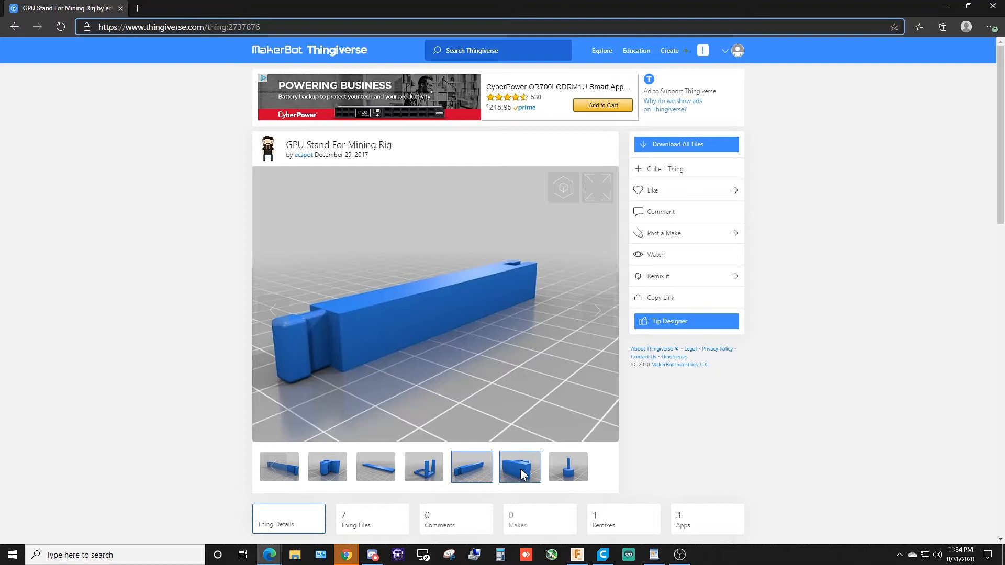
{"action": "left_click", "coordinate": [278, 466]}
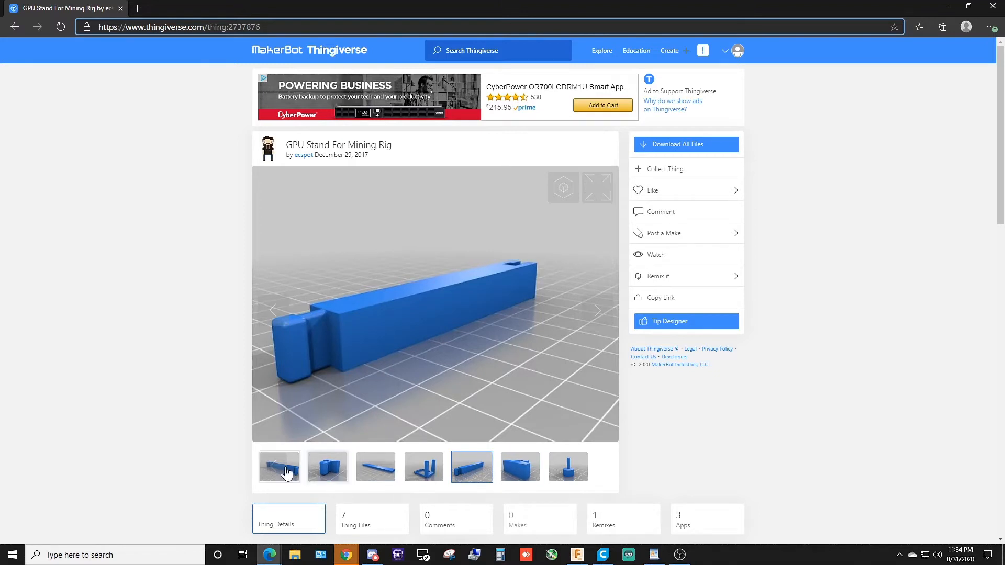
Step: View the build photos of the assembled mining rig and the rig beside the motherboard
{"action": "left_click", "coordinate": [273, 467]}
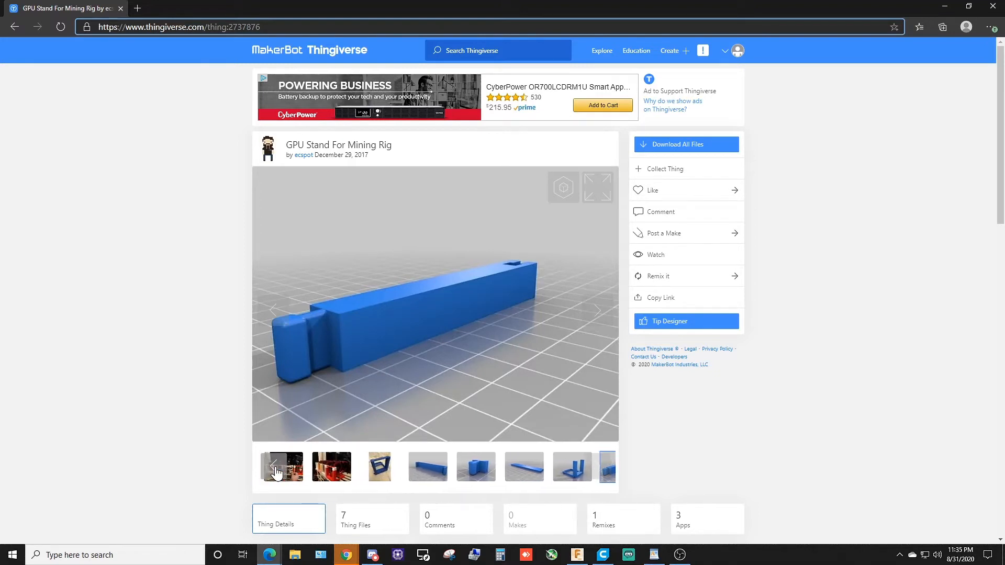
{"action": "left_click", "coordinate": [273, 467]}
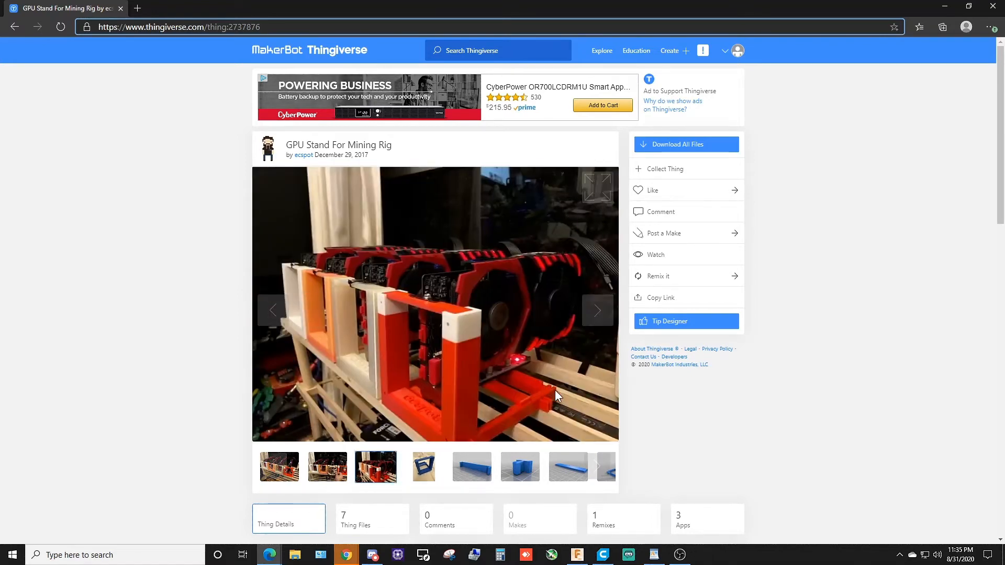
{"action": "mouse_move", "coordinate": [547, 389]}
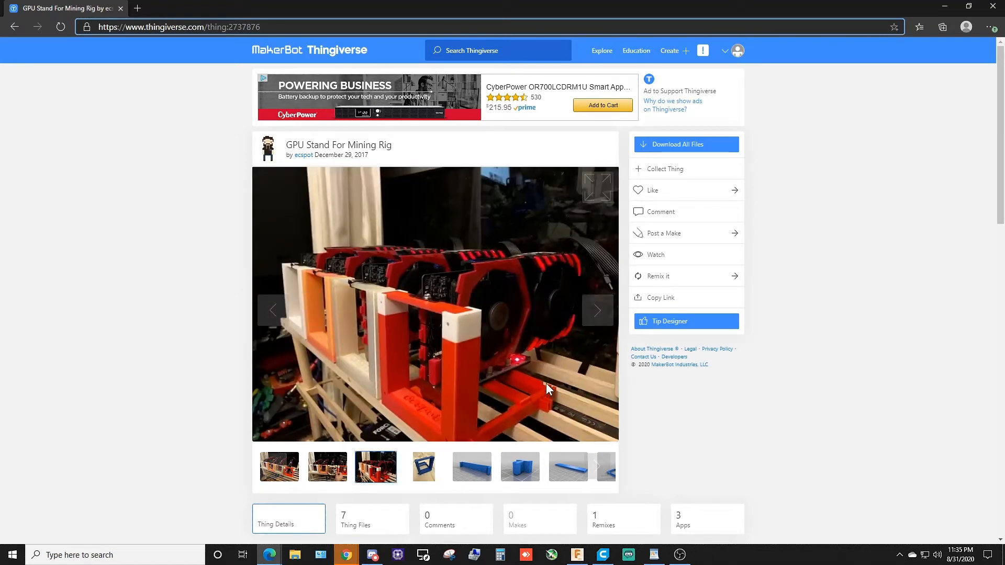
{"action": "mouse_move", "coordinate": [607, 344]}
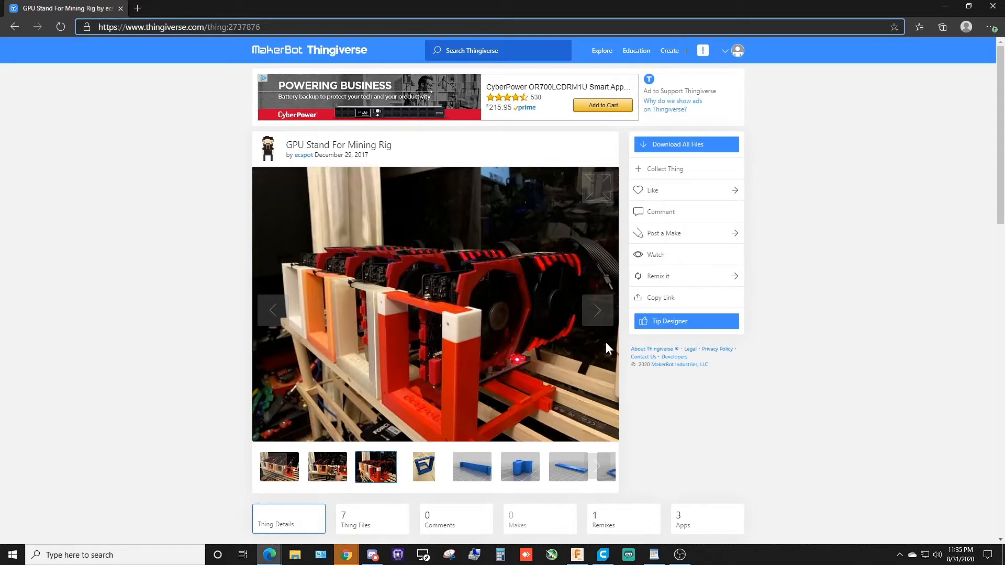
{"action": "mouse_move", "coordinate": [551, 394]}
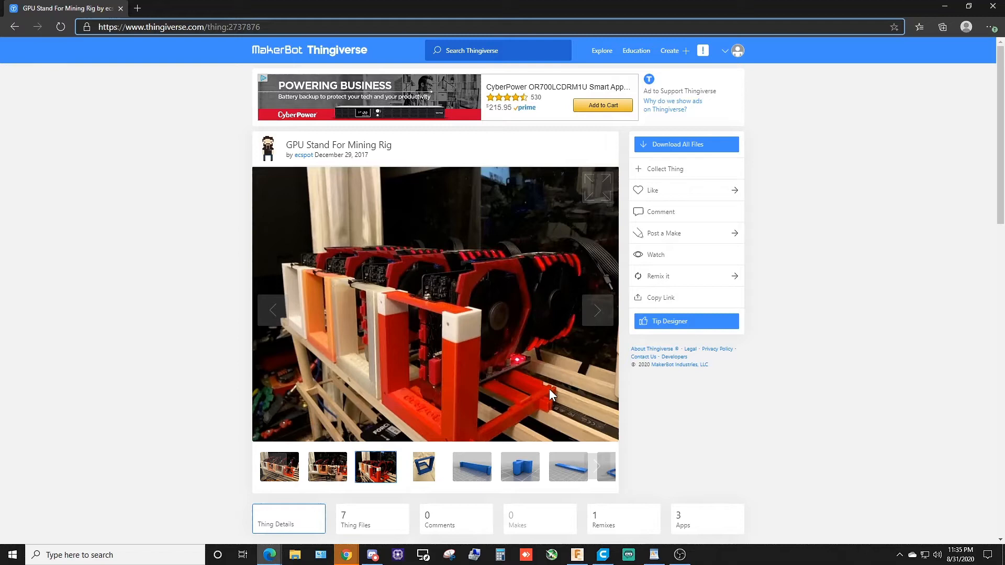
{"action": "mouse_move", "coordinate": [575, 373]}
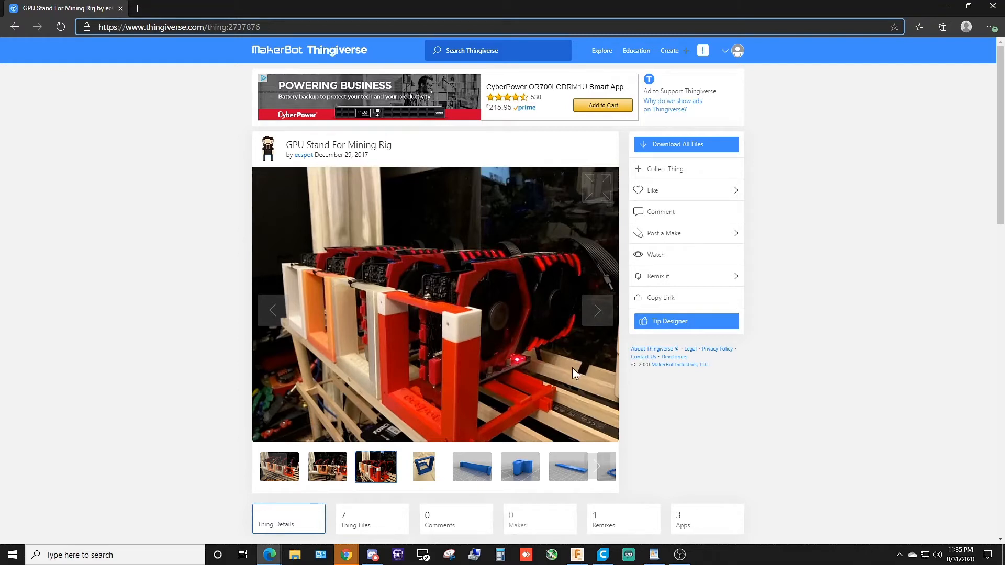
{"action": "mouse_move", "coordinate": [524, 389]}
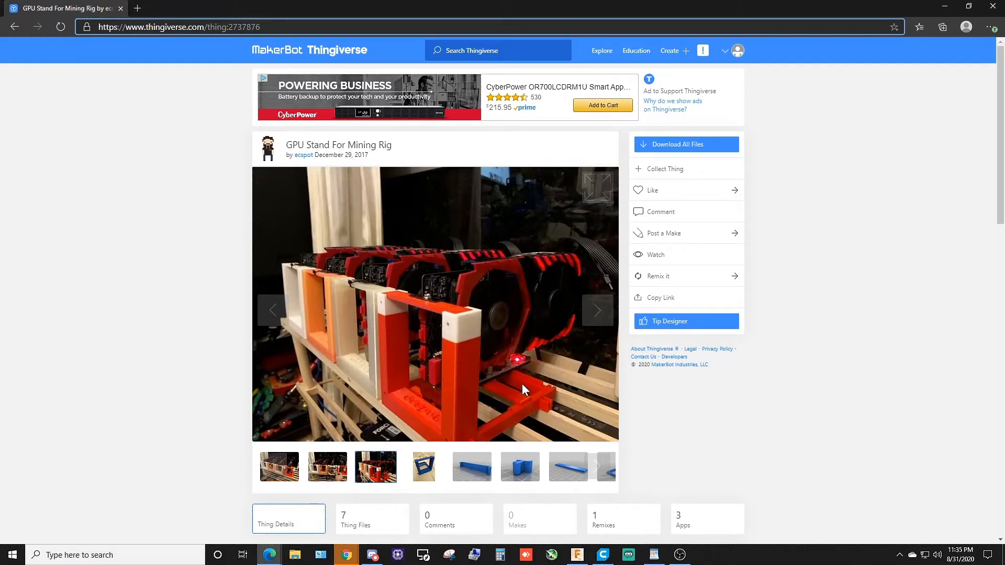
{"action": "mouse_move", "coordinate": [461, 260]}
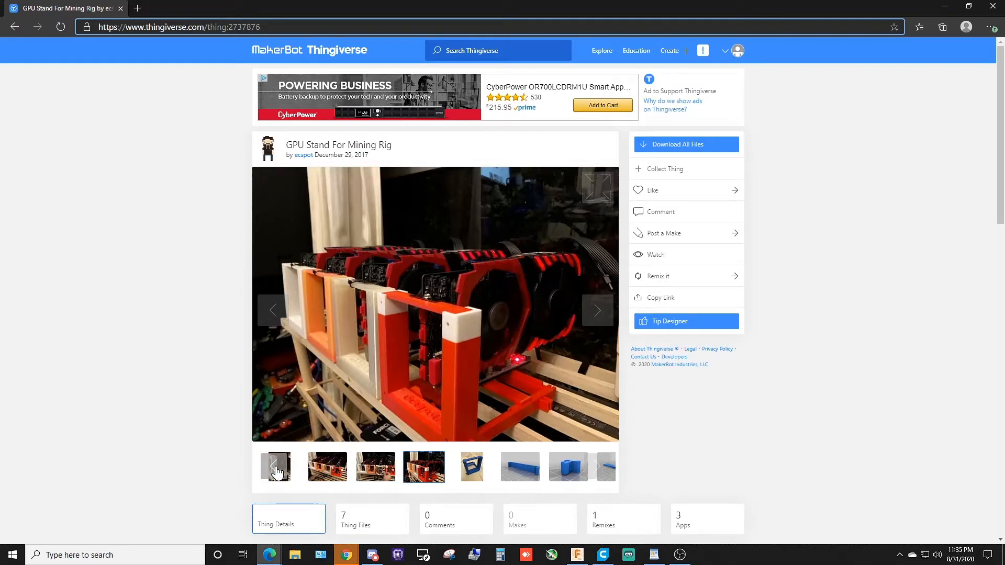
{"action": "left_click", "coordinate": [275, 467]}
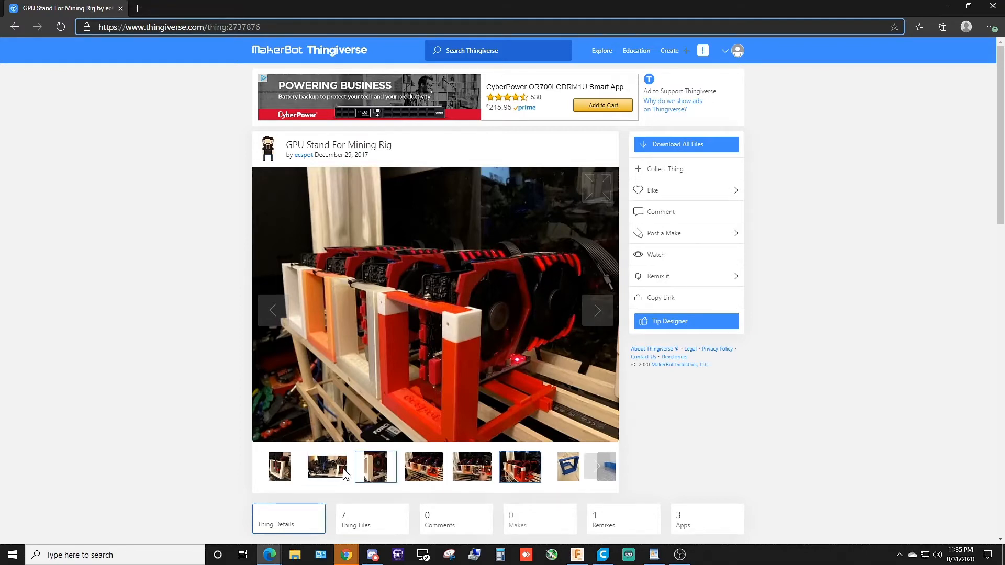
{"action": "left_click", "coordinate": [327, 467]}
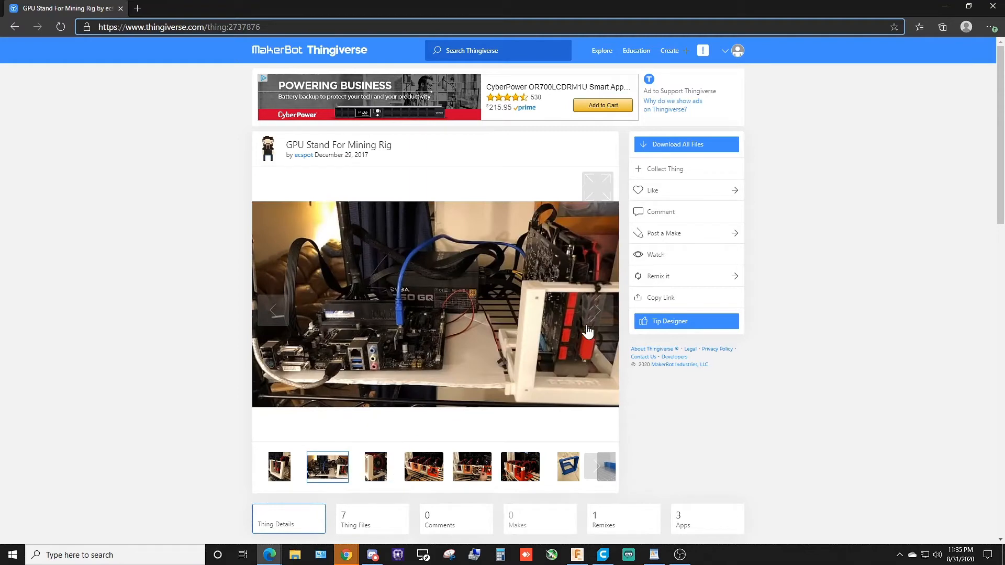
{"action": "mouse_move", "coordinate": [392, 472]}
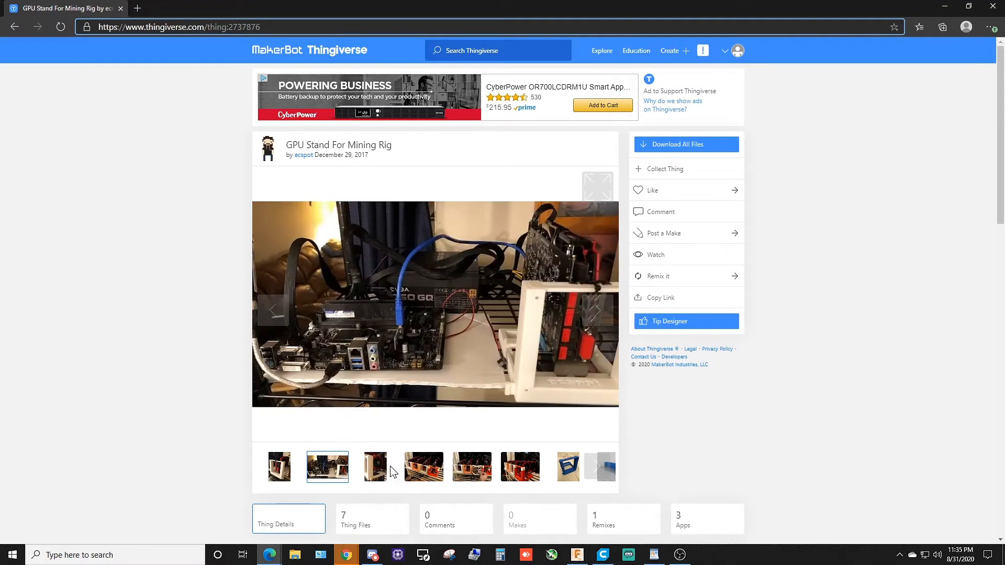
{"action": "mouse_move", "coordinate": [552, 200]}
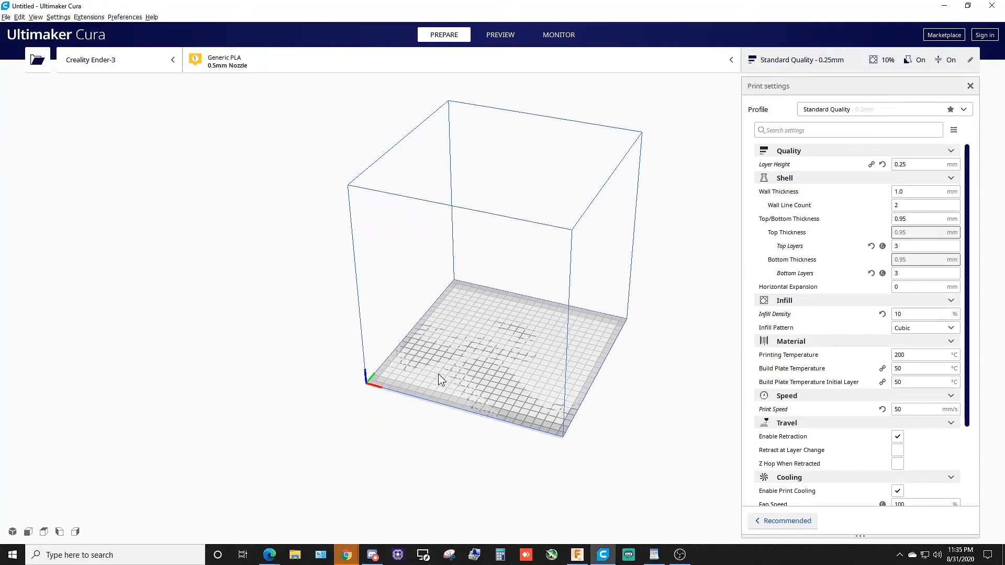
{"action": "mouse_move", "coordinate": [595, 260]}
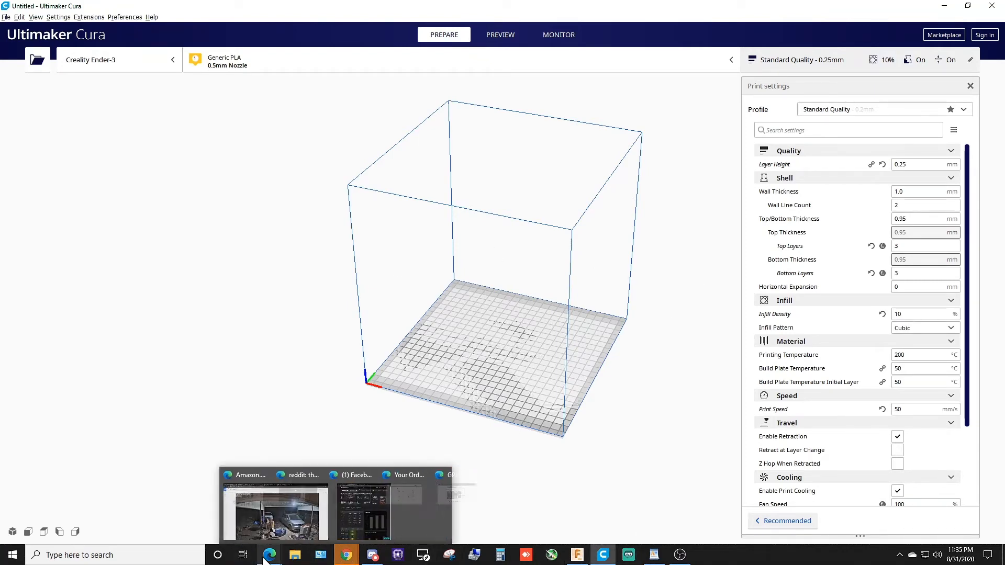
{"action": "left_click", "coordinate": [489, 512]}
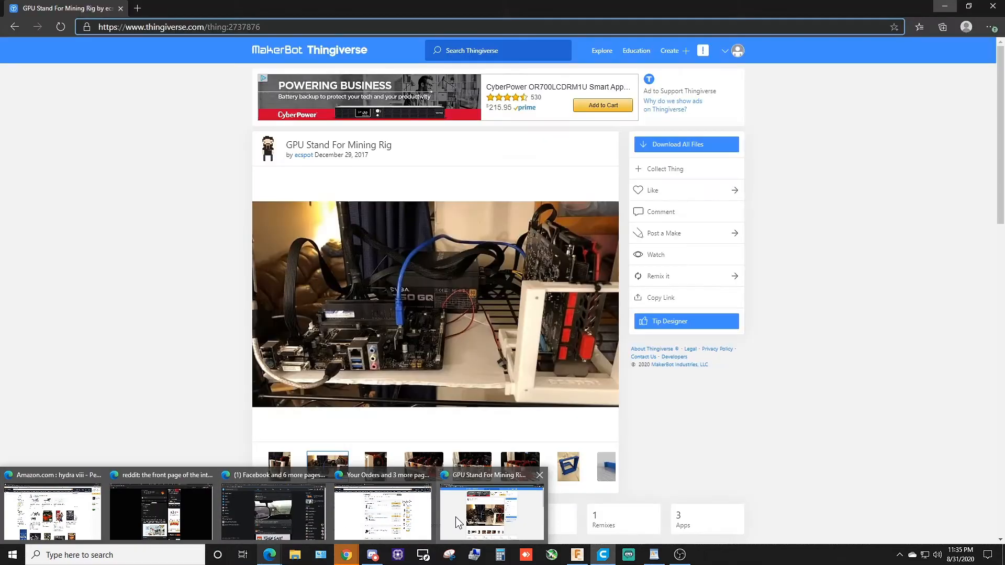
{"action": "scroll", "scroll_direction": "down", "scroll_amount": 3}
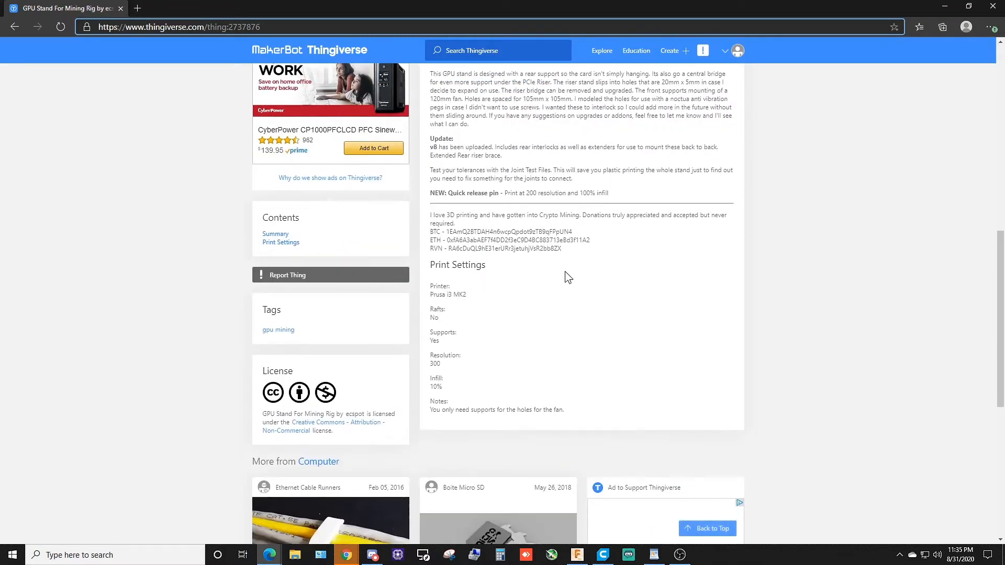
{"action": "mouse_move", "coordinate": [476, 300]}
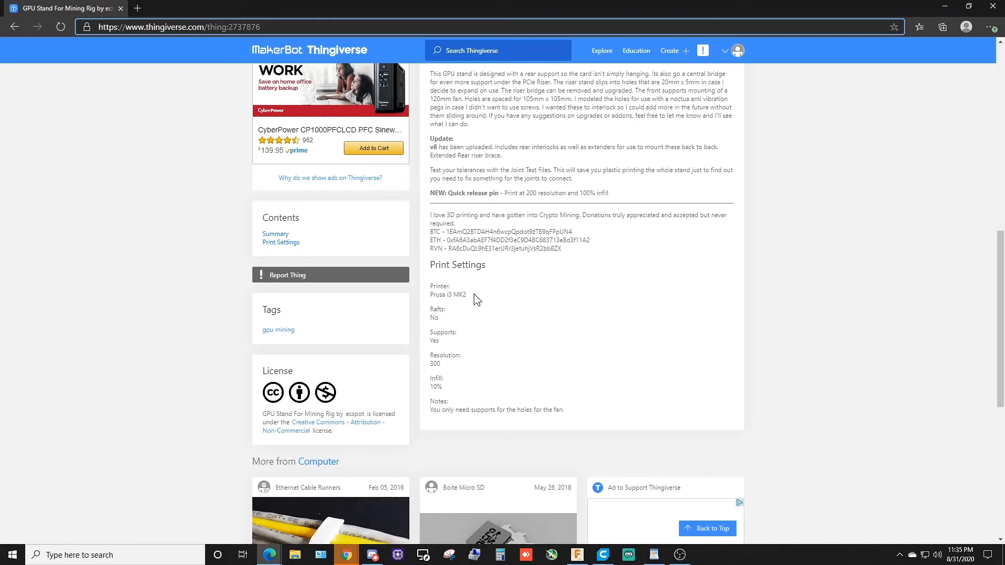
{"action": "mouse_move", "coordinate": [458, 371]}
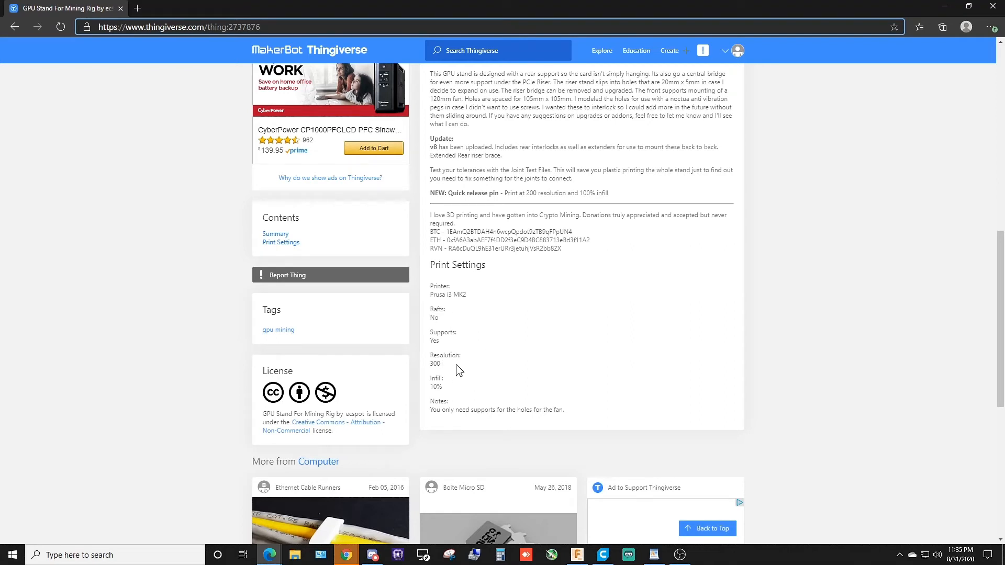
{"action": "mouse_move", "coordinate": [685, 54]}
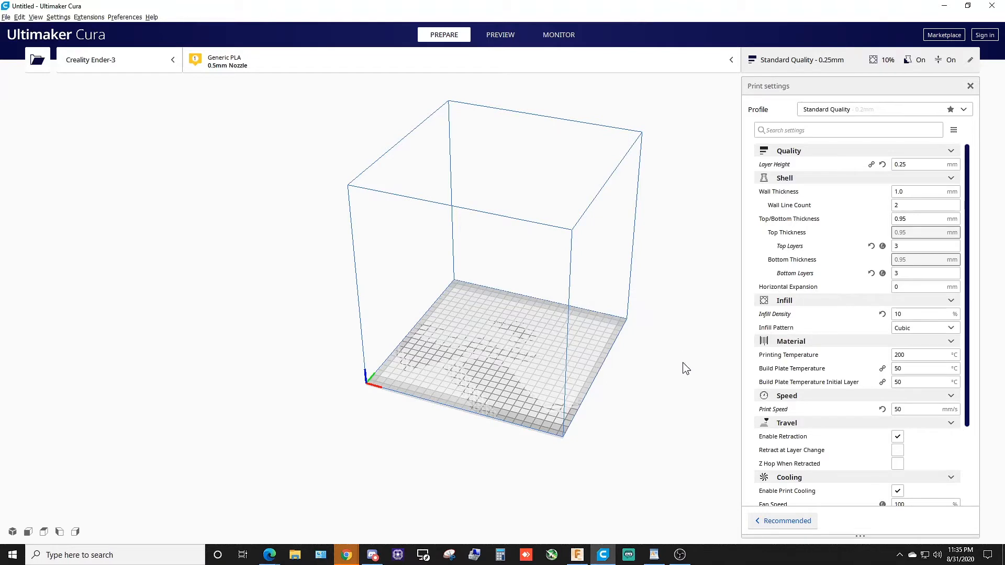
Step: Leave layer height as is and set Build Plate Adhesion Type to Skirt
{"action": "left_click", "coordinate": [924, 165]}
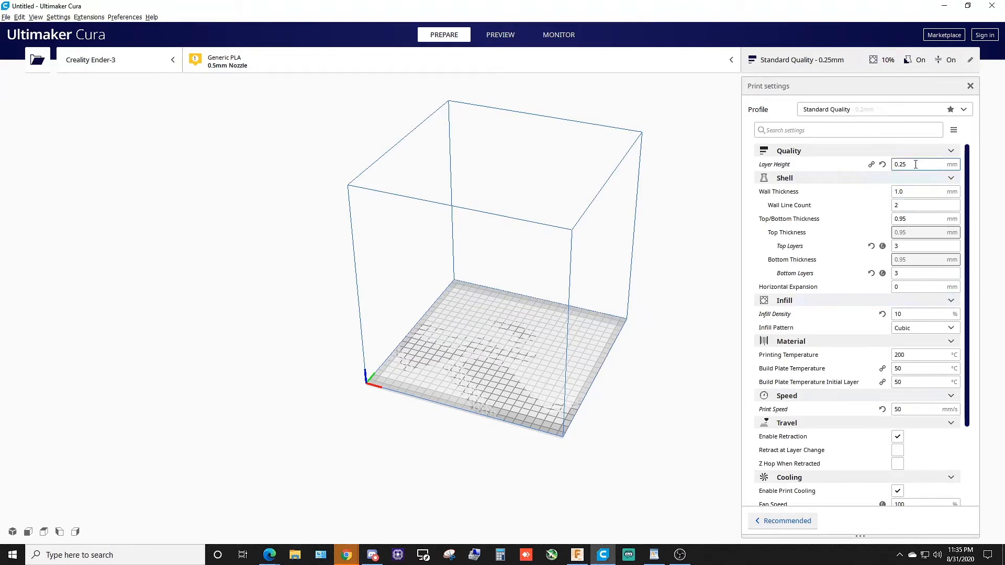
{"action": "mouse_move", "coordinate": [936, 263]}
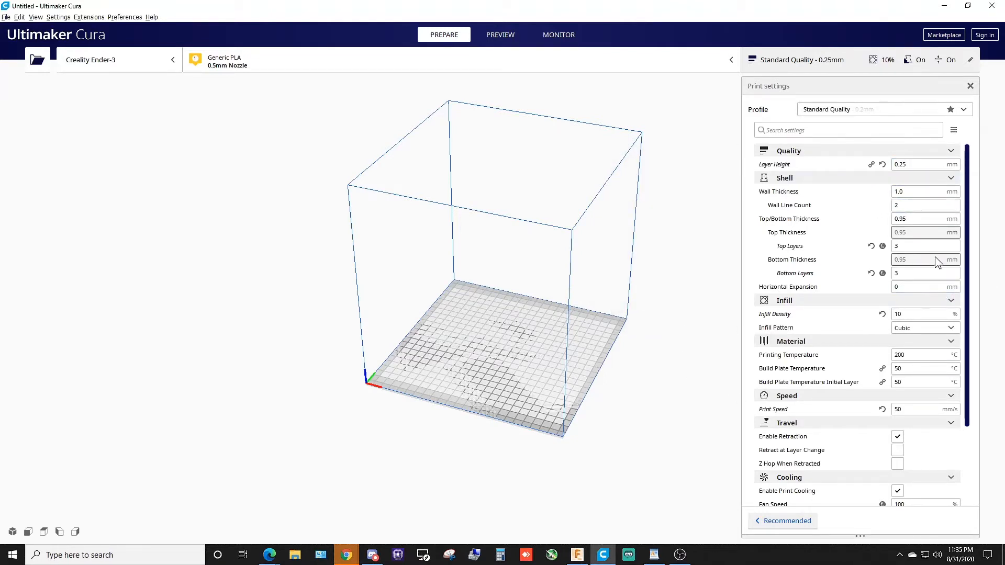
{"action": "mouse_move", "coordinate": [921, 305]}
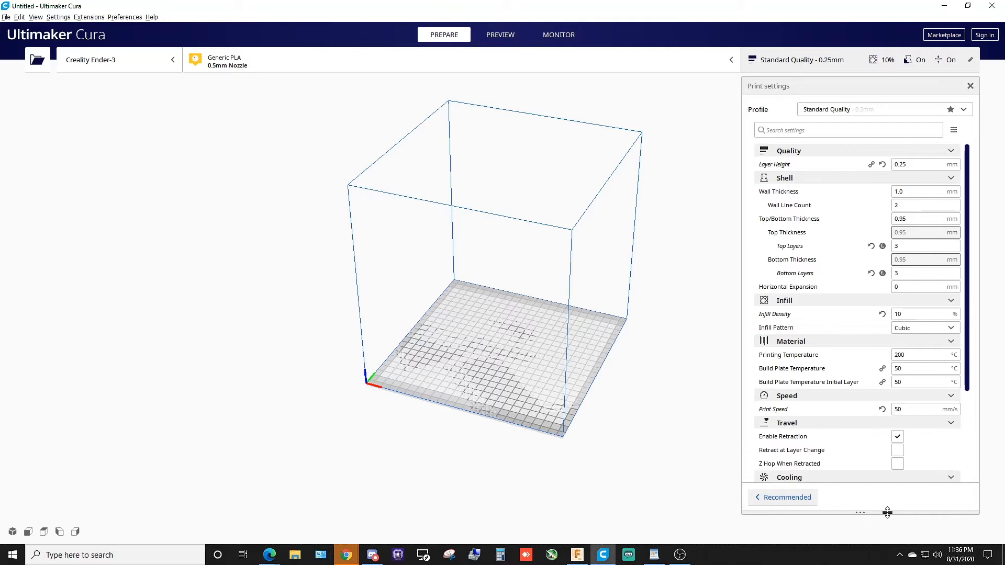
{"action": "left_click", "coordinate": [924, 205]}
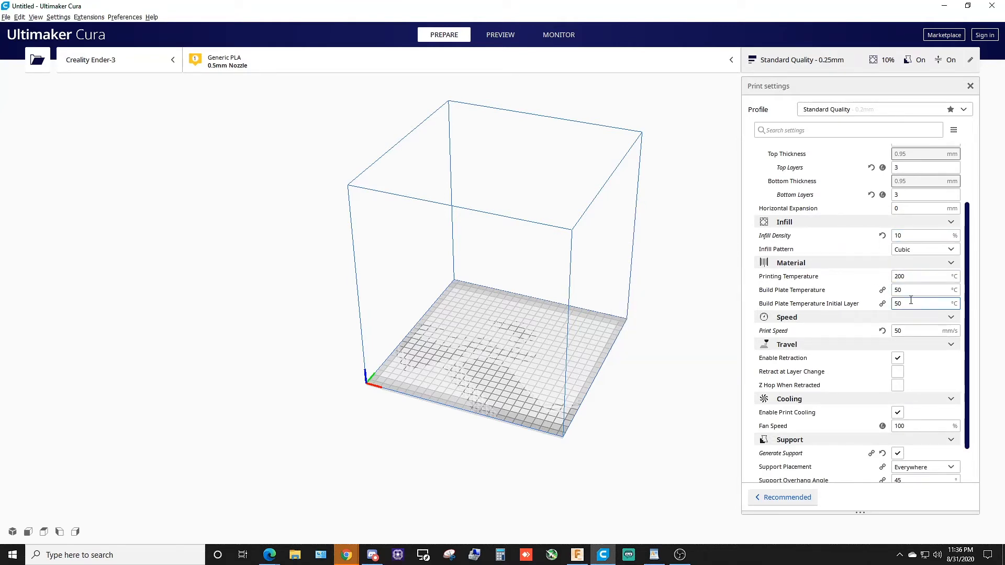
{"action": "mouse_move", "coordinate": [911, 276]}
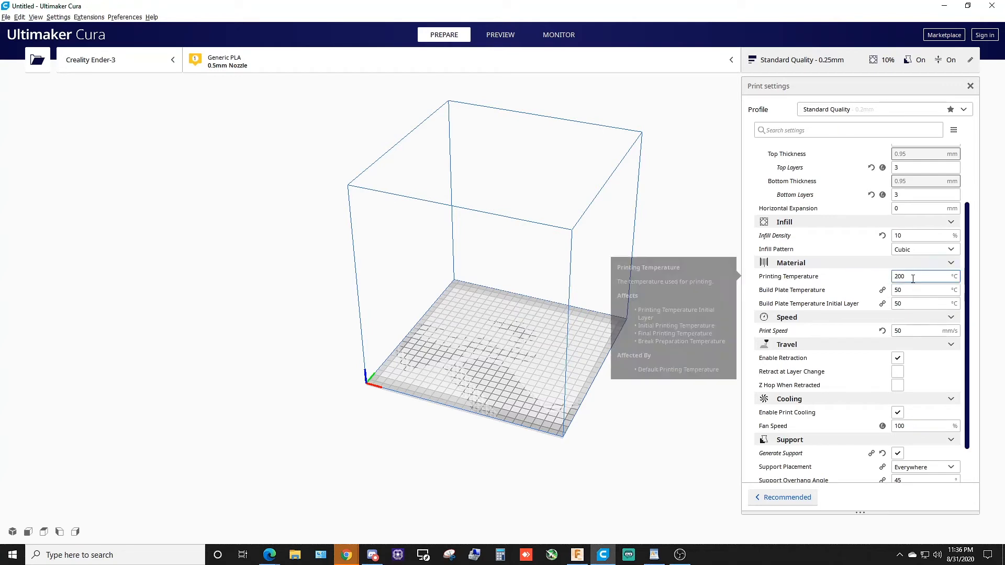
{"action": "mouse_move", "coordinate": [912, 289]}
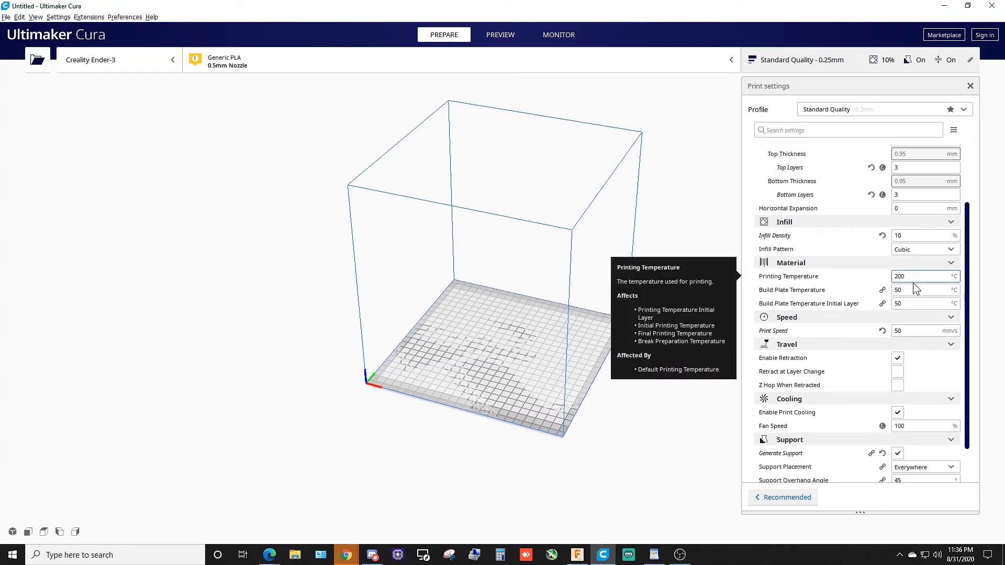
{"action": "mouse_move", "coordinate": [910, 320]}
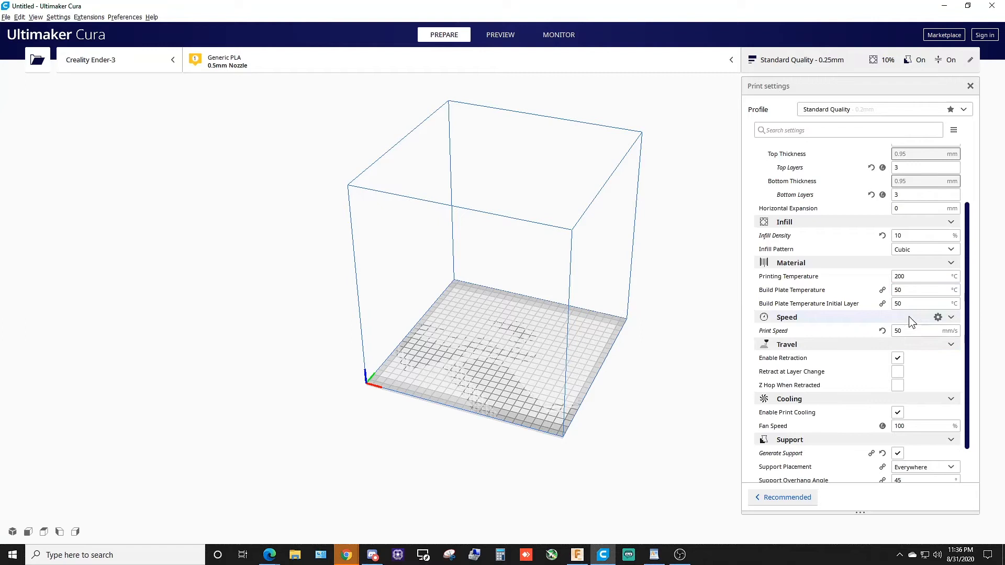
{"action": "scroll", "scroll_direction": "down", "scroll_amount": 3}
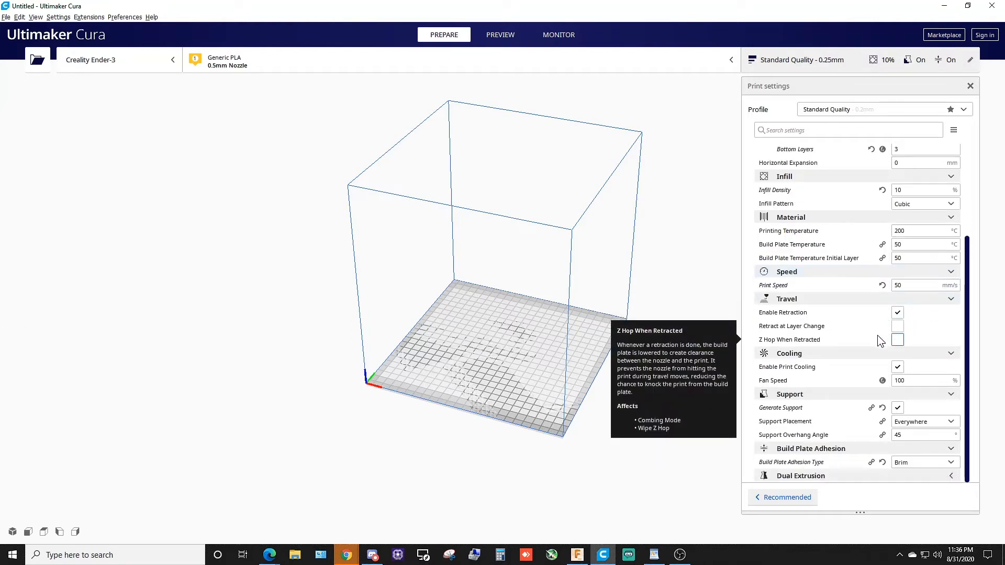
{"action": "mouse_move", "coordinate": [903, 361]}
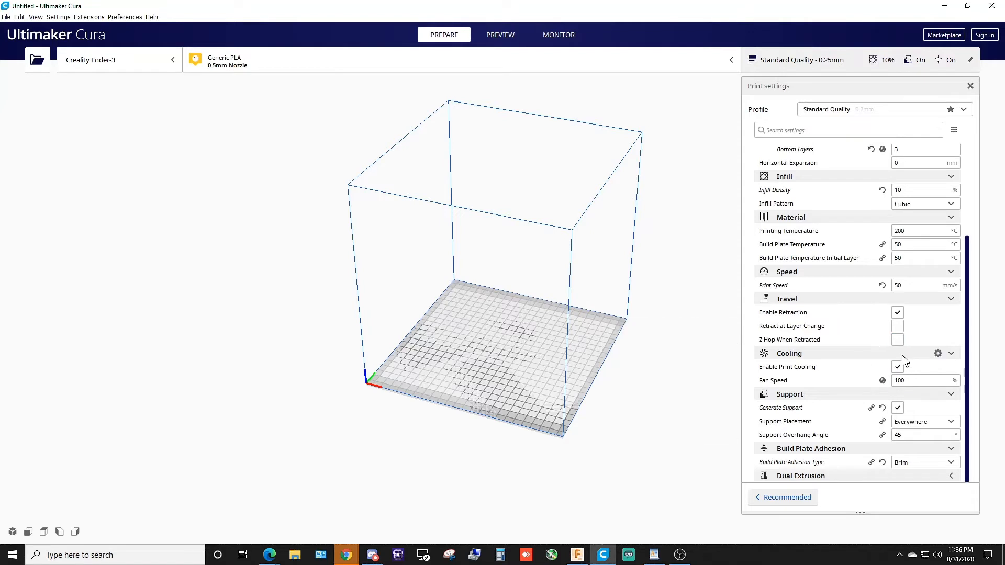
{"action": "left_click", "coordinate": [923, 462]}
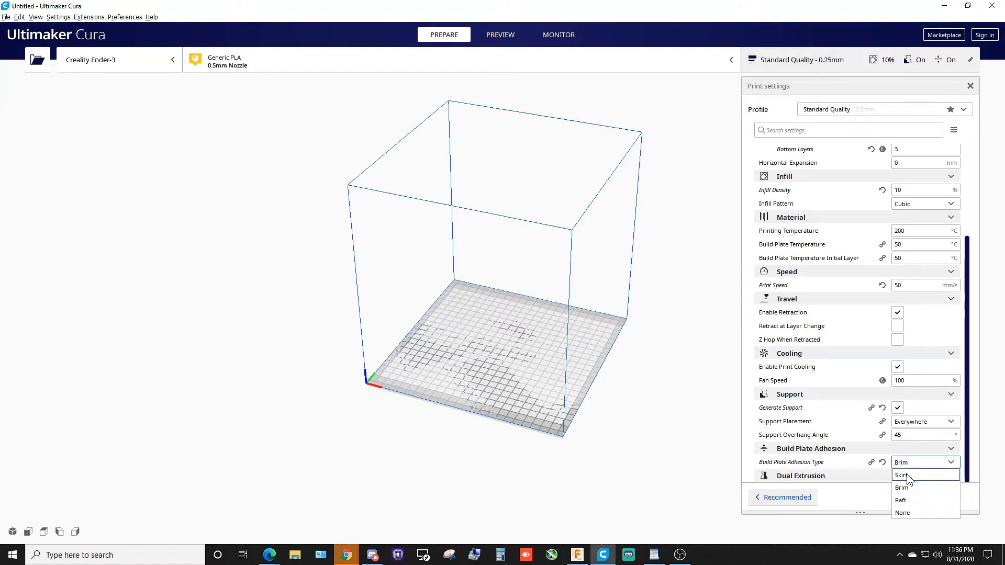
{"action": "left_click", "coordinate": [901, 475]}
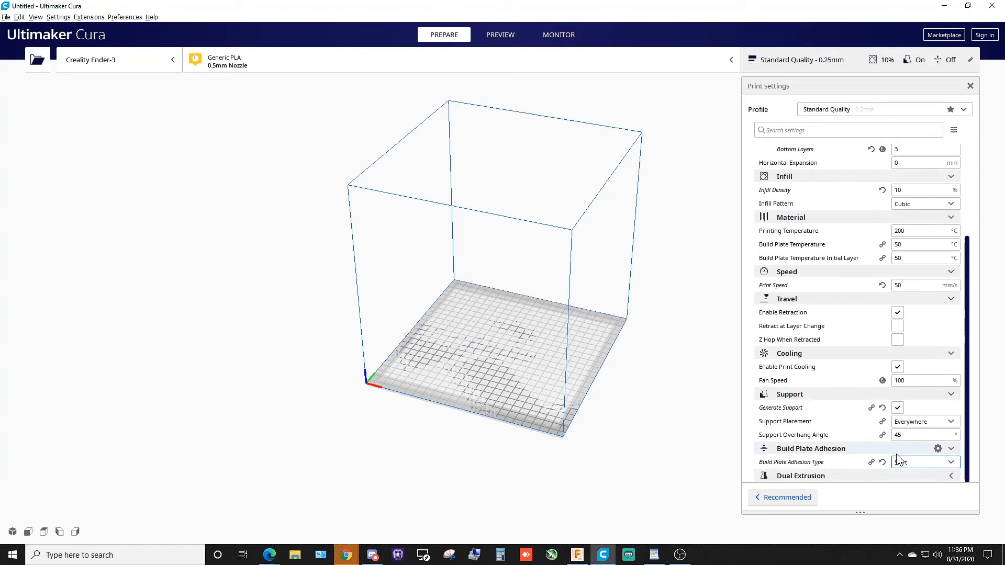
{"action": "scroll", "scroll_direction": "up", "scroll_amount": 3}
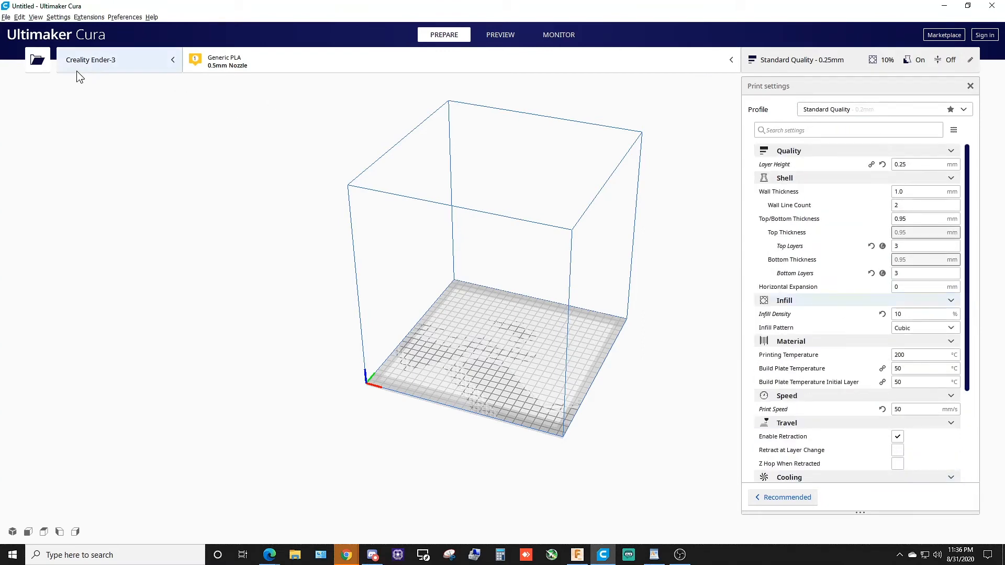
Step: Load the Base_v8, Riser_Upper_Bridge_v8 and Riser_Stand_v8 model files into the scene
{"action": "left_click", "coordinate": [36, 60]}
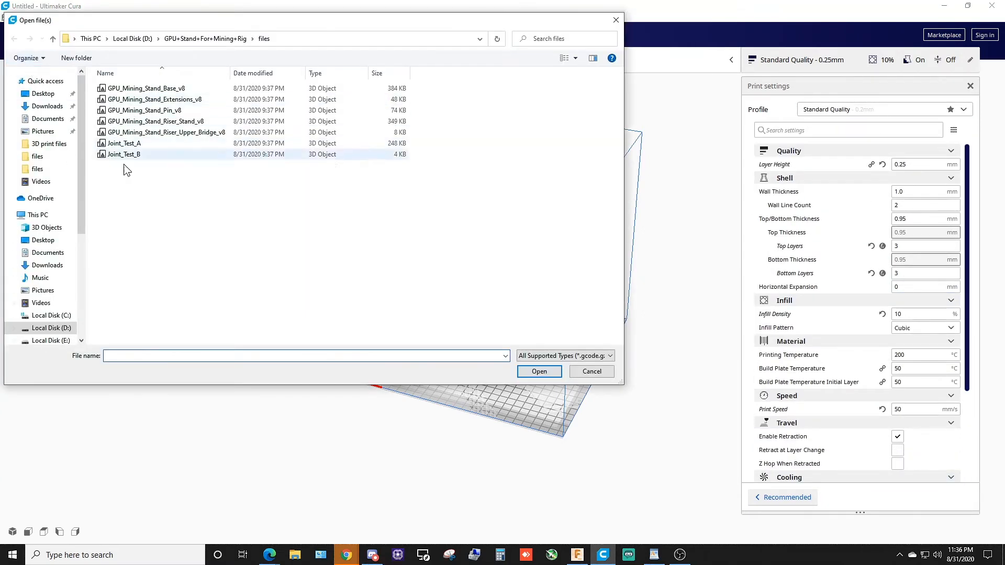
{"action": "left_click", "coordinate": [146, 88]}
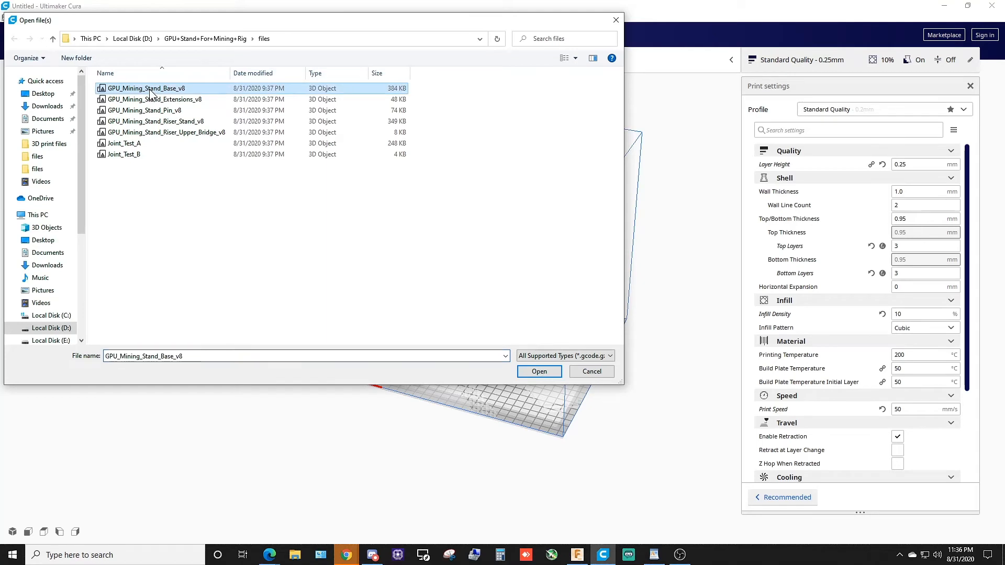
{"action": "mouse_move", "coordinate": [185, 166]}
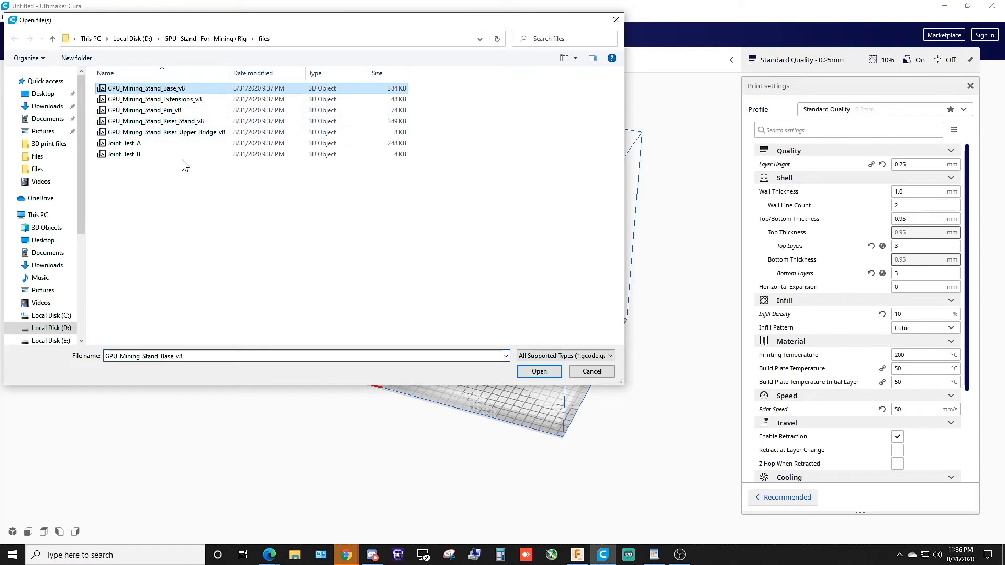
{"action": "mouse_move", "coordinate": [176, 144]}
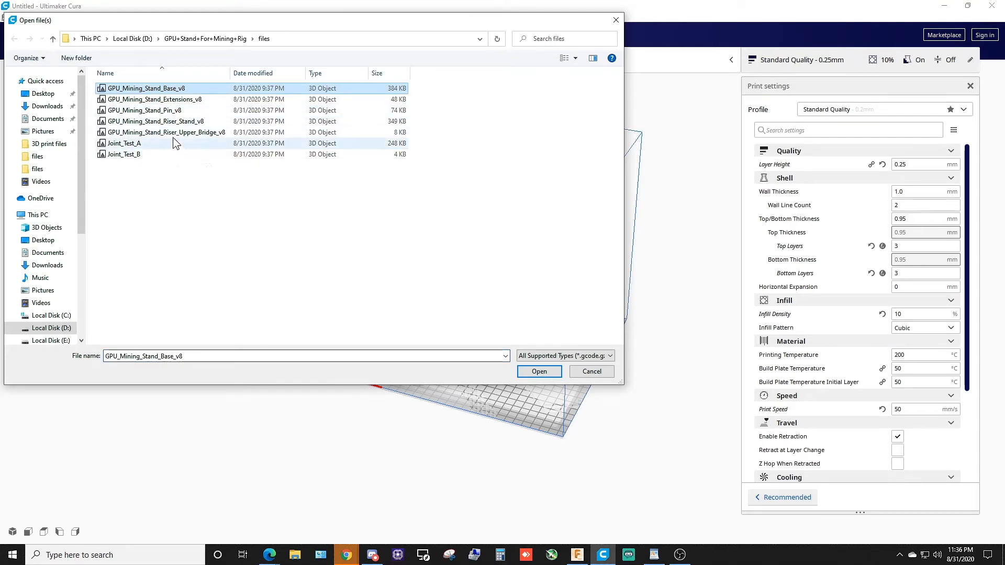
{"action": "mouse_move", "coordinate": [166, 132]}
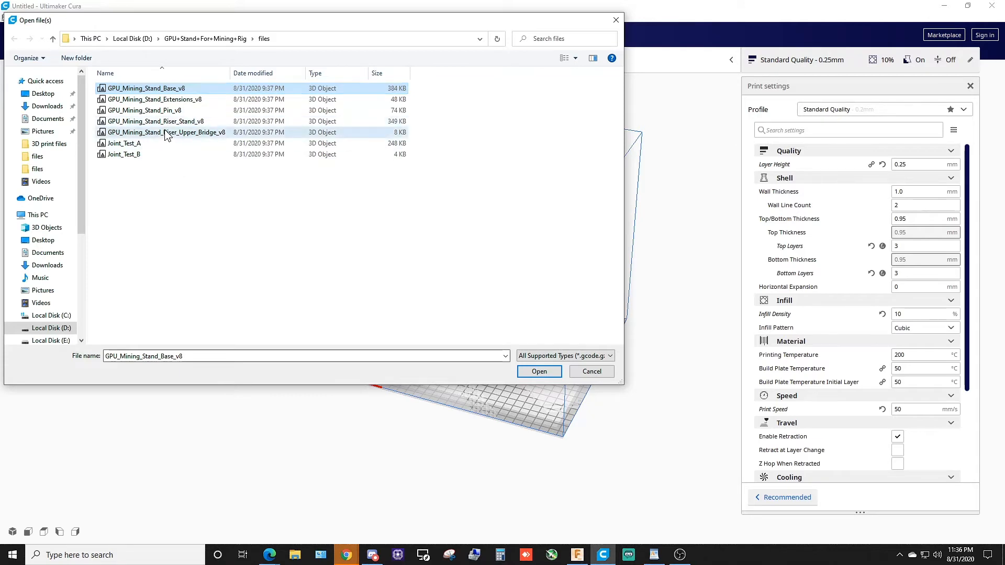
{"action": "left_click", "coordinate": [144, 88]}
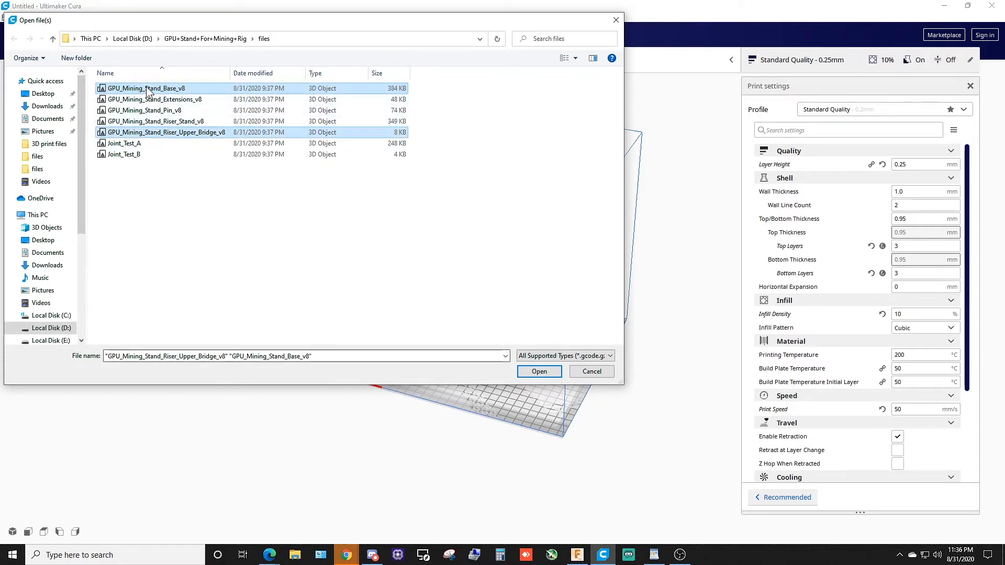
{"action": "left_click", "coordinate": [154, 121]}
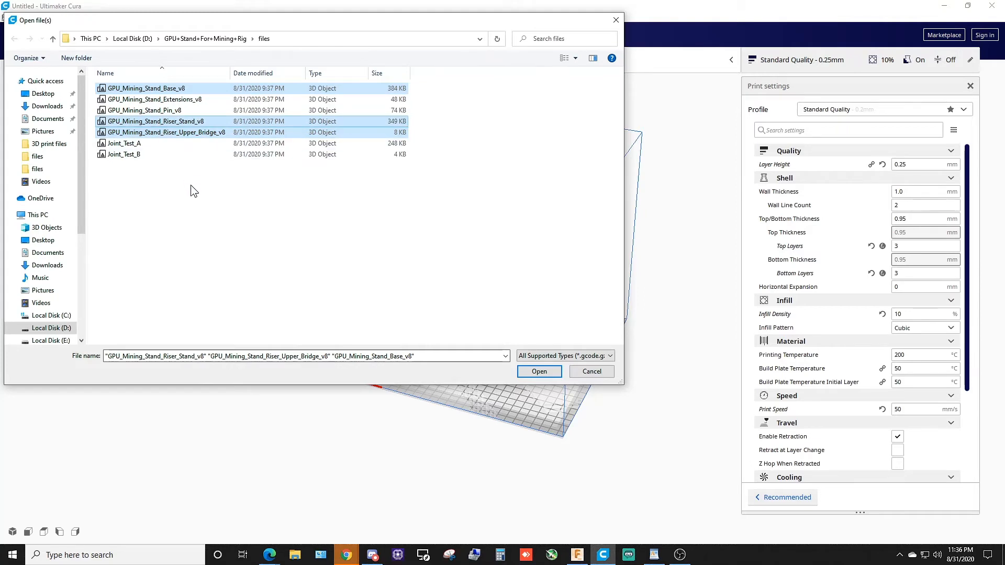
{"action": "mouse_move", "coordinate": [152, 110]}
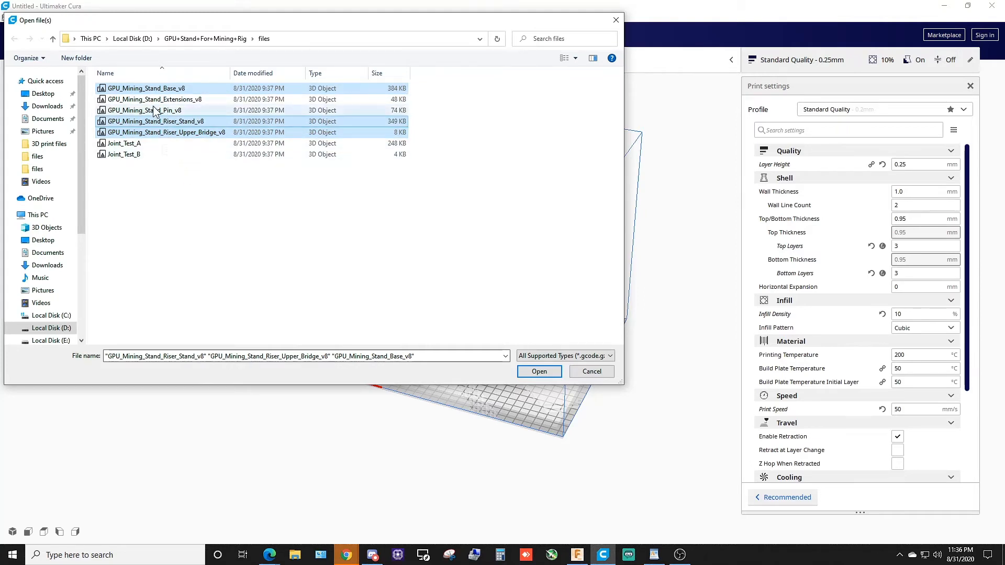
{"action": "left_click", "coordinate": [538, 372]}
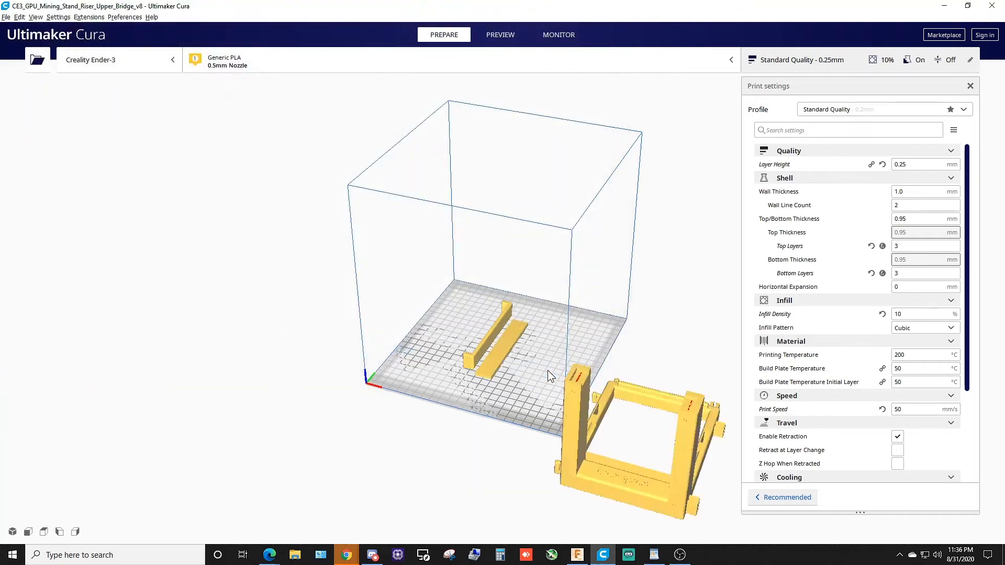
Step: Select the upper bridge bar and the base frame, setting the base frame's Y position to 0
{"action": "left_click", "coordinate": [616, 435]}
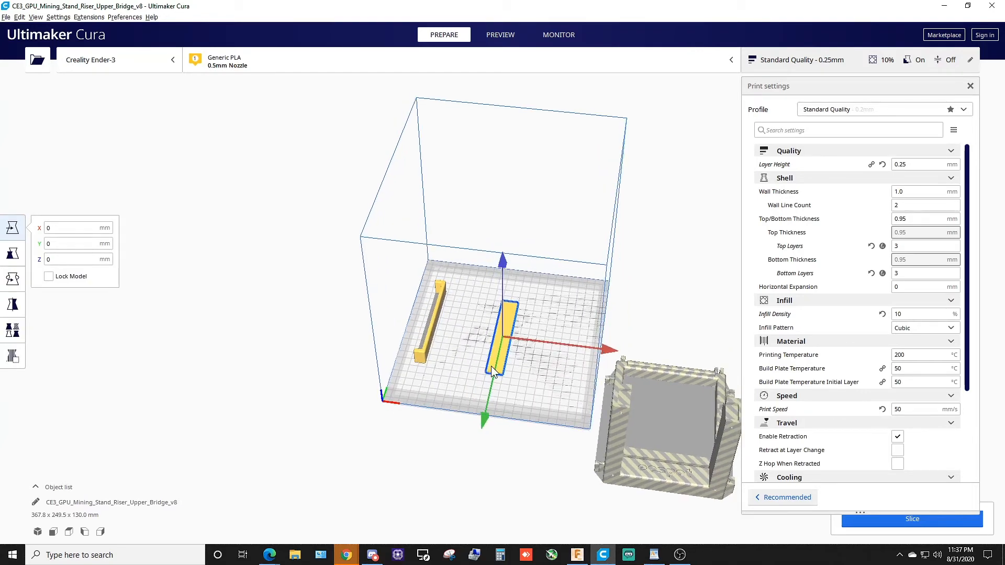
{"action": "left_click", "coordinate": [666, 430]}
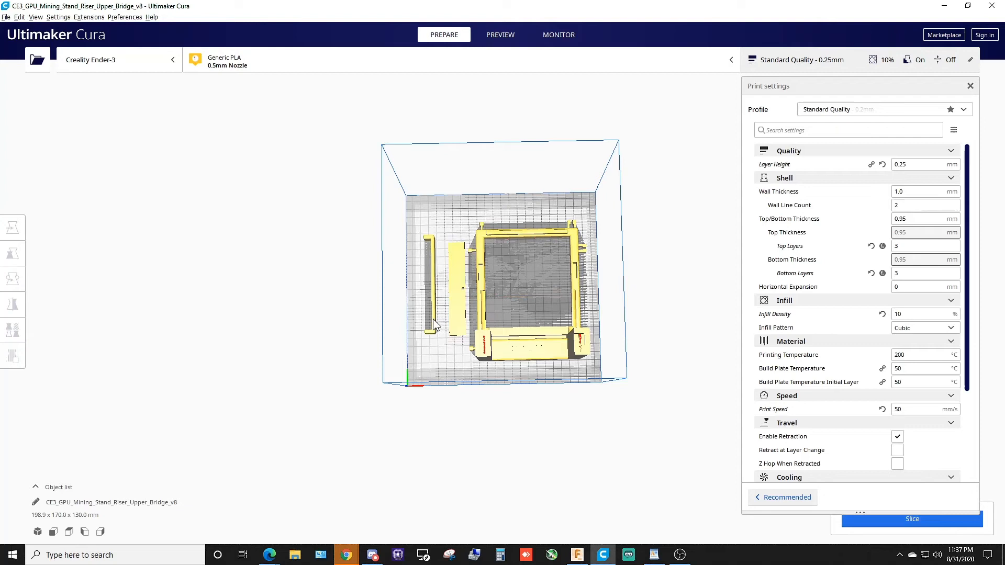
{"action": "left_click", "coordinate": [13, 229]}
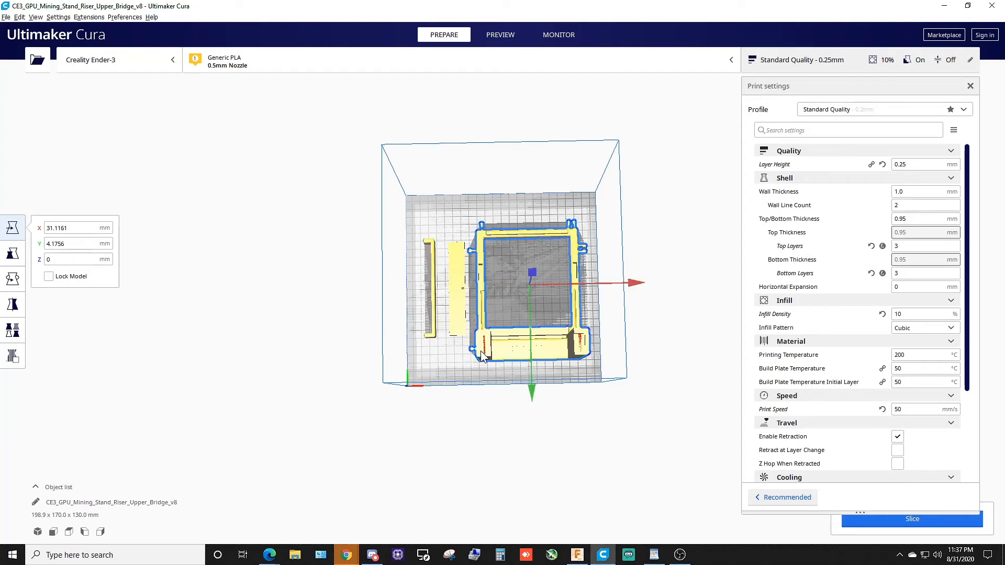
{"action": "triple_click", "coordinate": [76, 242]}
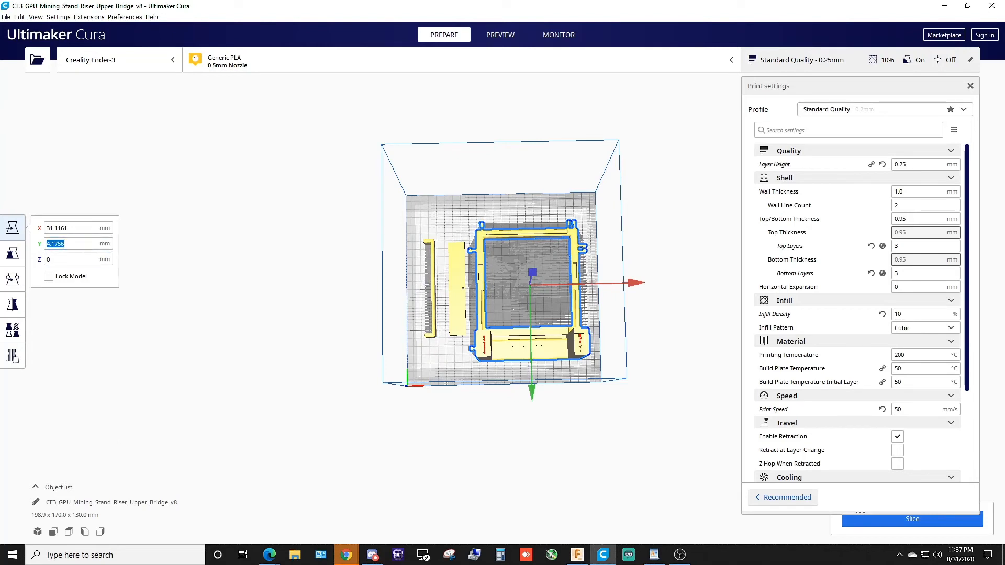
{"action": "type", "text": "0"}
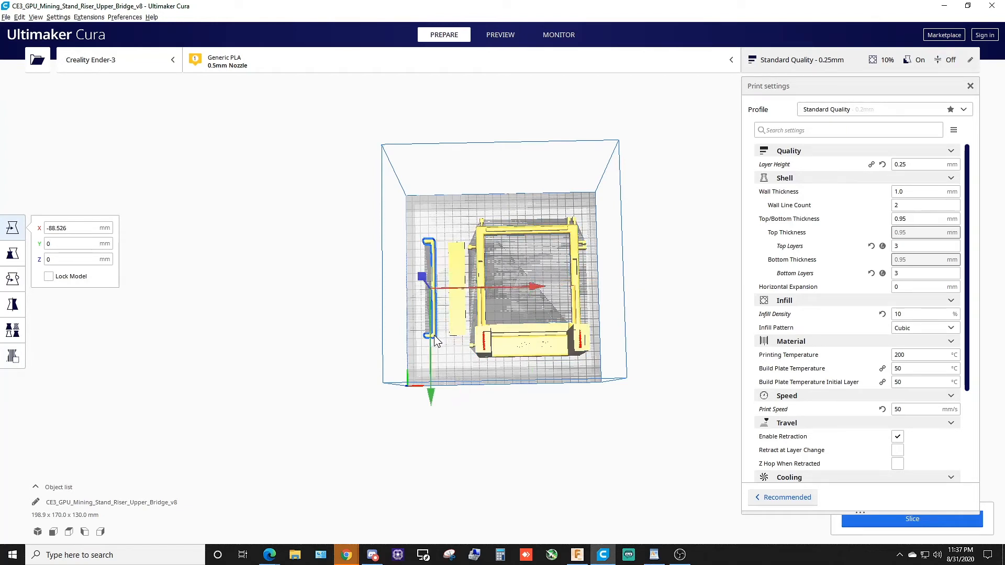
Step: Set the narrow bar's X position to -55 and the base frame's X to 30, then apply
{"action": "triple_click", "coordinate": [70, 227]}
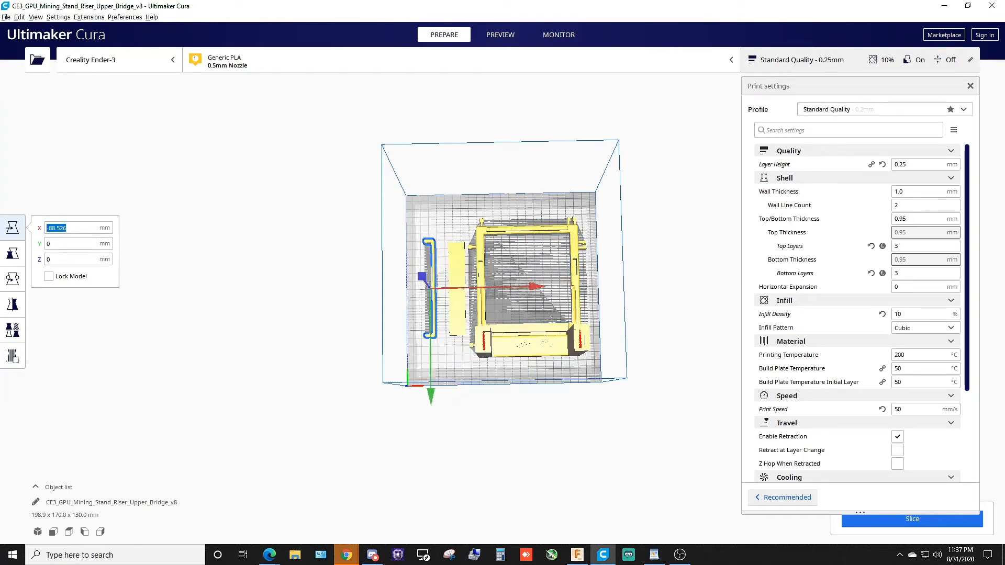
{"action": "type", "text": "85"}
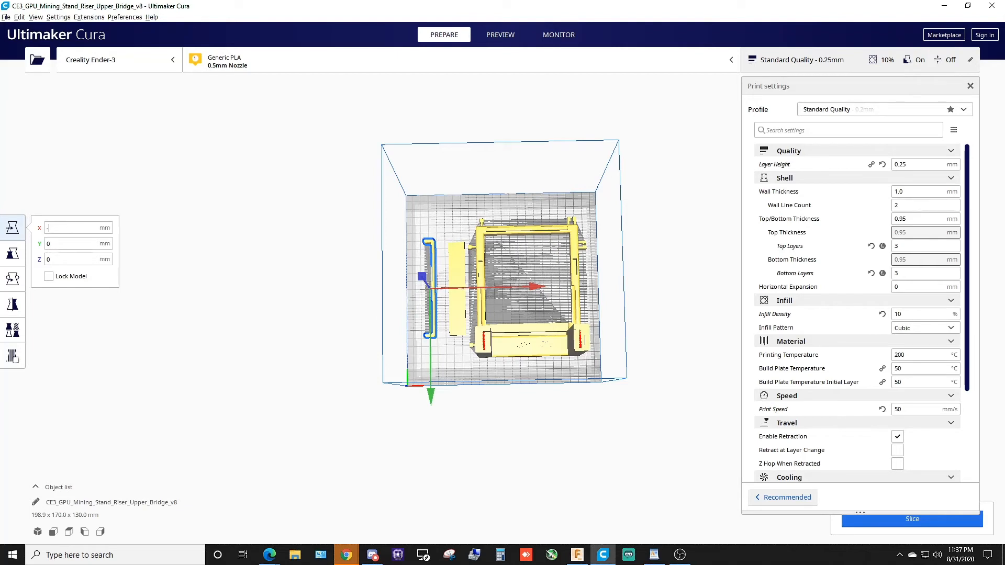
{"action": "type", "text": "-85"}
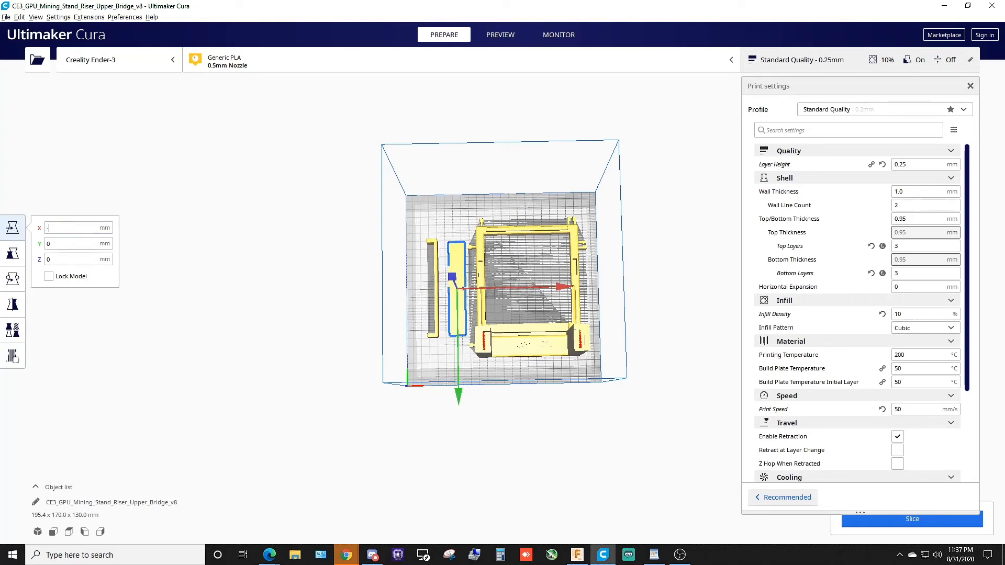
{"action": "type", "text": "-55"}
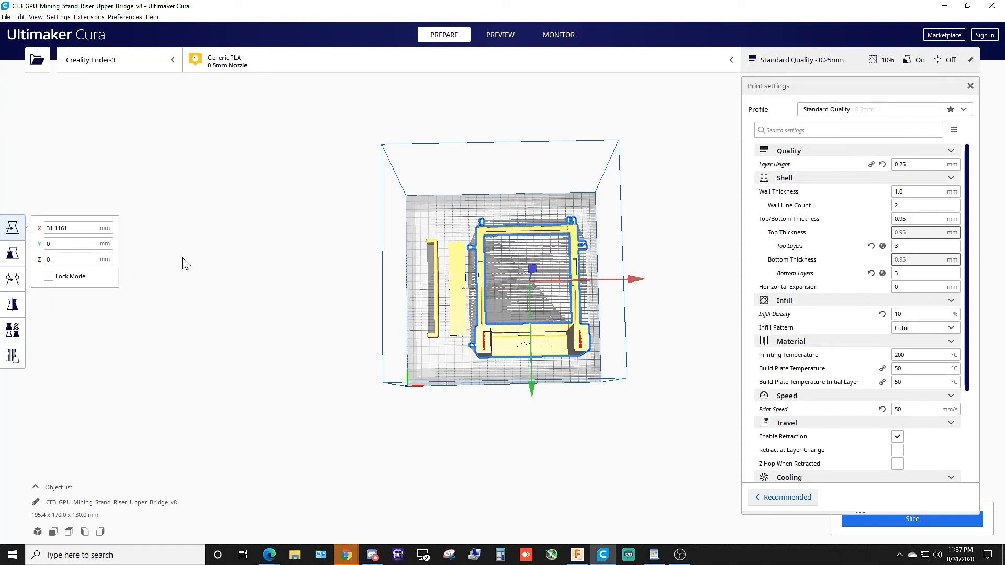
{"action": "triple_click", "coordinate": [76, 228]}
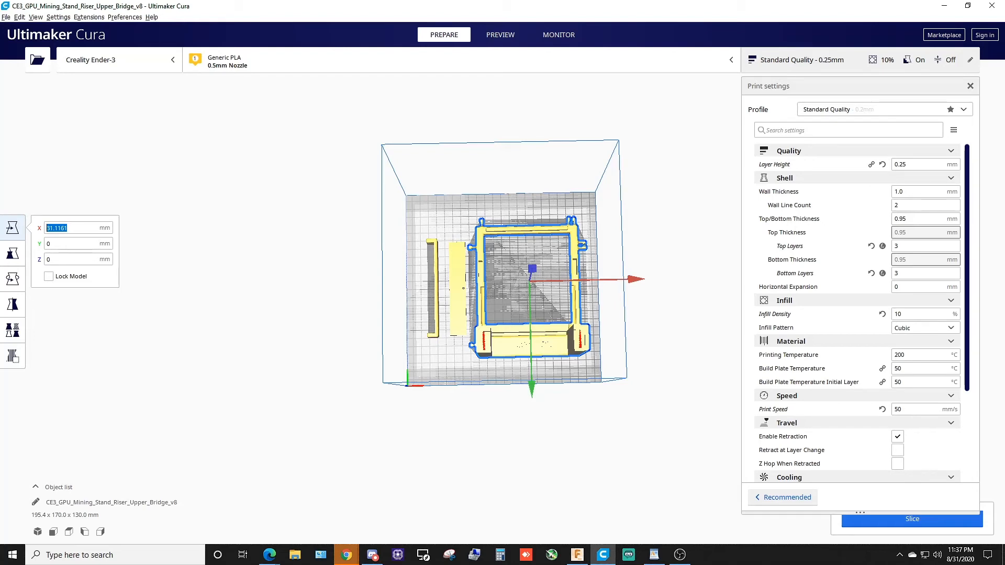
{"action": "type", "text": "30"}
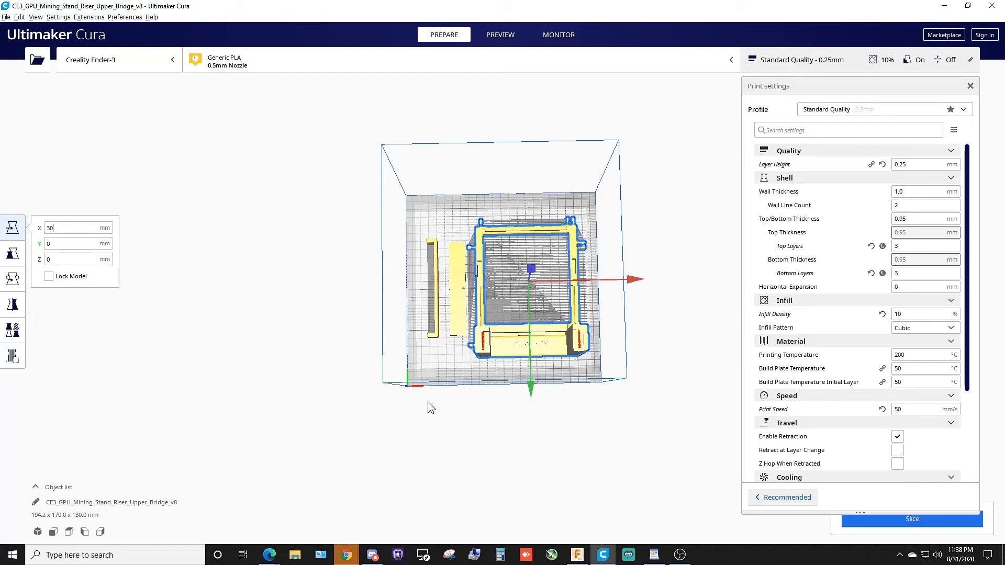
{"action": "scroll", "scroll_direction": "up", "scroll_amount": 3}
{"action": "type", "text": "-60"}
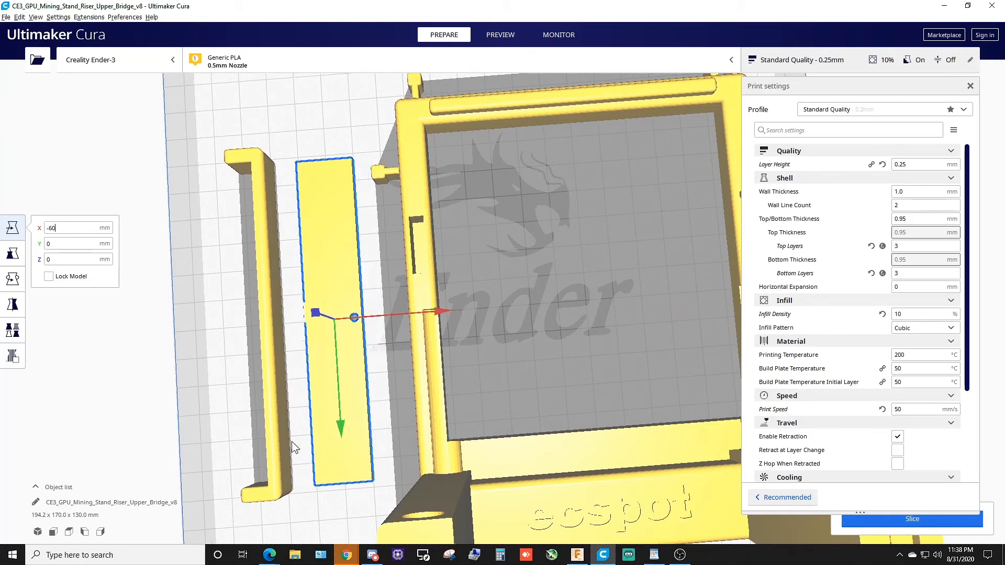
{"action": "left_click", "coordinate": [231, 433]}
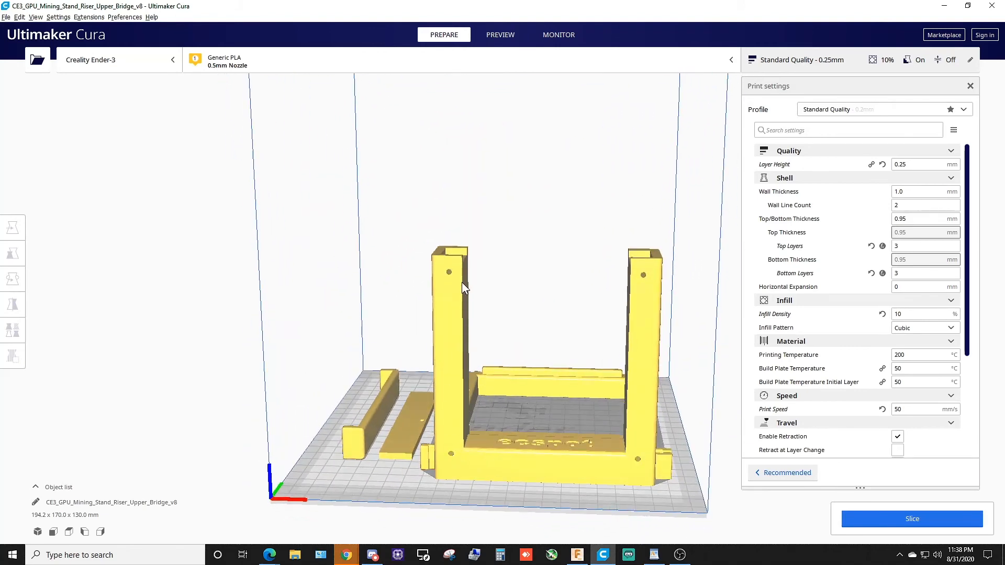
{"action": "mouse_move", "coordinate": [449, 383]}
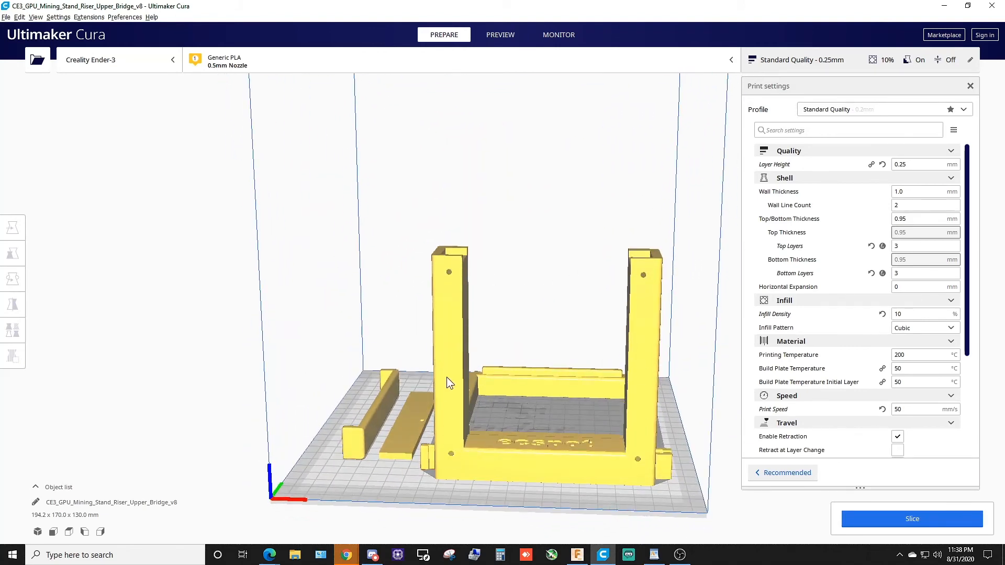
{"action": "mouse_move", "coordinate": [438, 460]}
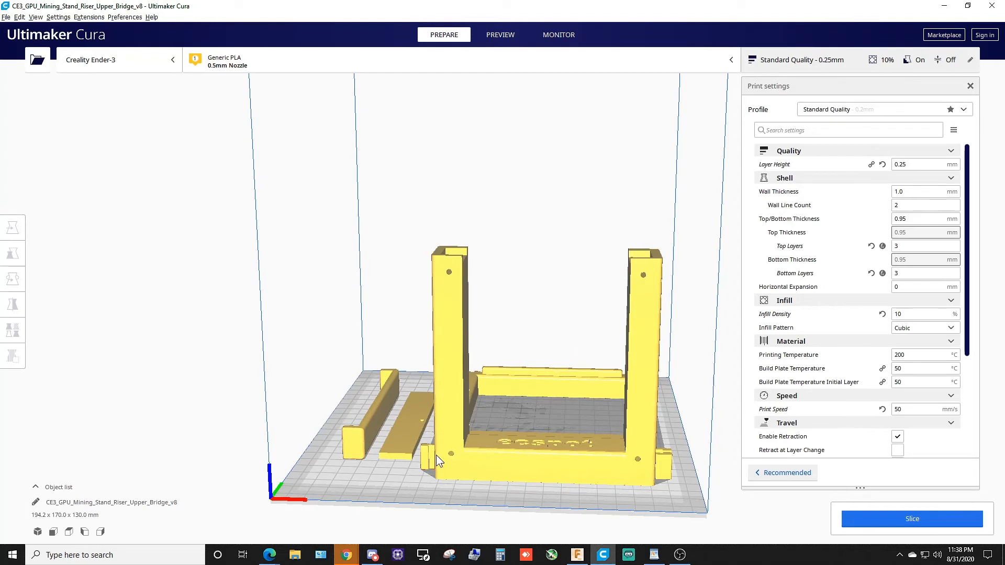
{"action": "mouse_move", "coordinate": [541, 425]}
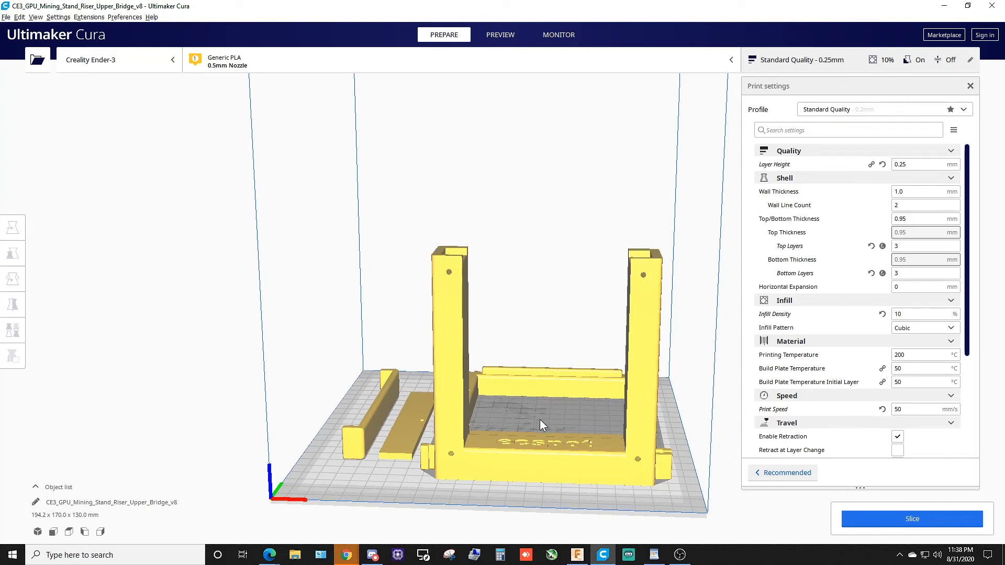
Step: Slice the arranged parts, giving 10 hours 8 minutes and 111 g of filament
{"action": "left_click", "coordinate": [910, 518]}
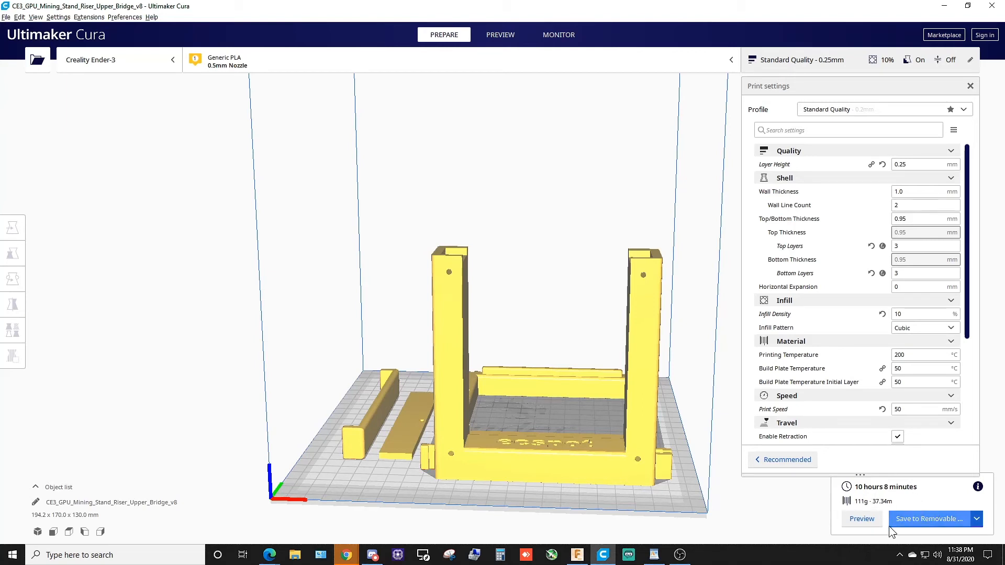
{"action": "mouse_move", "coordinate": [806, 518]}
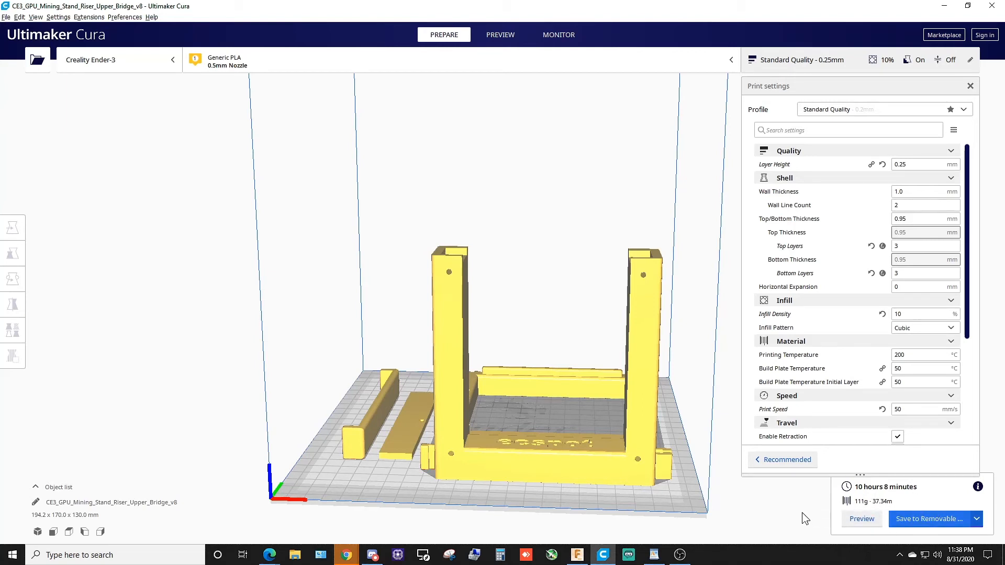
{"action": "mouse_move", "coordinate": [879, 348]}
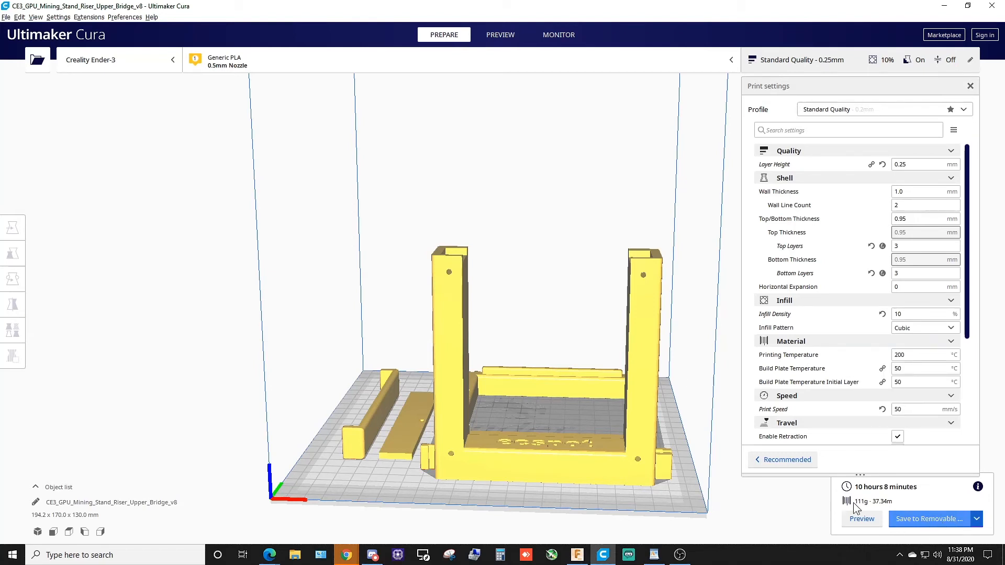
Step: Save the G-code to the removable drive as CE3_GPU_Mining_Stand_Riser_Upper_Bridge_v8.gcode
{"action": "left_click", "coordinate": [929, 518]}
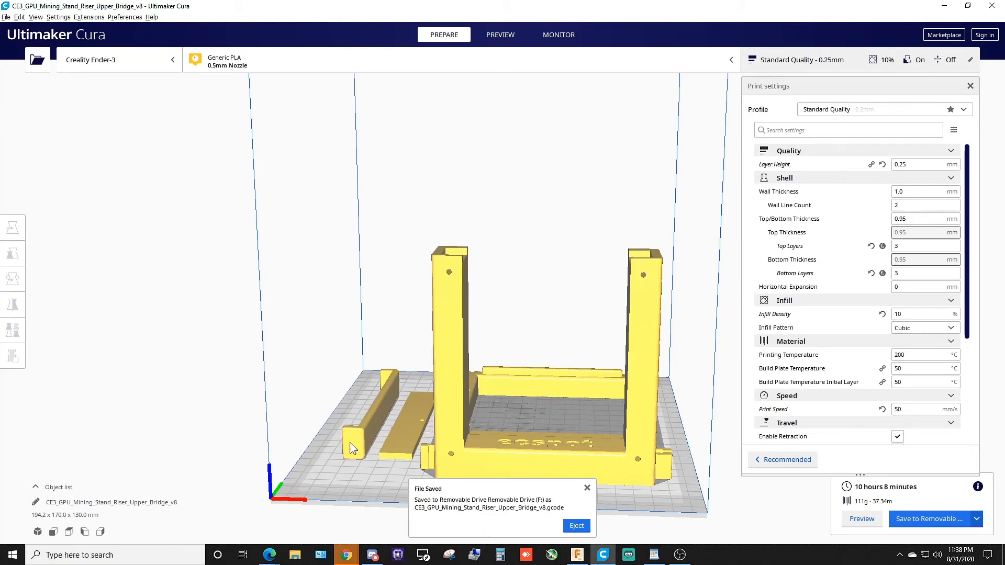
{"action": "mouse_move", "coordinate": [517, 233]}
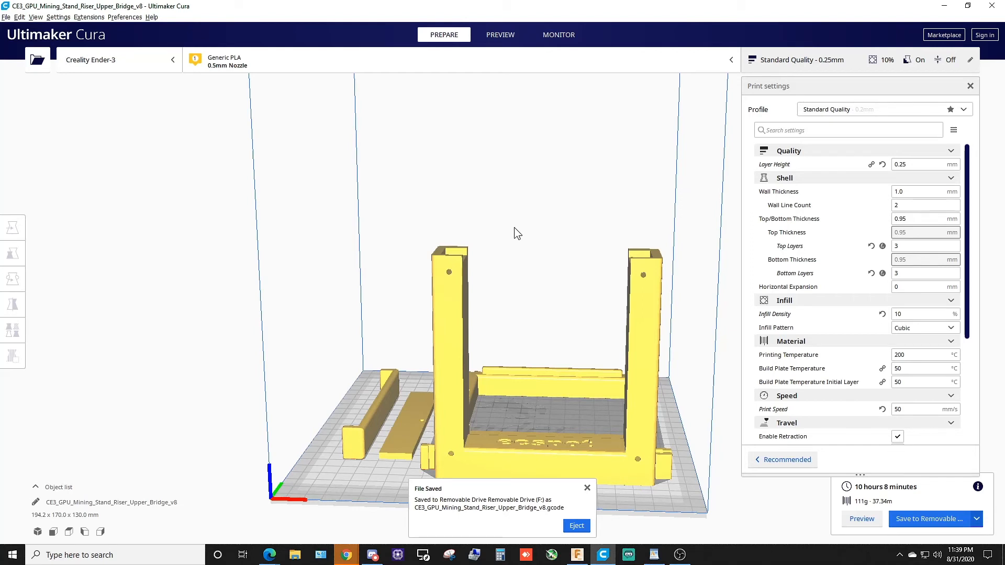
{"action": "mouse_move", "coordinate": [473, 236]}
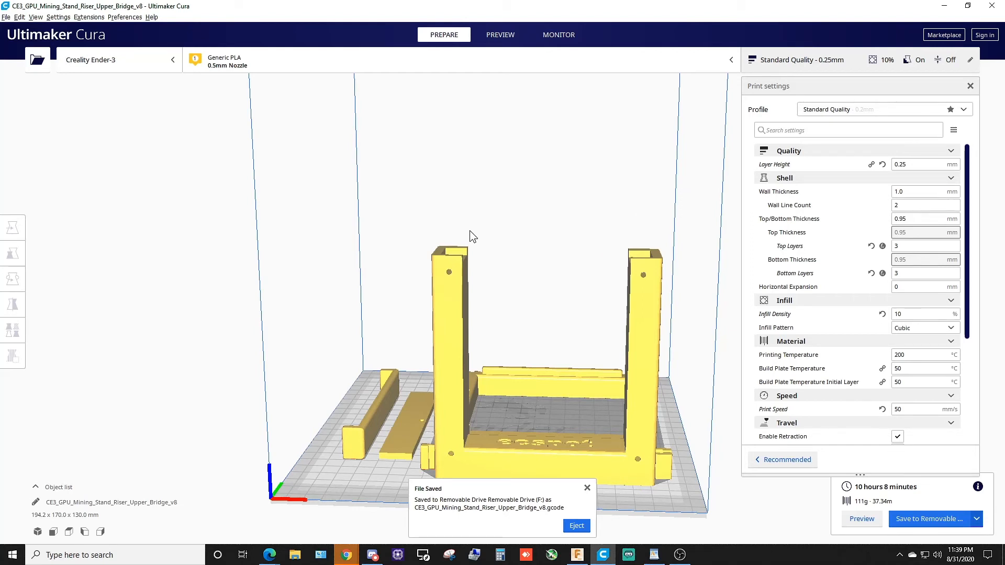
{"action": "mouse_move", "coordinate": [285, 349]}
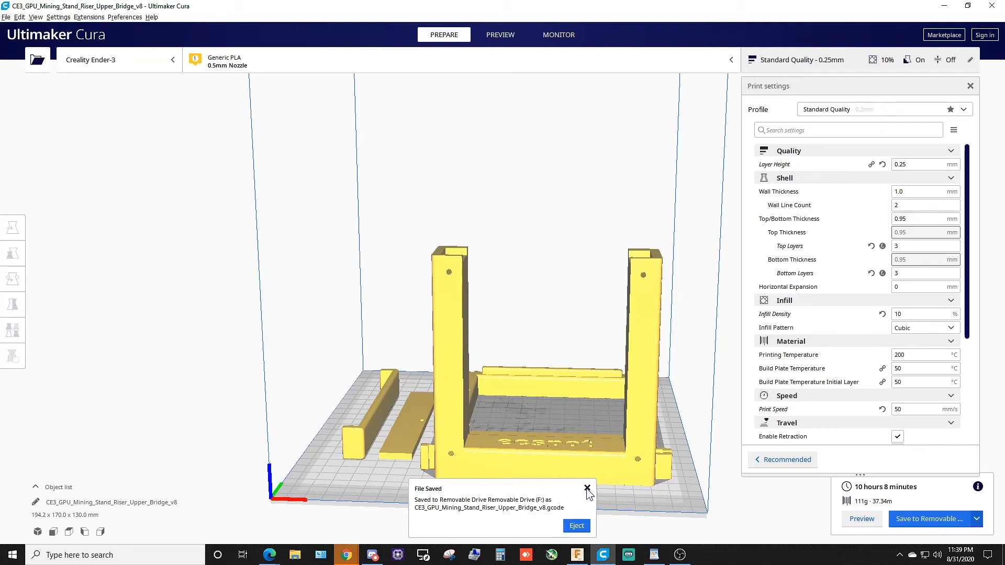
Step: Dismiss the File Saved notification, leaving the sliced parts on the plate
{"action": "left_click", "coordinate": [586, 489]}
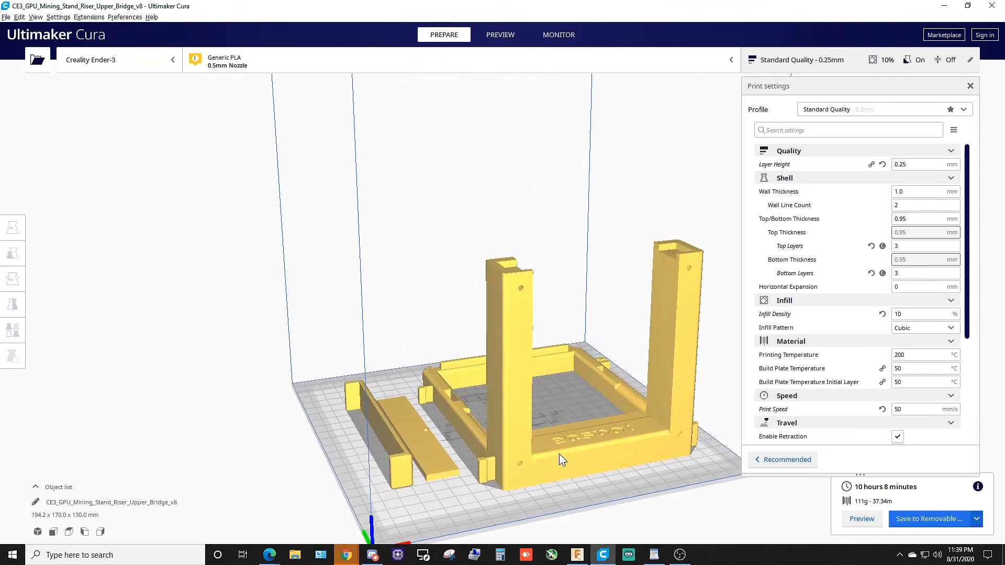
{"action": "mouse_move", "coordinate": [489, 471]}
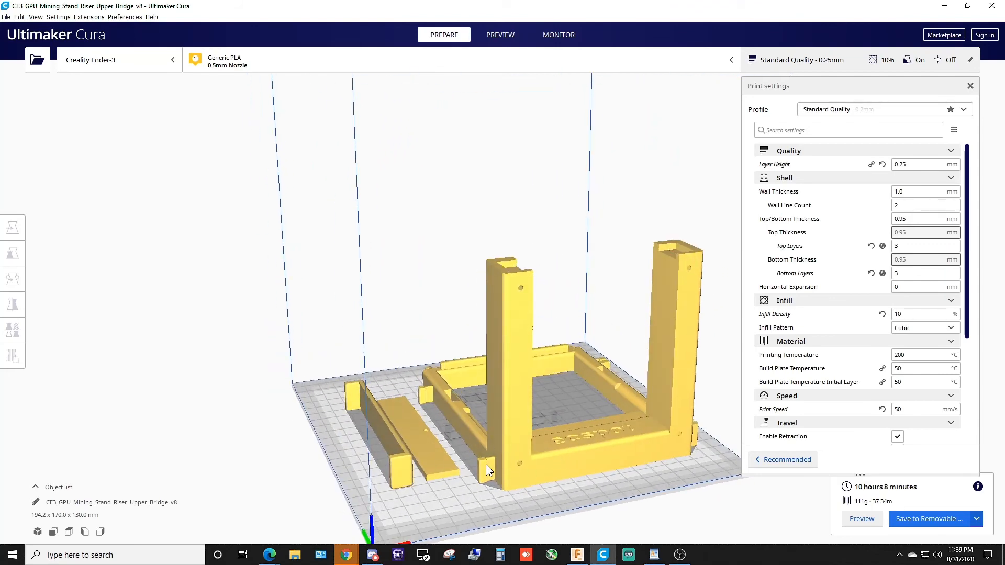
{"action": "mouse_move", "coordinate": [513, 467]}
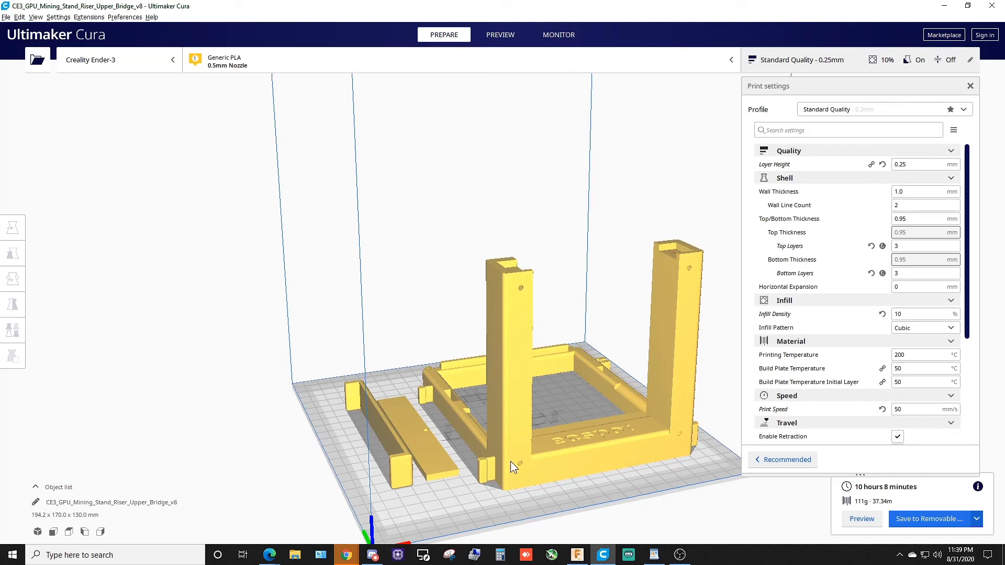
{"action": "mouse_move", "coordinate": [575, 441]}
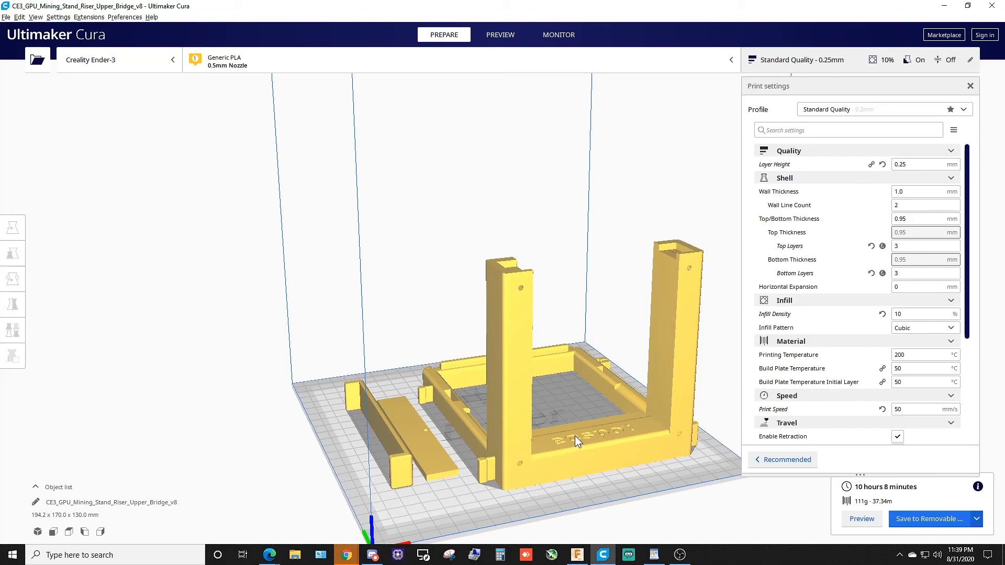
{"action": "mouse_move", "coordinate": [556, 431]}
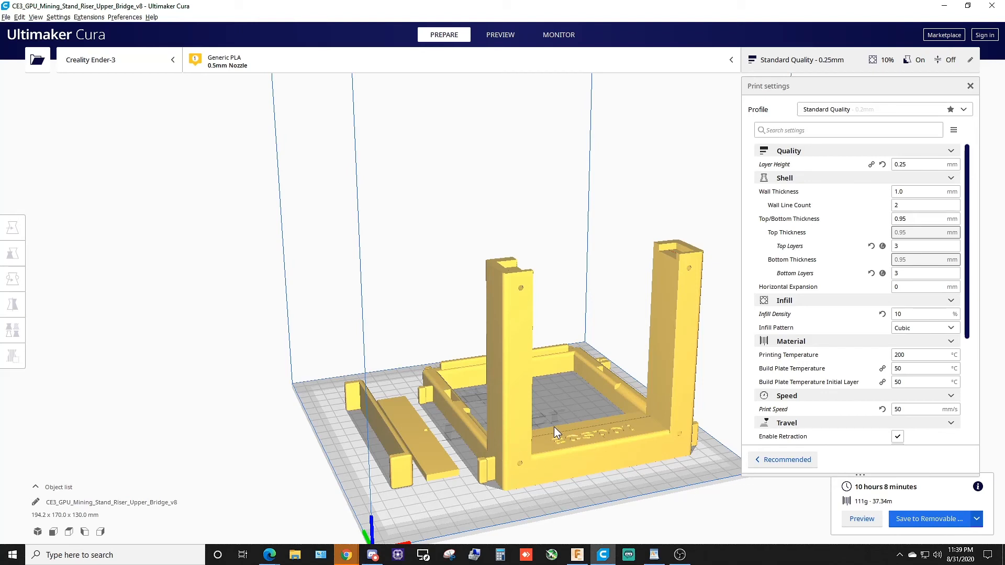
{"action": "mouse_move", "coordinate": [503, 468]}
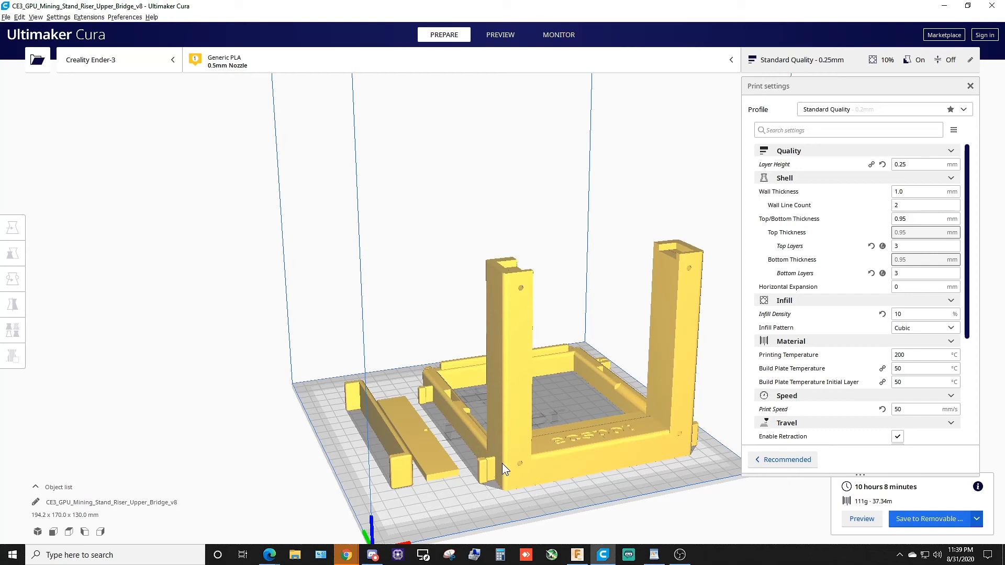
{"action": "mouse_move", "coordinate": [484, 479]}
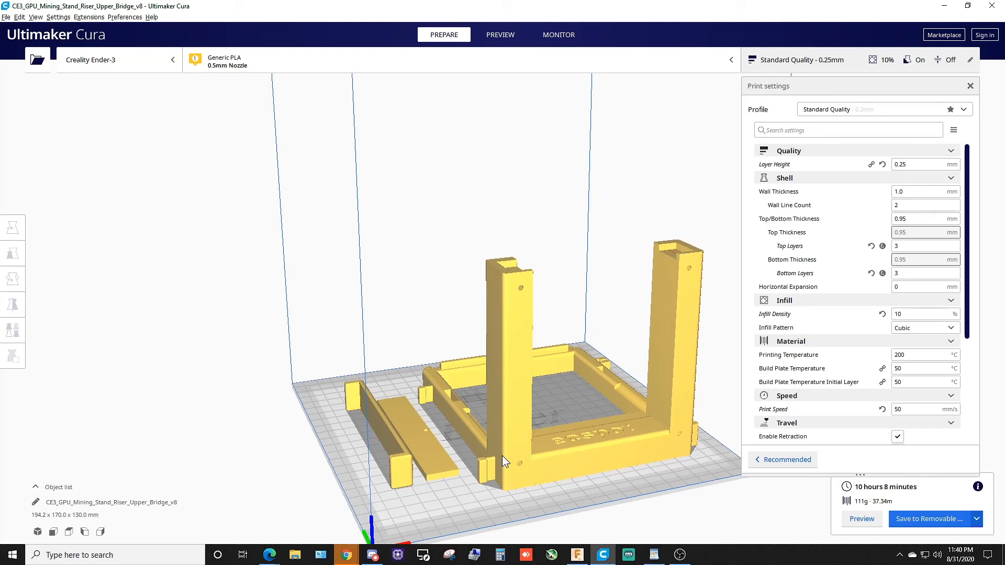
{"action": "mouse_move", "coordinate": [467, 521]}
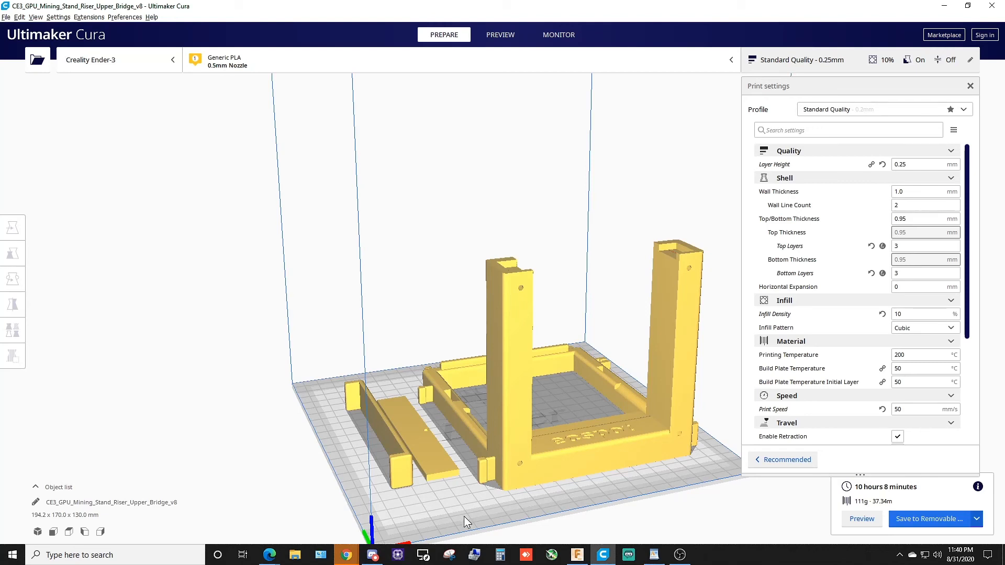
{"action": "mouse_move", "coordinate": [554, 459]}
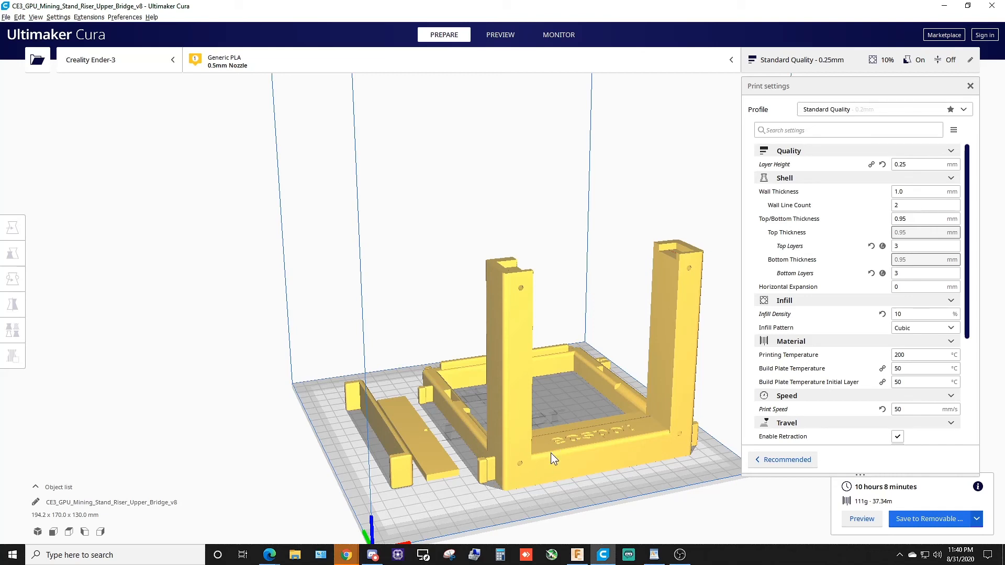
{"action": "mouse_move", "coordinate": [606, 455]}
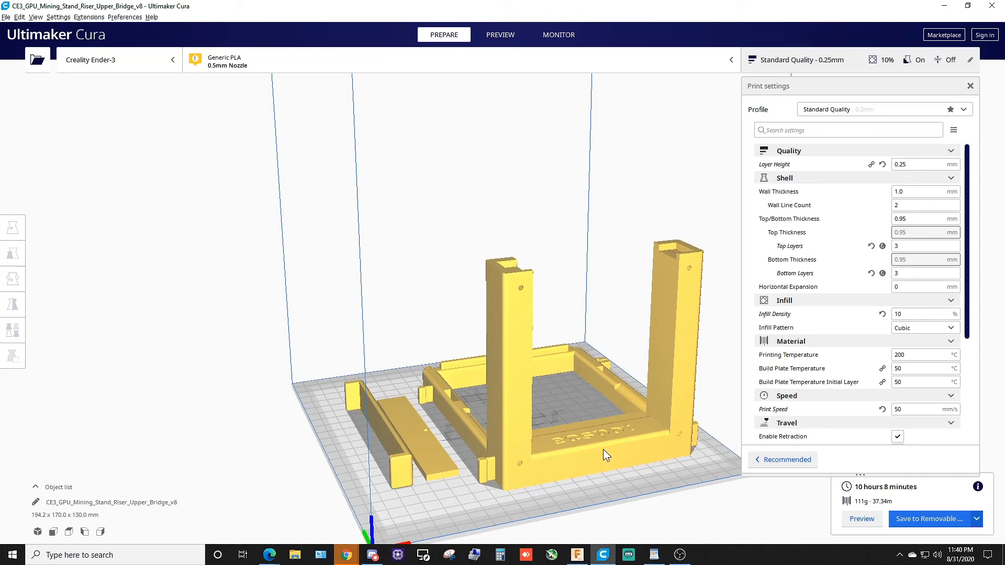
{"action": "mouse_move", "coordinate": [528, 453]}
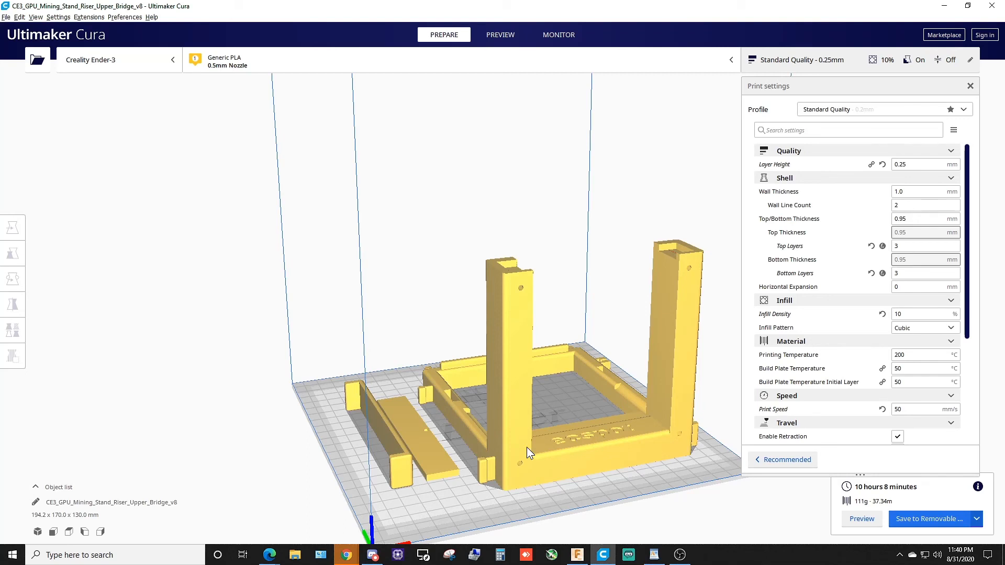
{"action": "mouse_move", "coordinate": [535, 467]}
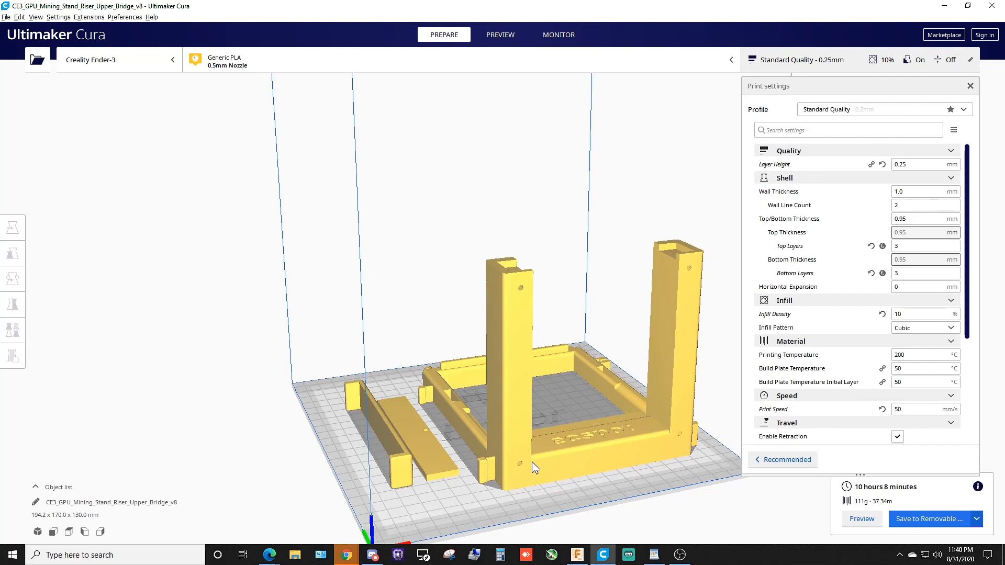
{"action": "mouse_move", "coordinate": [535, 484]}
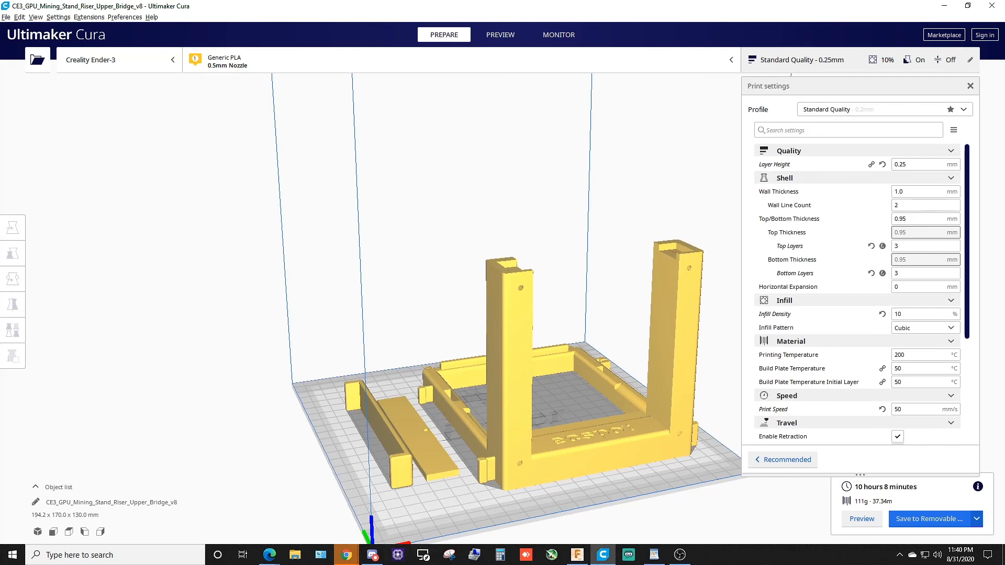
{"action": "mouse_move", "coordinate": [697, 415]}
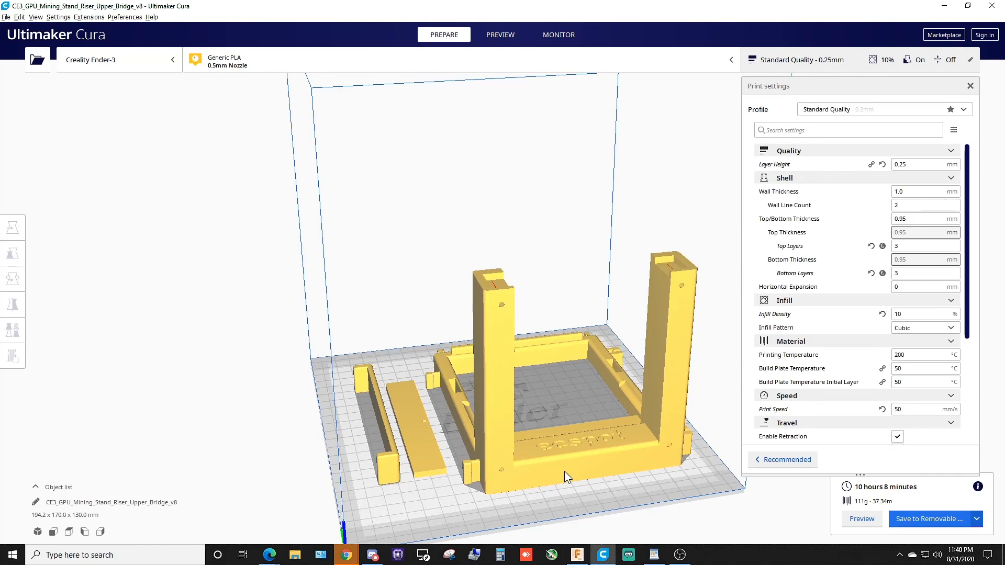
{"action": "mouse_move", "coordinate": [601, 460]}
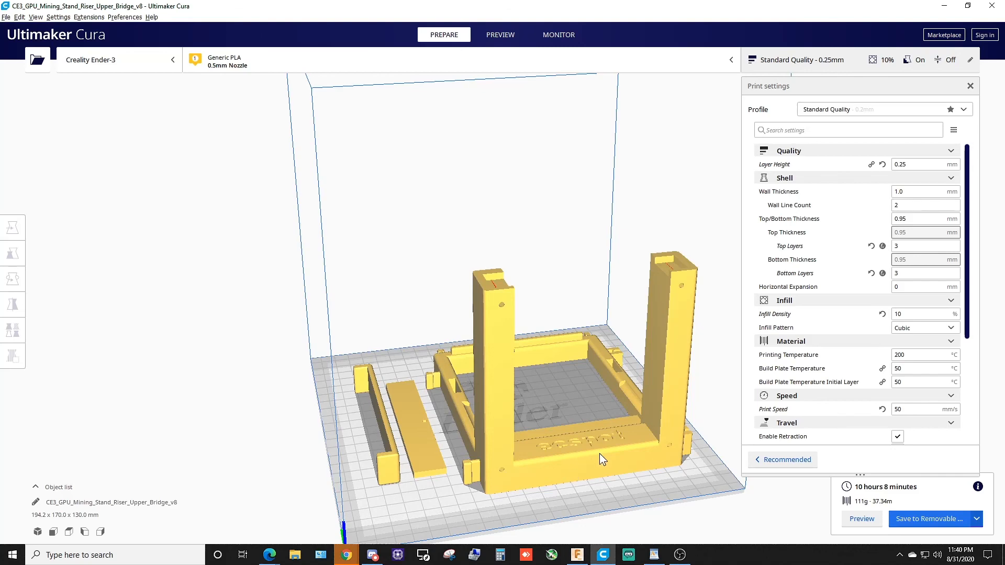